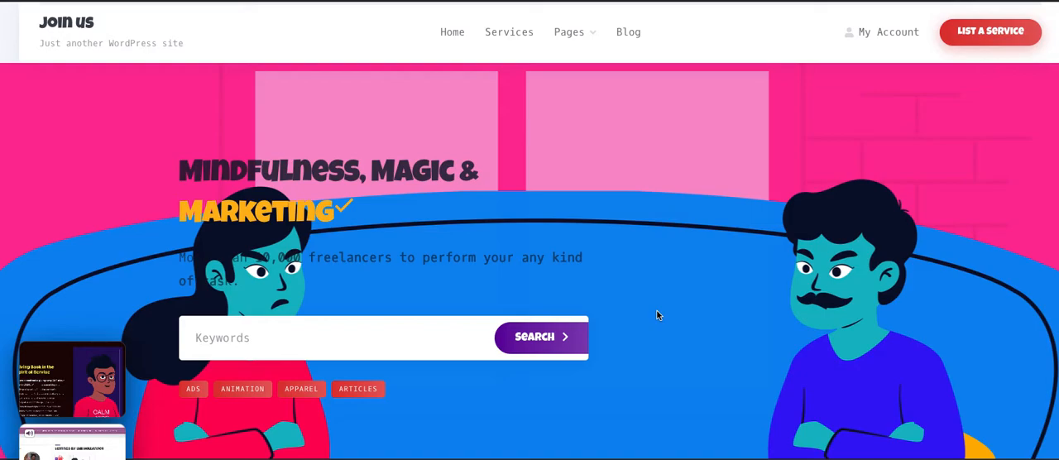
# Step: Scroll the homepage down past Top Categories to the Featured Services Kids card
pyautogui.scroll(-3)
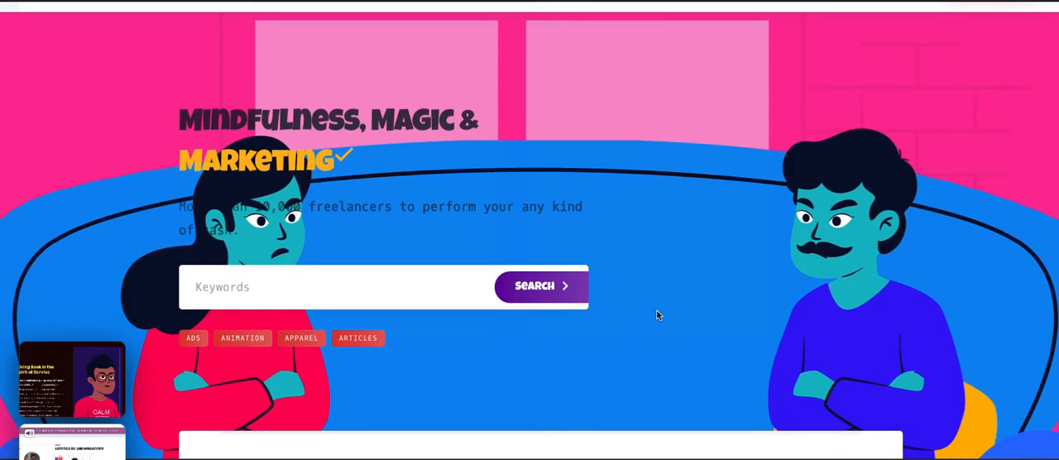
pyautogui.scroll(-3)
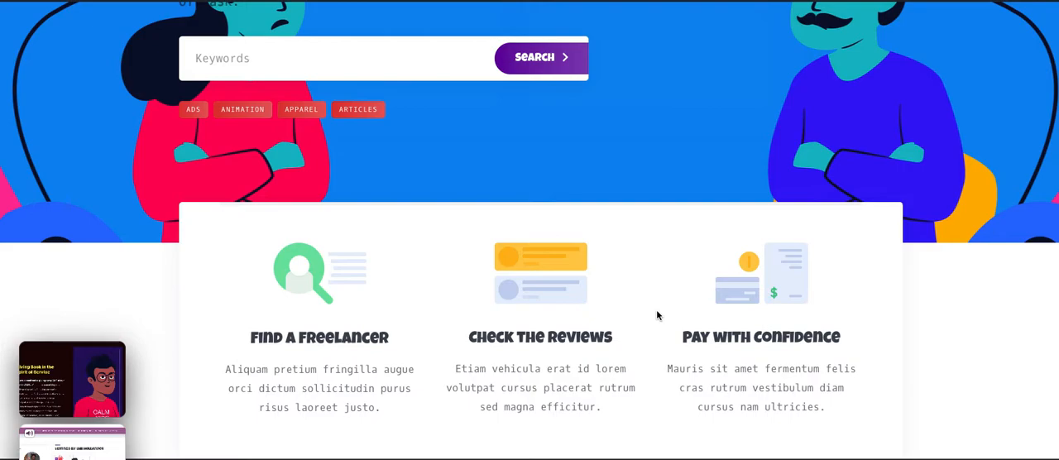
pyautogui.scroll(-3)
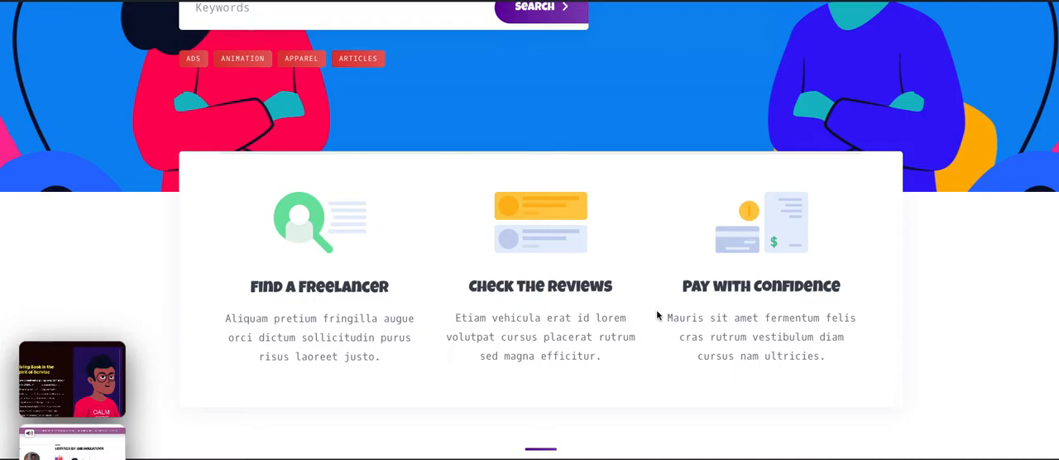
pyautogui.scroll(-3)
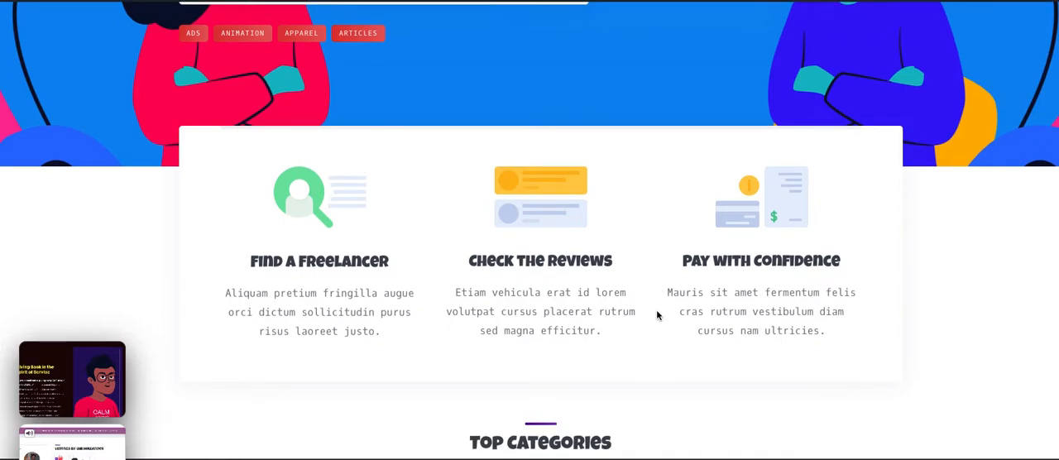
pyautogui.scroll(-3)
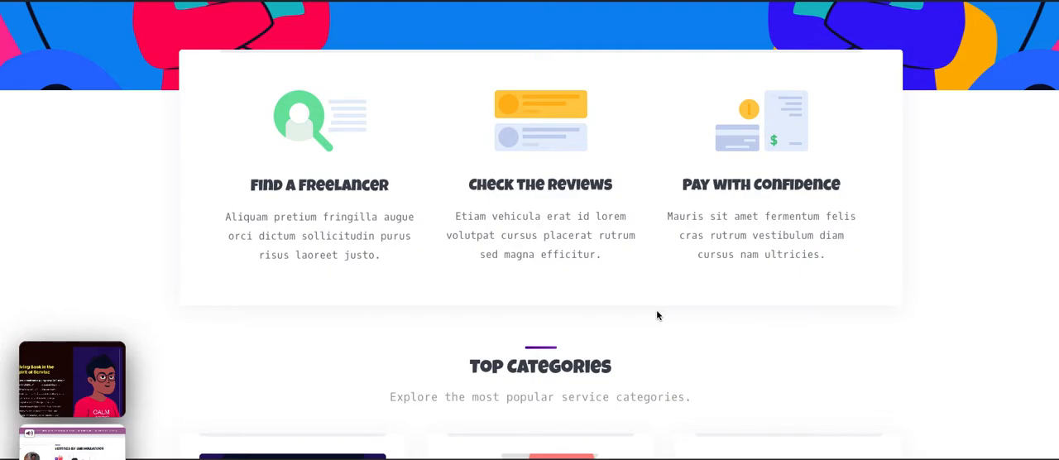
pyautogui.scroll(-3)
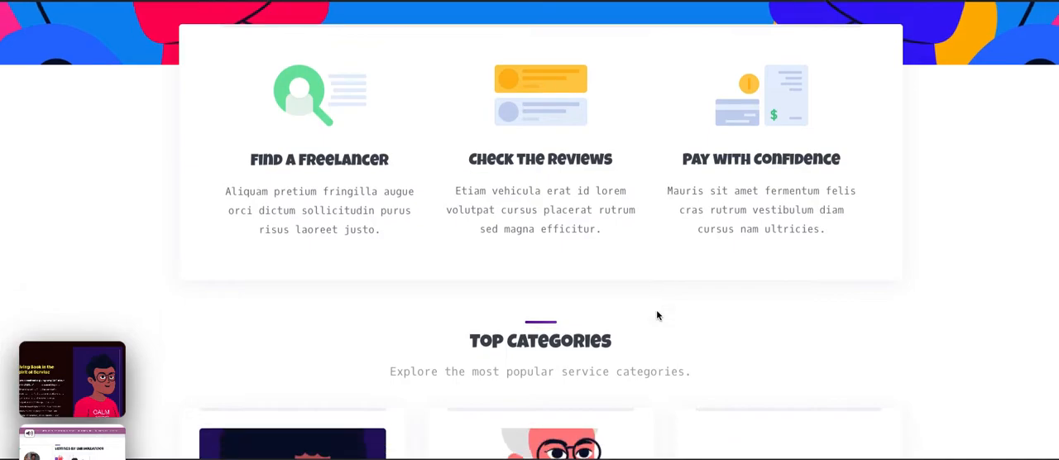
pyautogui.scroll(-3)
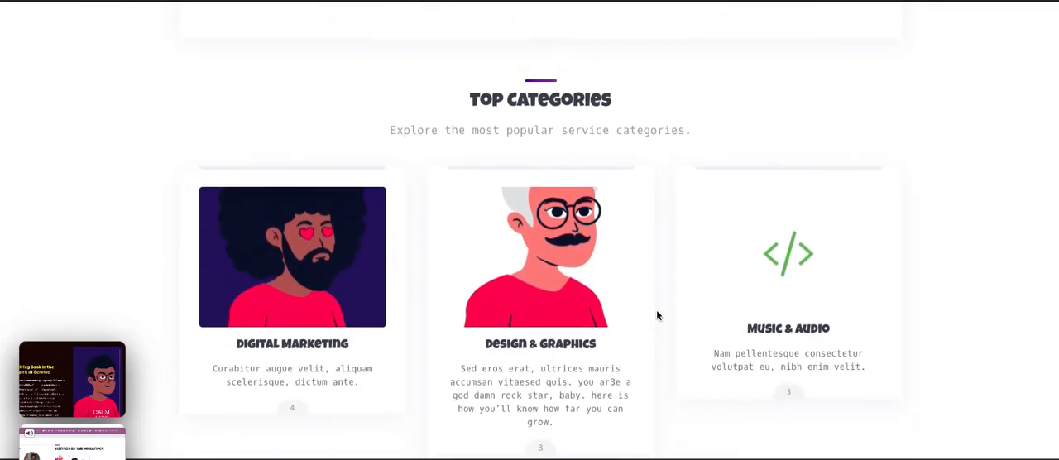
pyautogui.scroll(-3)
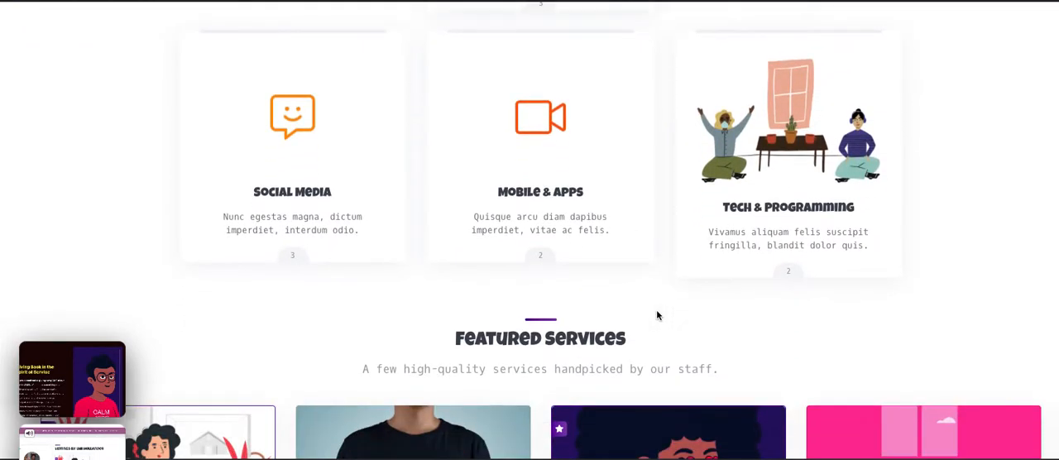
pyautogui.scroll(-3)
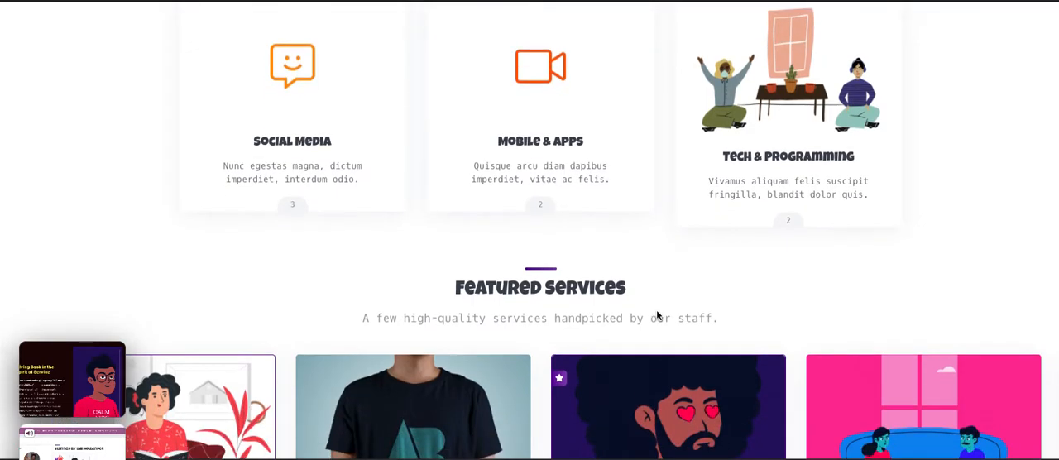
pyautogui.scroll(-3)
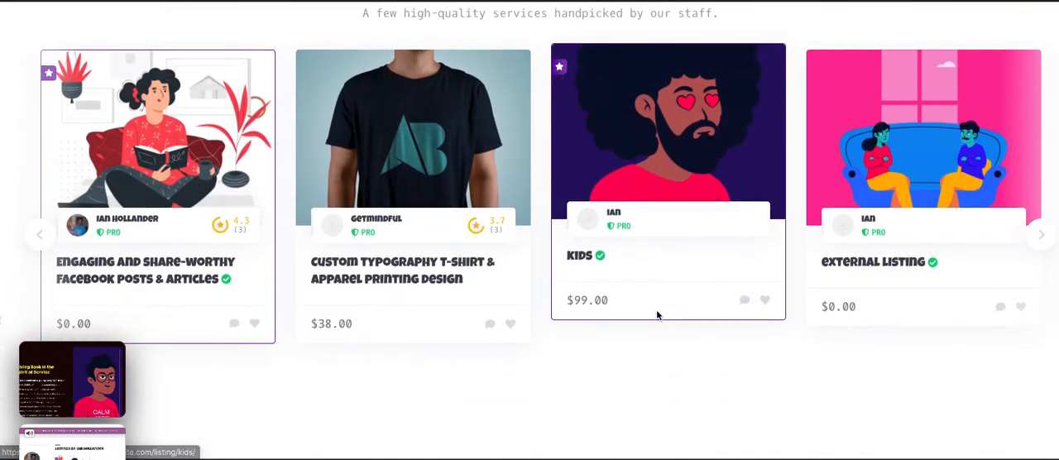
pyautogui.scroll(-3)
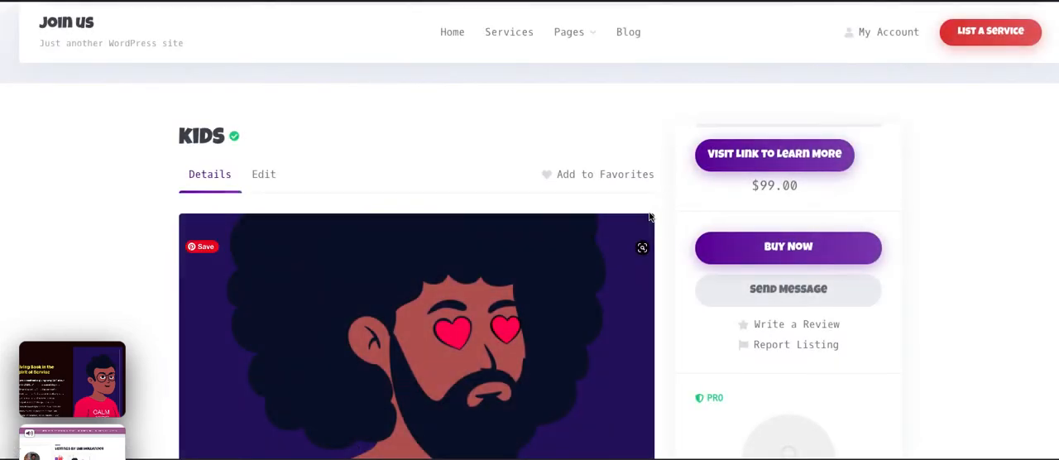
pyautogui.moveTo(320, 15)
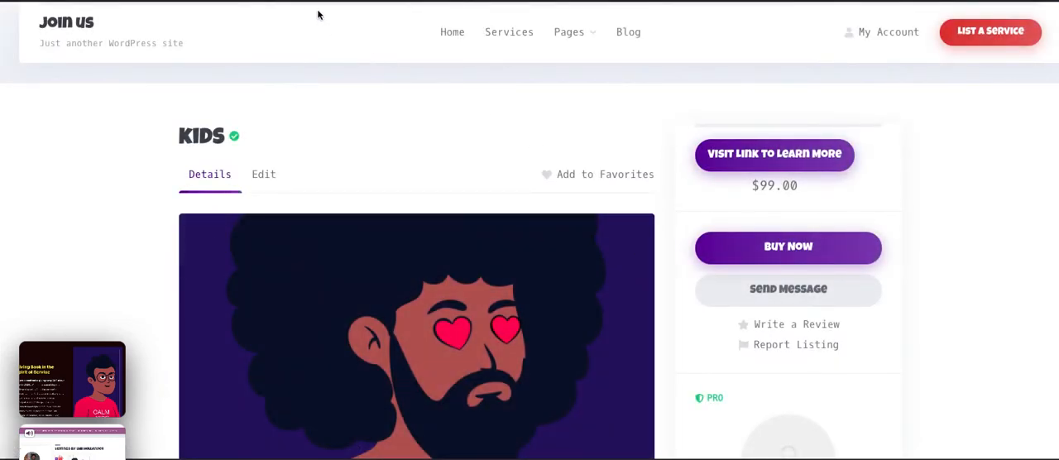
# Step: Start a blank WooCommerce product via + New > Product in the admin bar
pyautogui.click(240, 6)
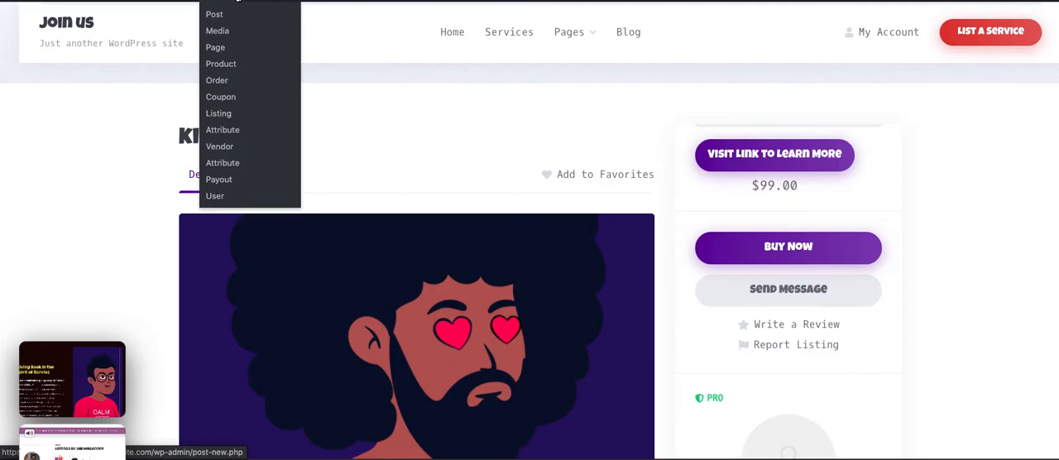
pyautogui.moveTo(235, 68)
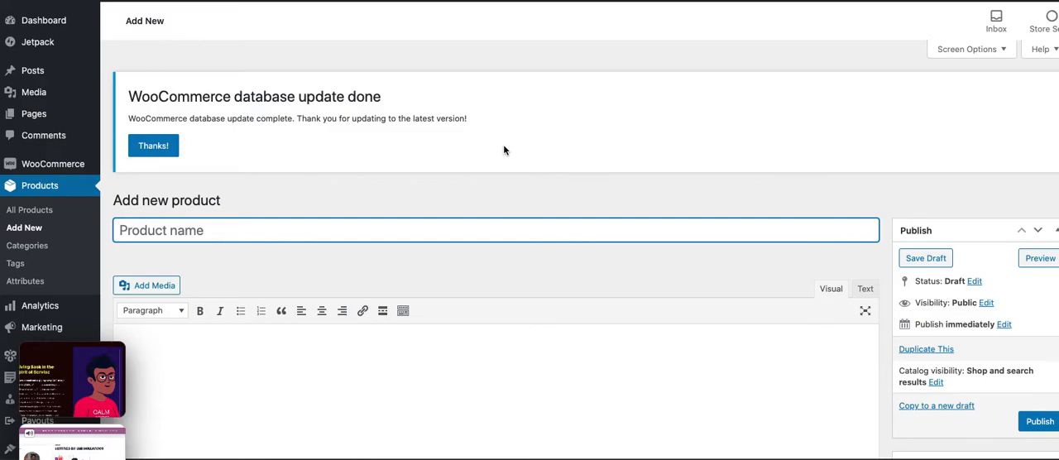
pyautogui.moveTo(556, 205)
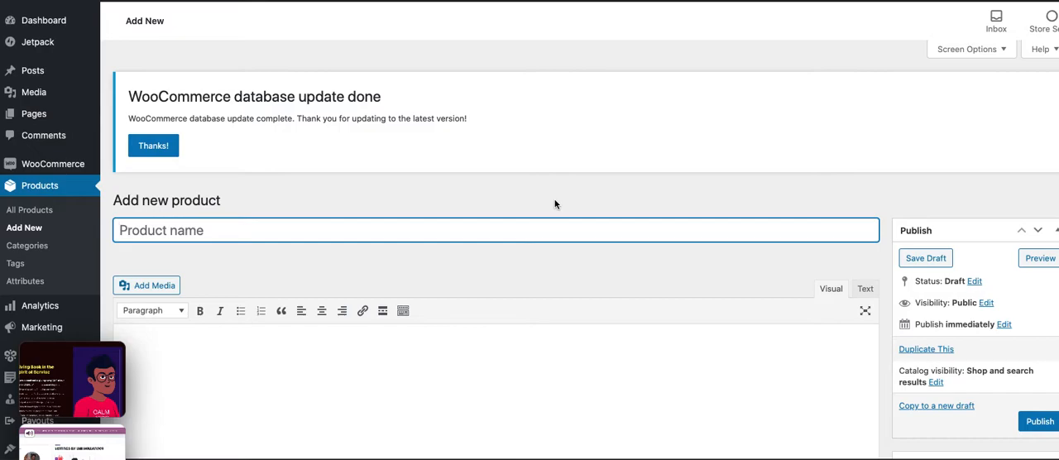
pyautogui.click(554, 204)
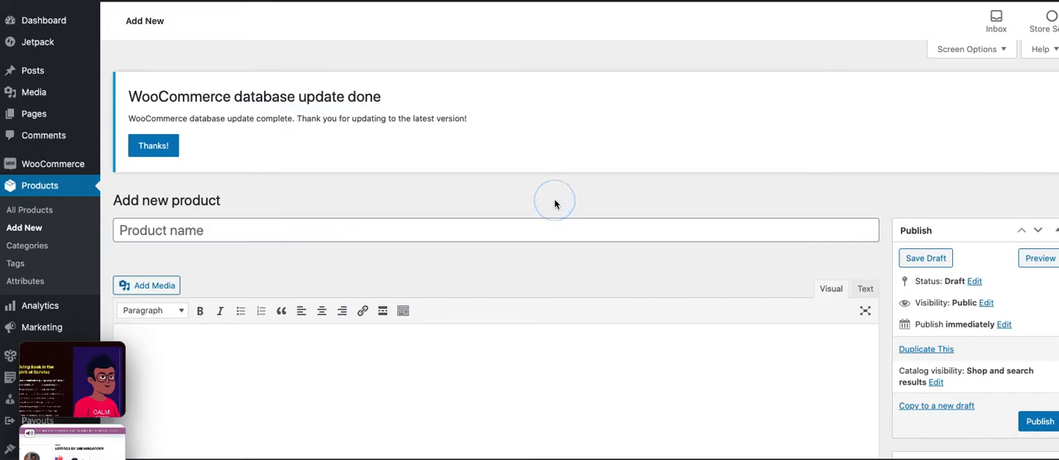
pyautogui.scroll(-3)
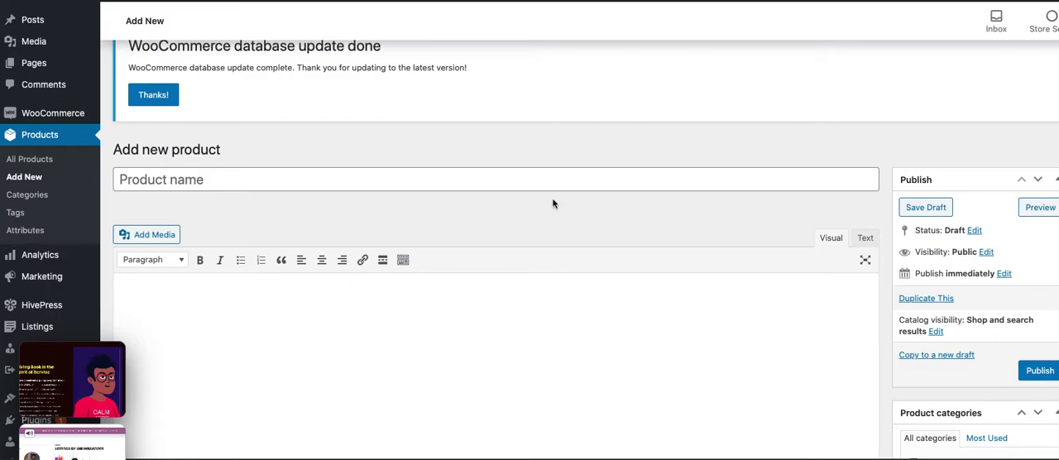
pyautogui.moveTo(552, 190)
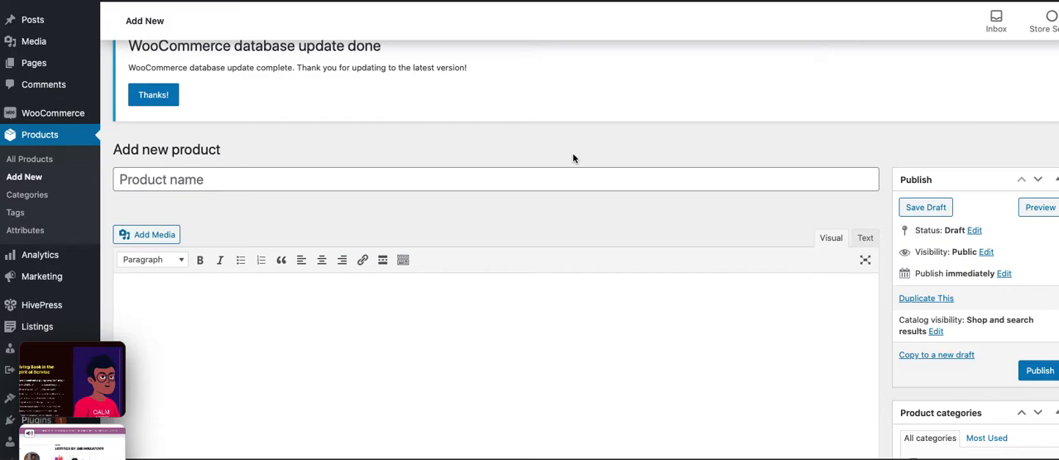
pyautogui.scroll(-3)
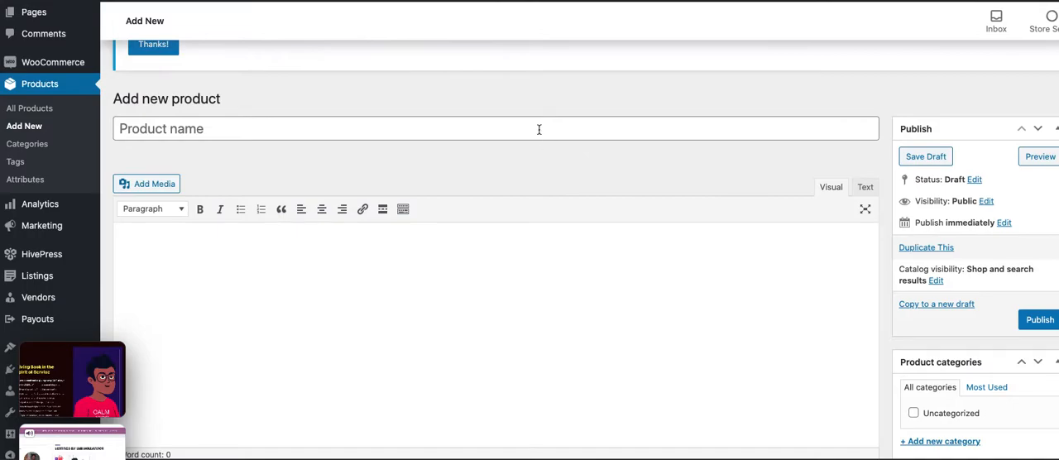
# Step: Name the product 'Podia' with description 'this is a podia affiliate offer.'
pyautogui.write('Podia')
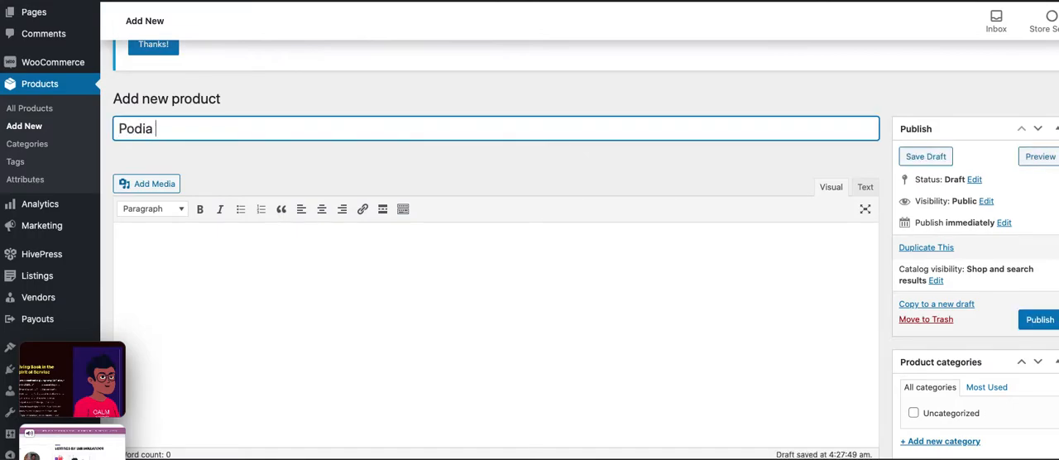
pyautogui.moveTo(442, 251)
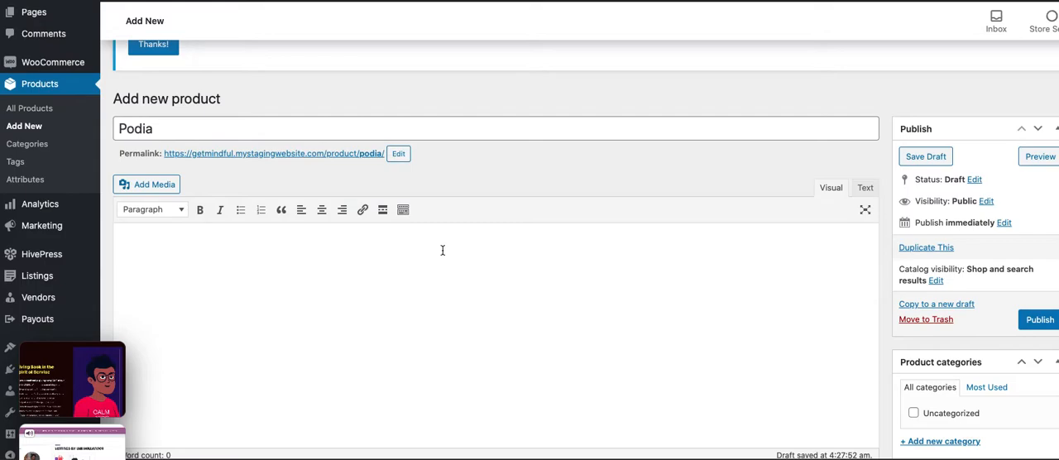
pyautogui.write('this is a podia')
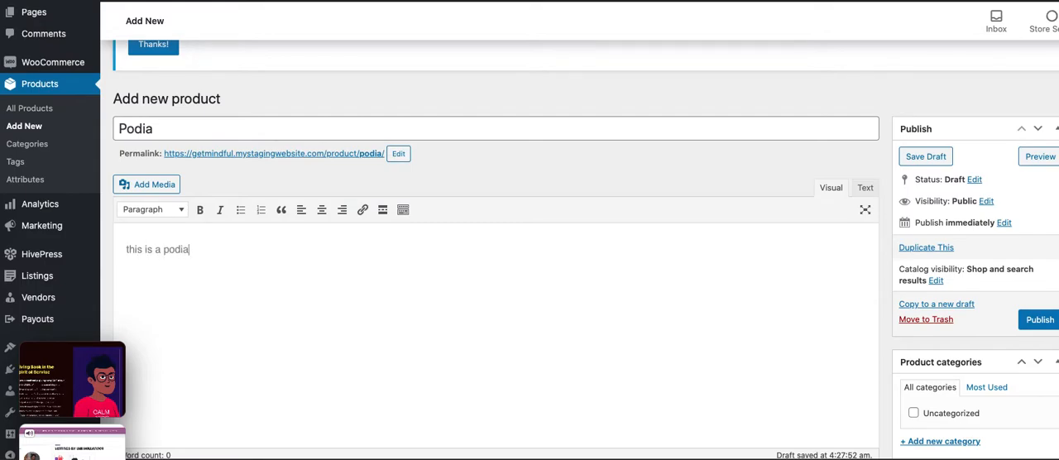
pyautogui.write('affiliate offer')
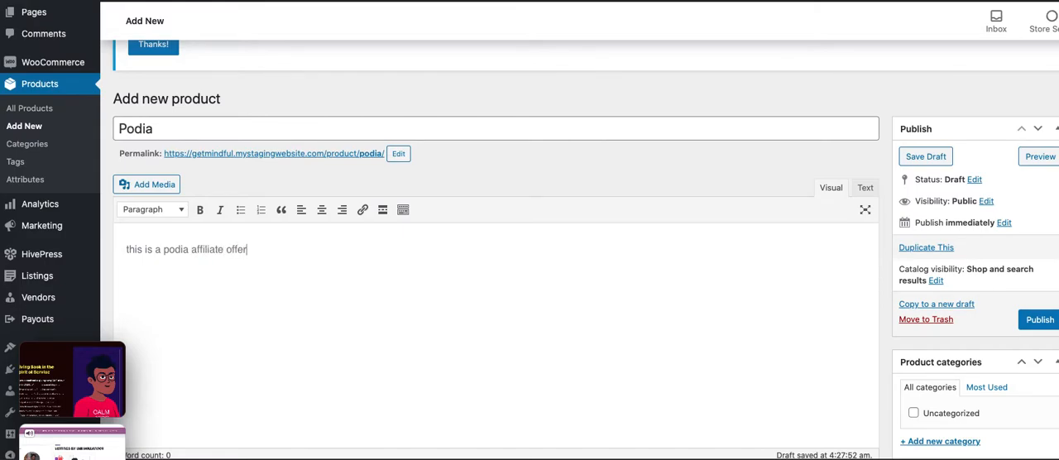
pyautogui.write('.')
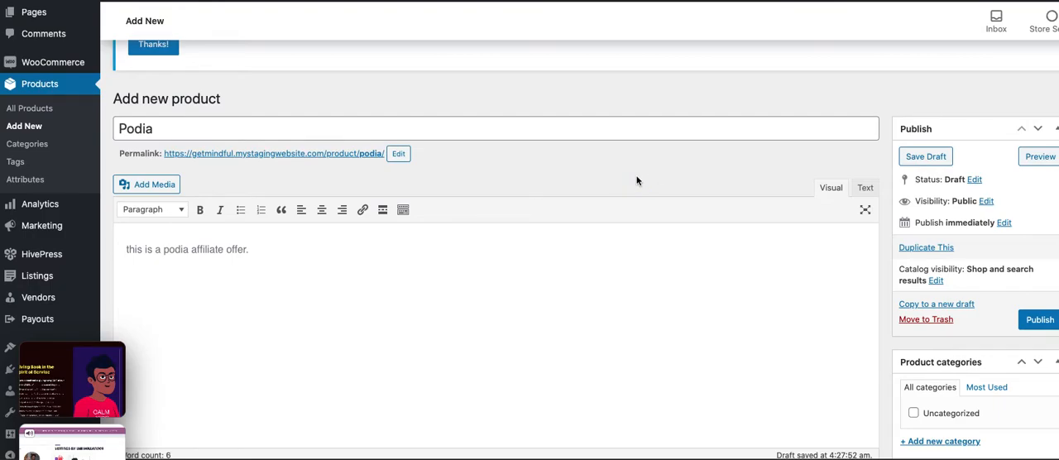
pyautogui.scroll(-3)
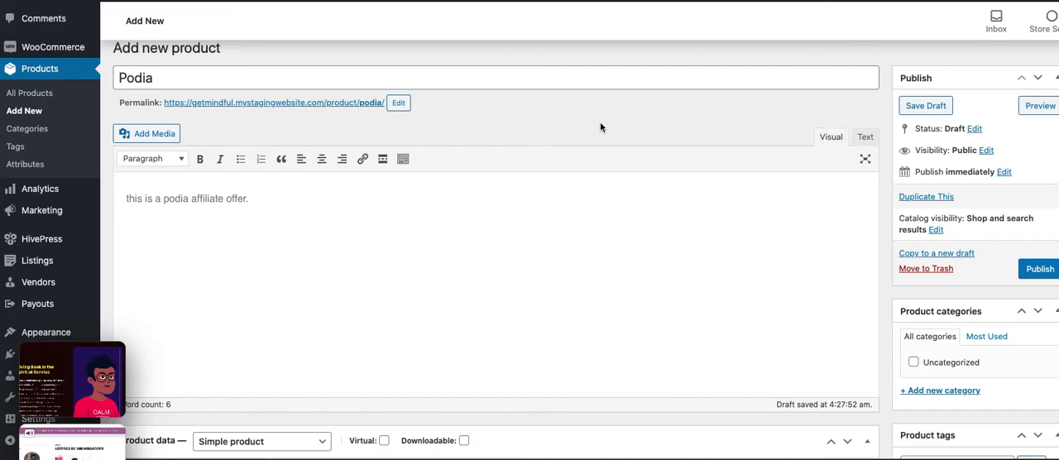
pyautogui.scroll(-3)
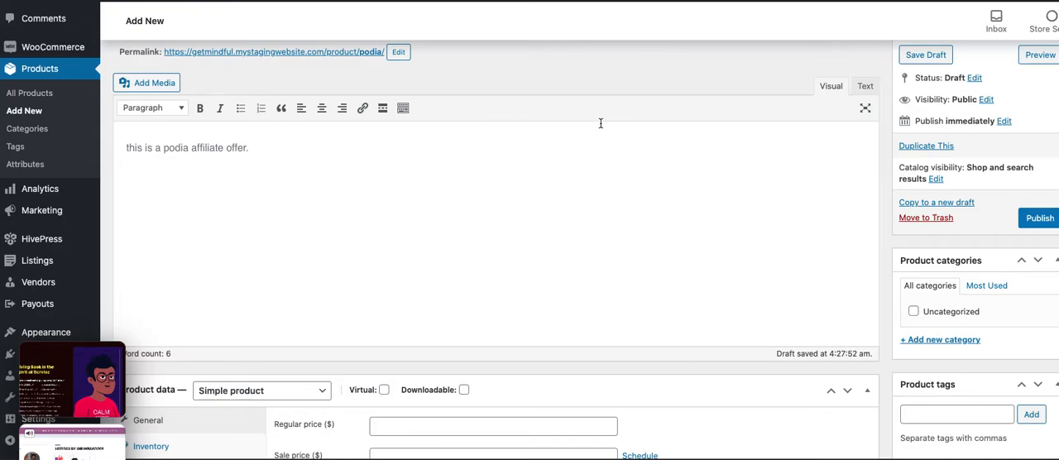
pyautogui.scroll(-3)
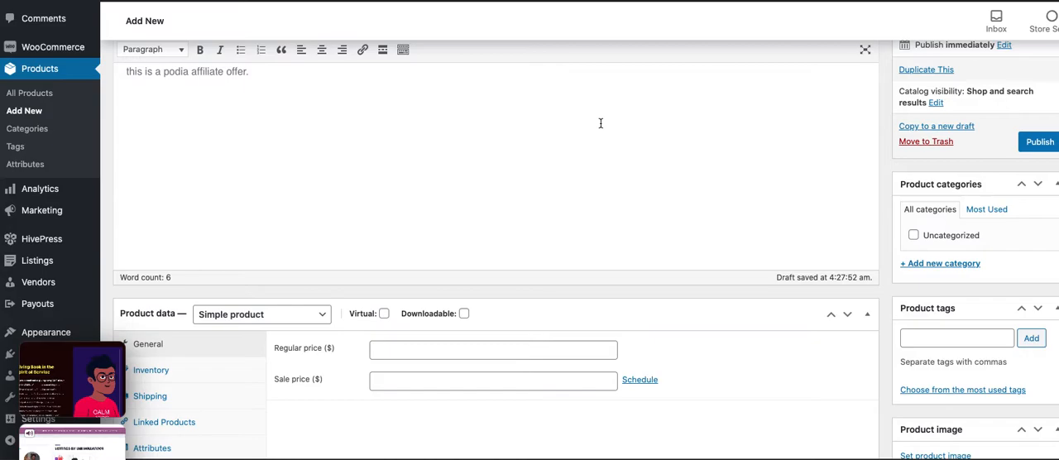
pyautogui.scroll(-3)
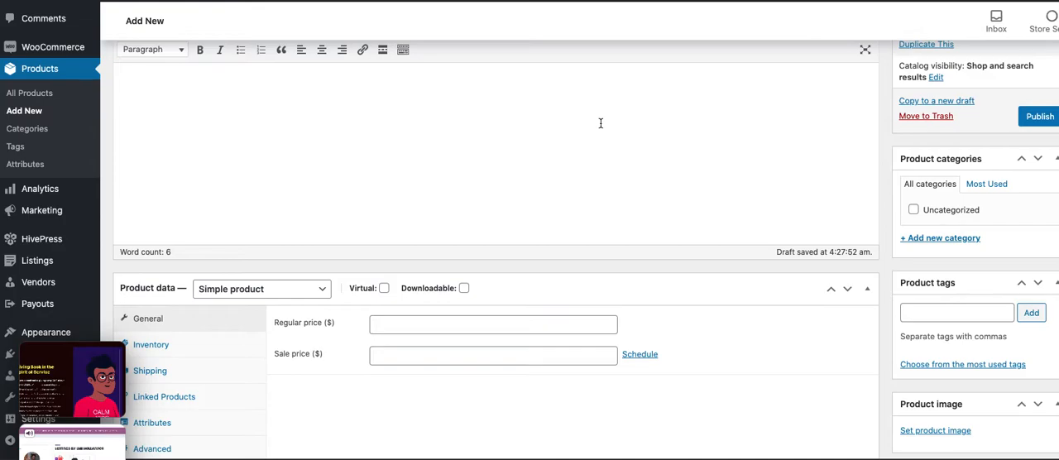
pyautogui.scroll(-3)
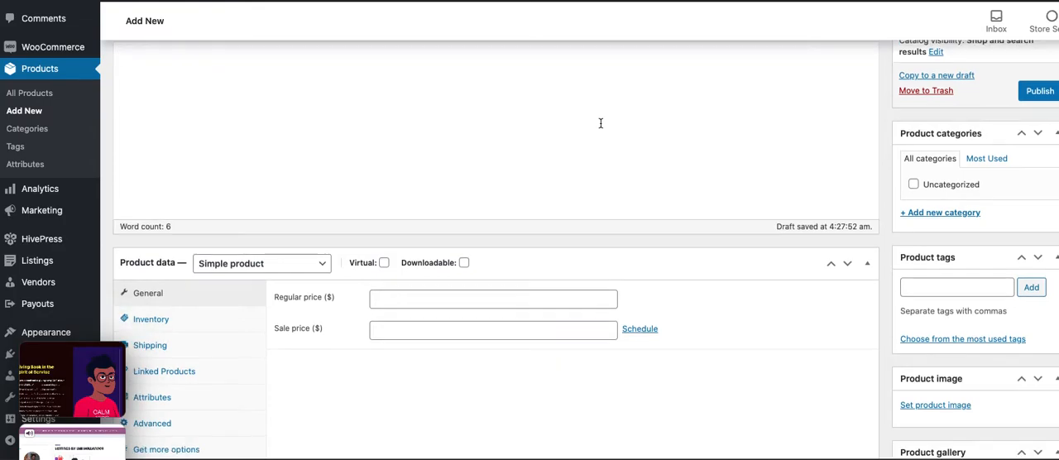
pyautogui.scroll(-3)
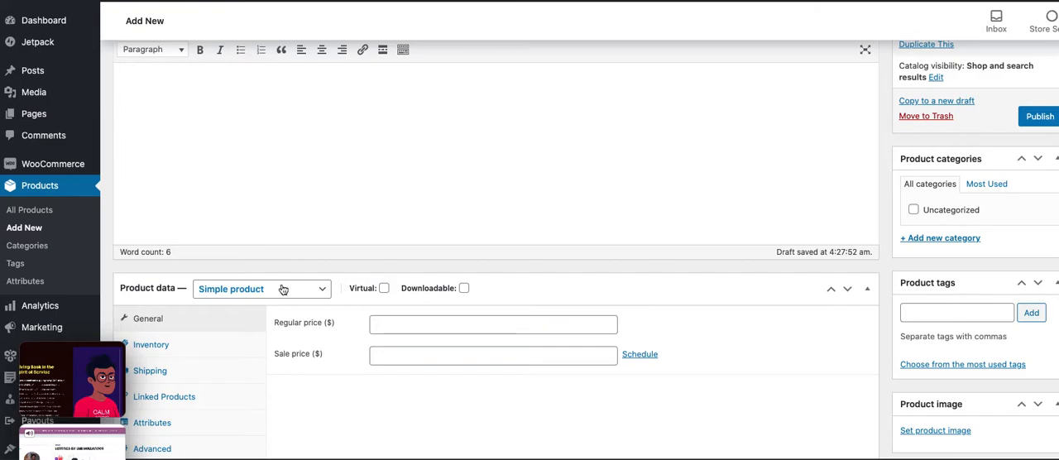
# Step: Set the product type to External/Affiliate product
pyautogui.click(261, 288)
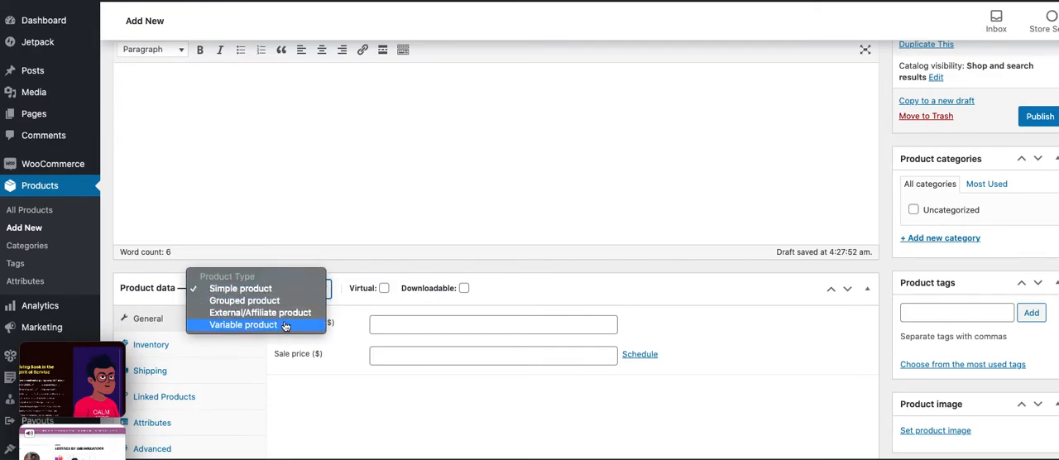
pyautogui.click(258, 311)
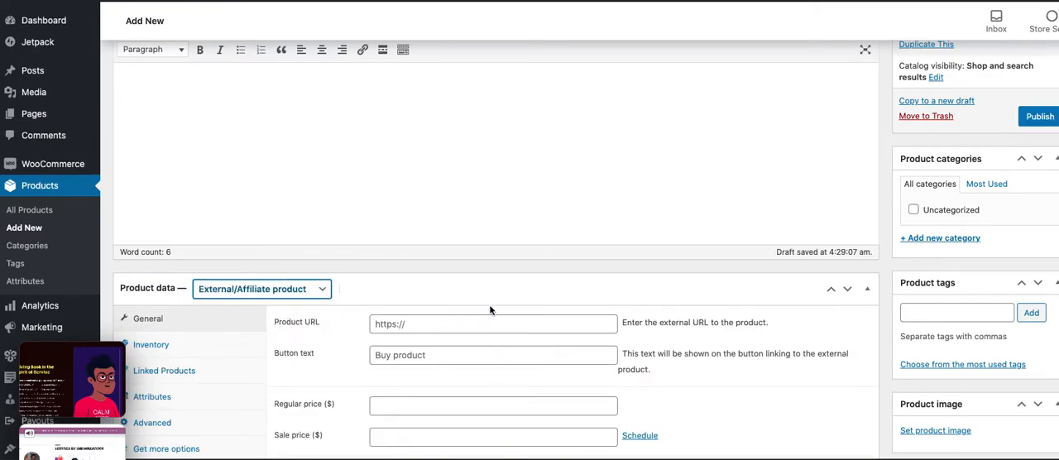
pyautogui.moveTo(707, 386)
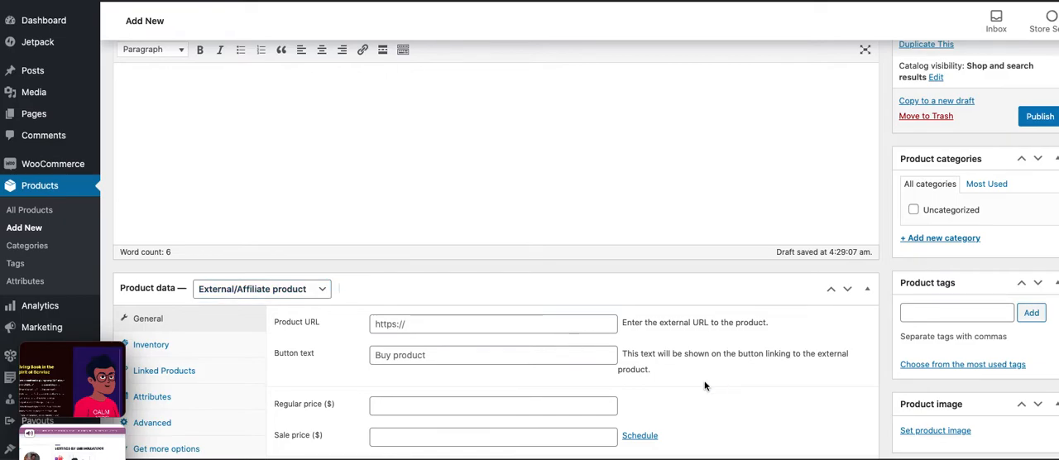
pyautogui.scroll(-3)
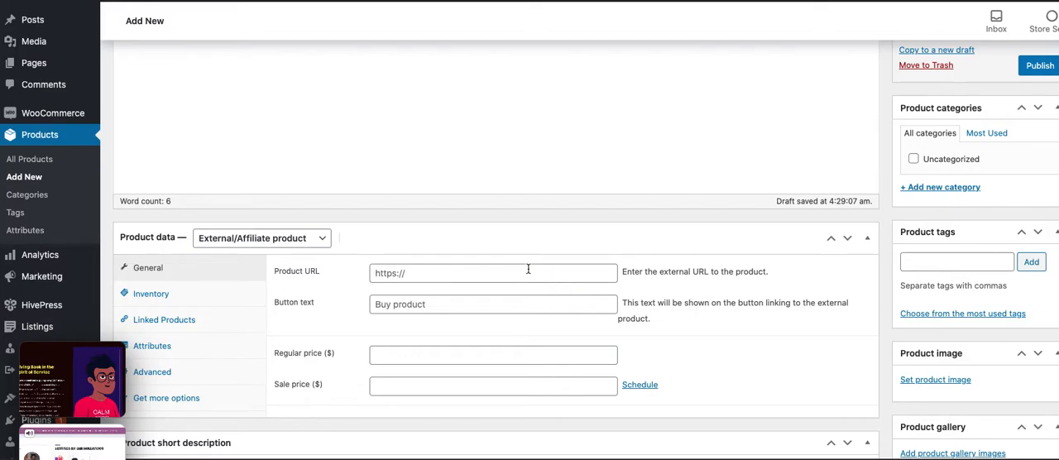
pyautogui.write('http://goodkarma.link/podia')
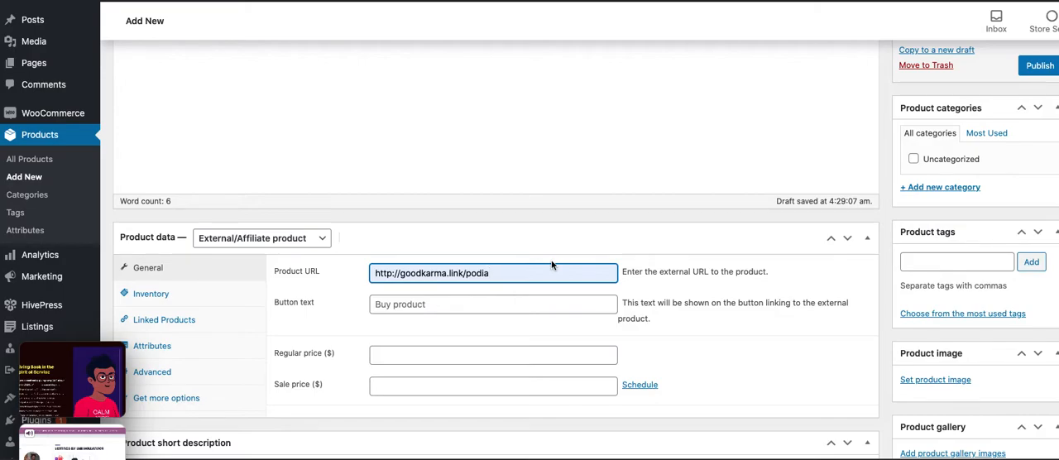
pyautogui.click(480, 273)
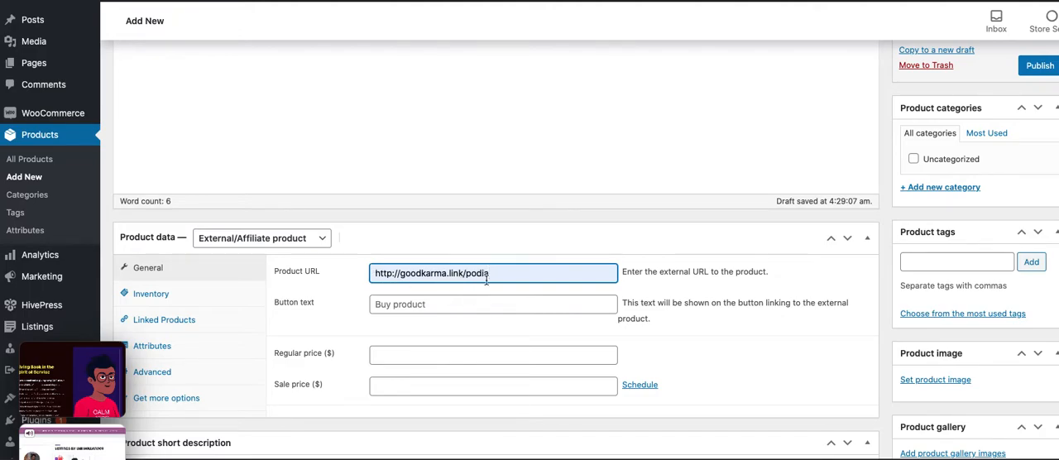
pyautogui.click(493, 305)
pyautogui.write('you can try podia here')
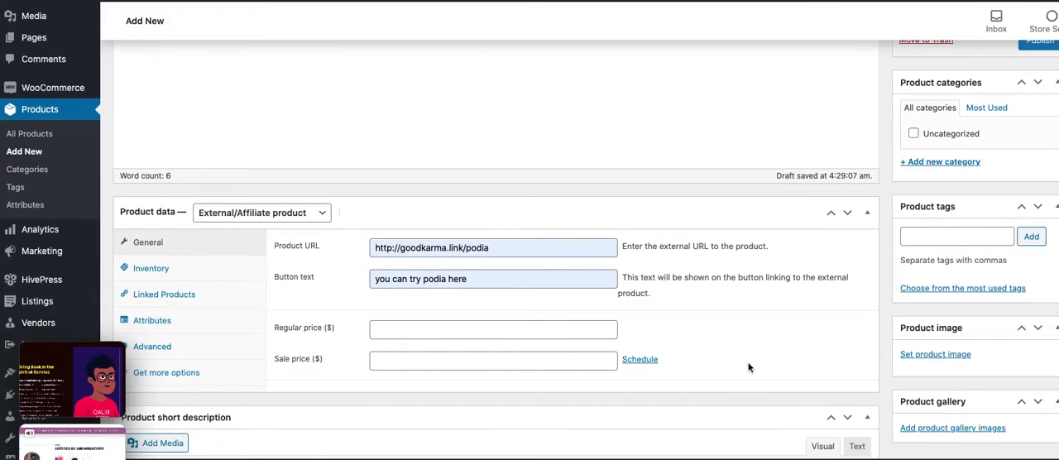
# Step: Set the sunglasses avatar from the Media Library as the product image
pyautogui.scroll(-3)
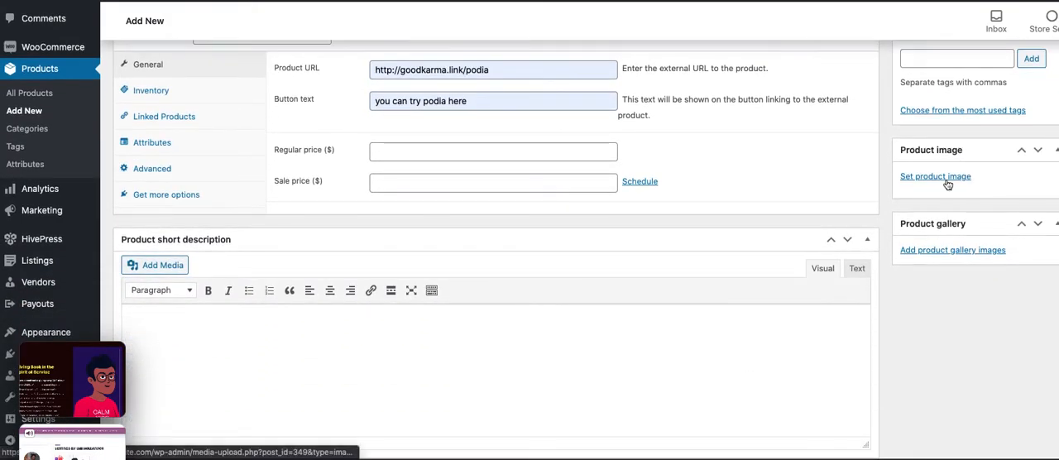
pyautogui.click(935, 175)
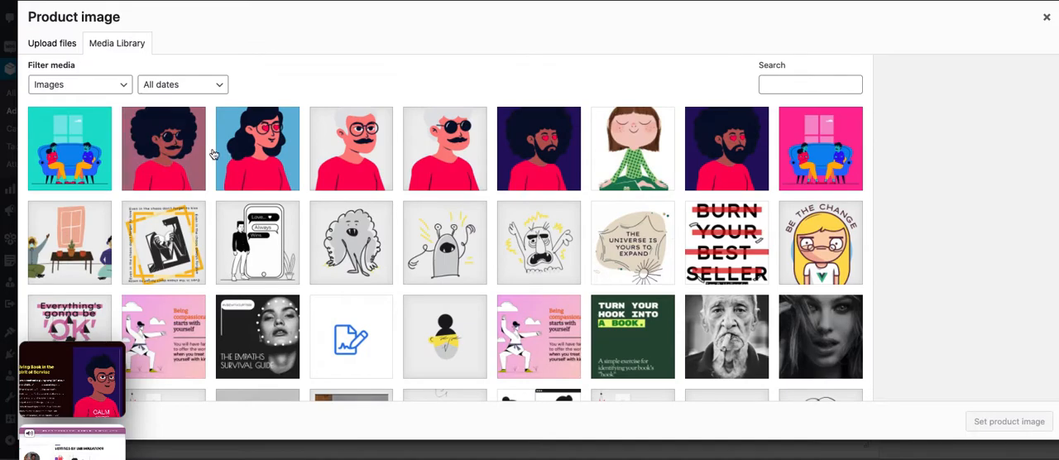
pyautogui.click(162, 149)
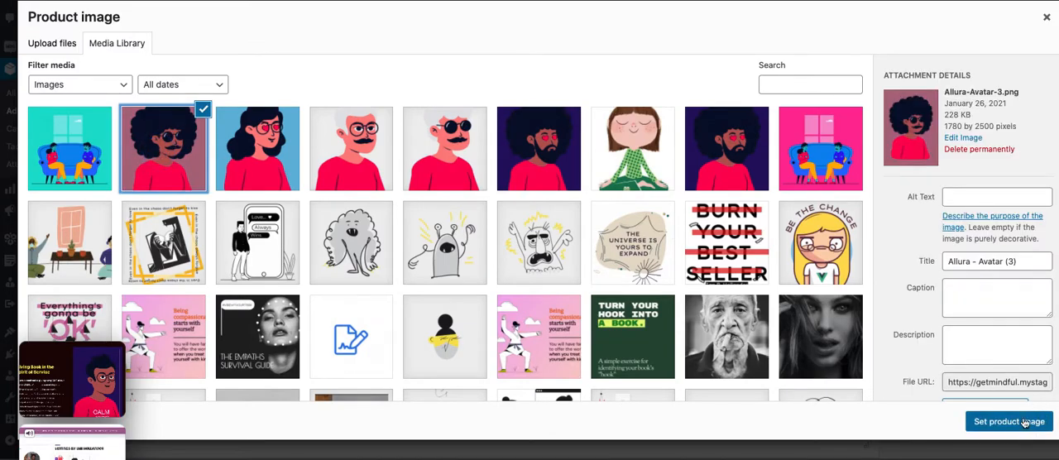
pyautogui.click(1009, 422)
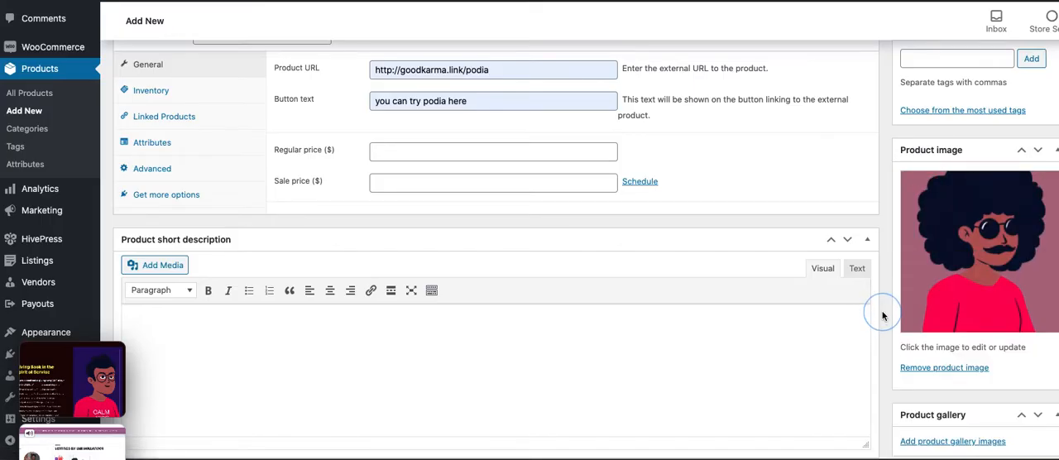
pyautogui.scroll(-3)
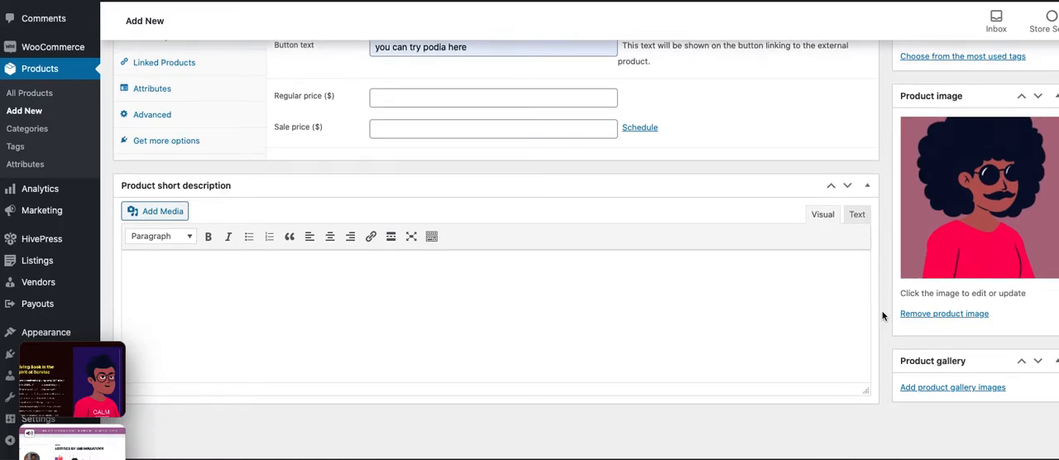
# Step: Enter short description 'the product short description goes here.'
pyautogui.write('the')
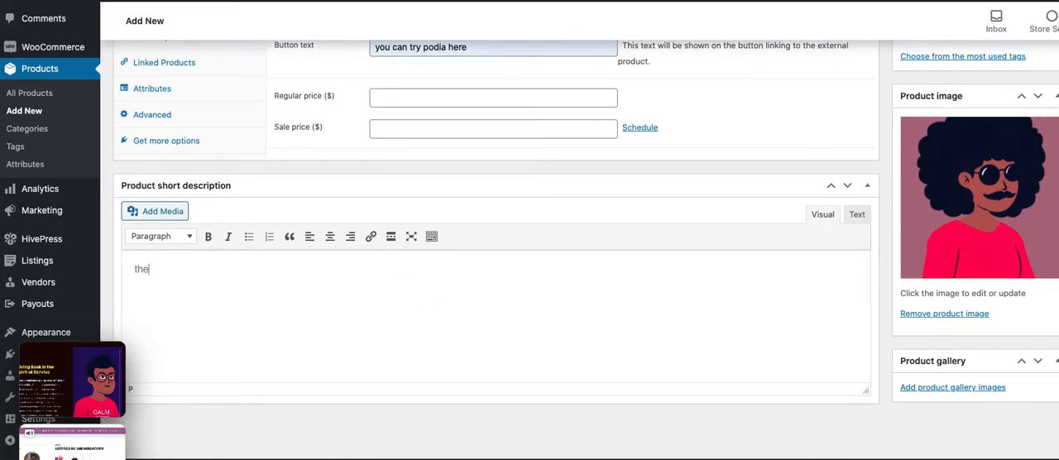
pyautogui.write('product short')
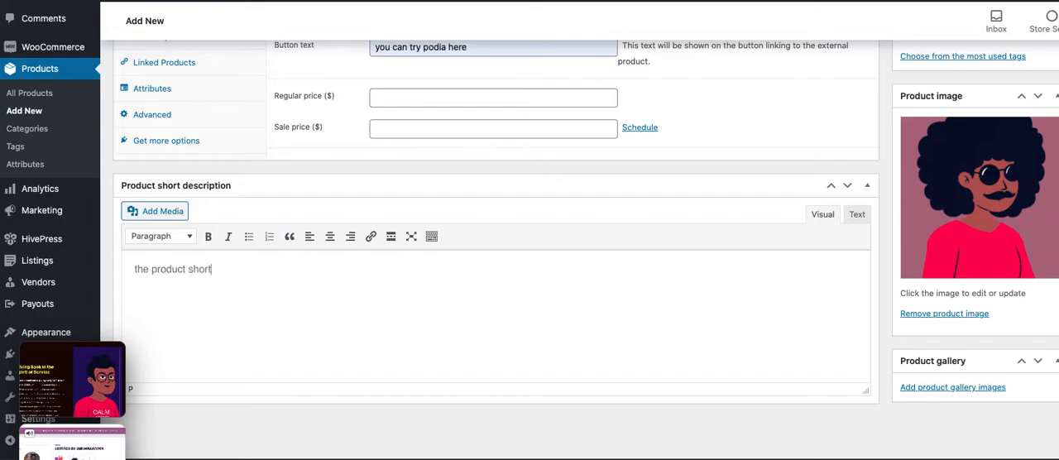
pyautogui.write('description go')
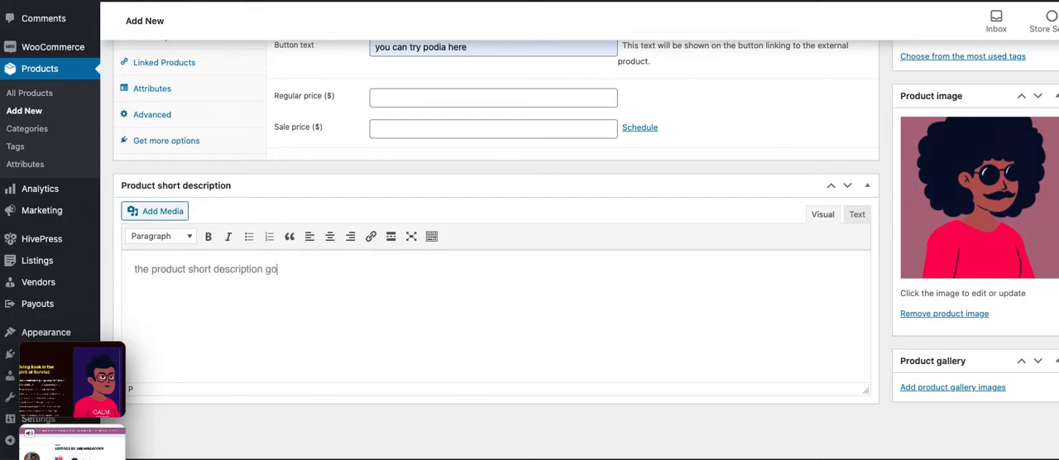
pyautogui.write('es here.')
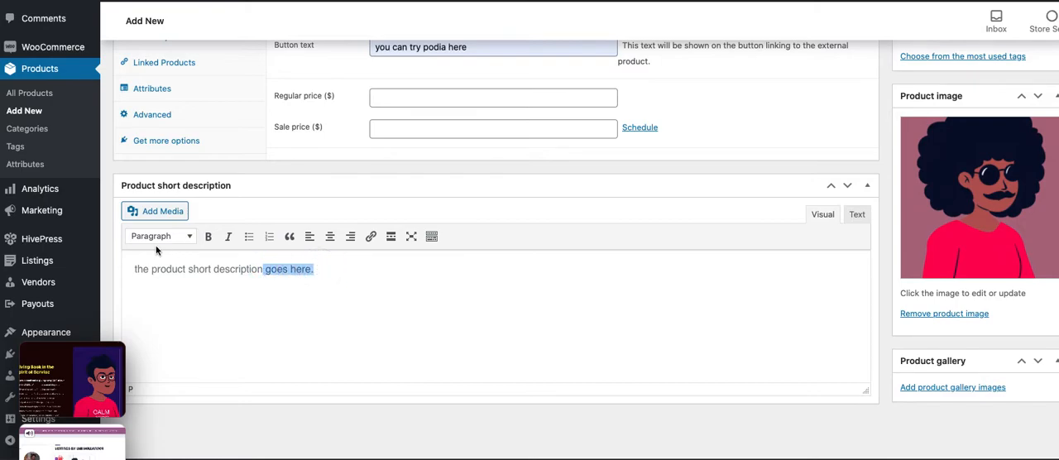
pyautogui.click(371, 237)
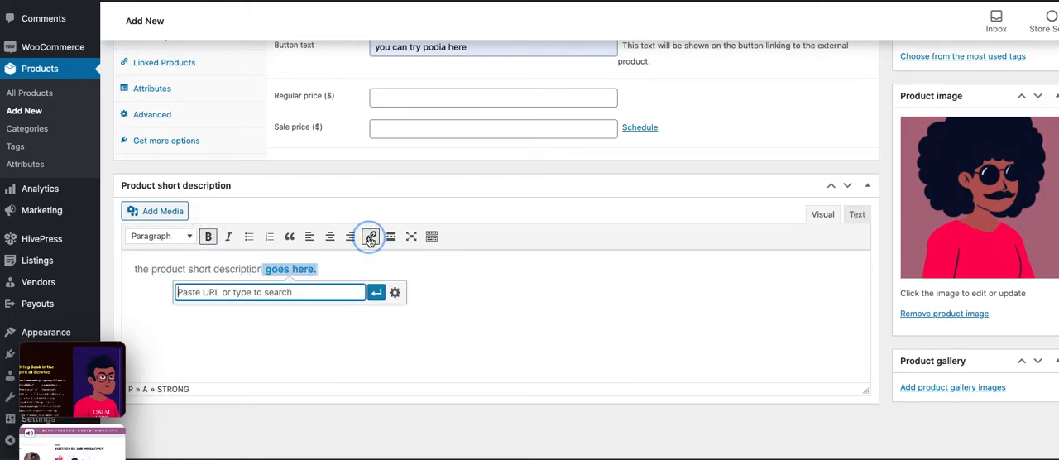
pyautogui.write('http://goodkarma.')
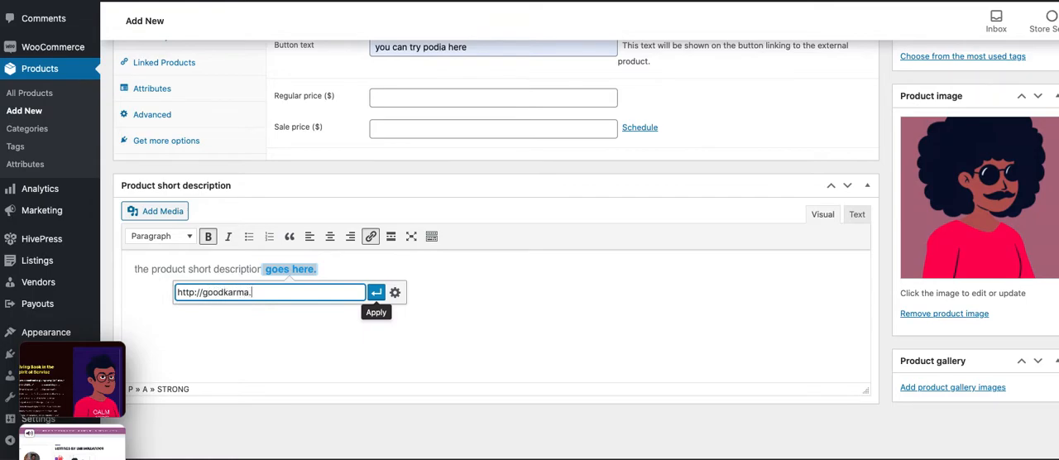
pyautogui.write('link/podia')
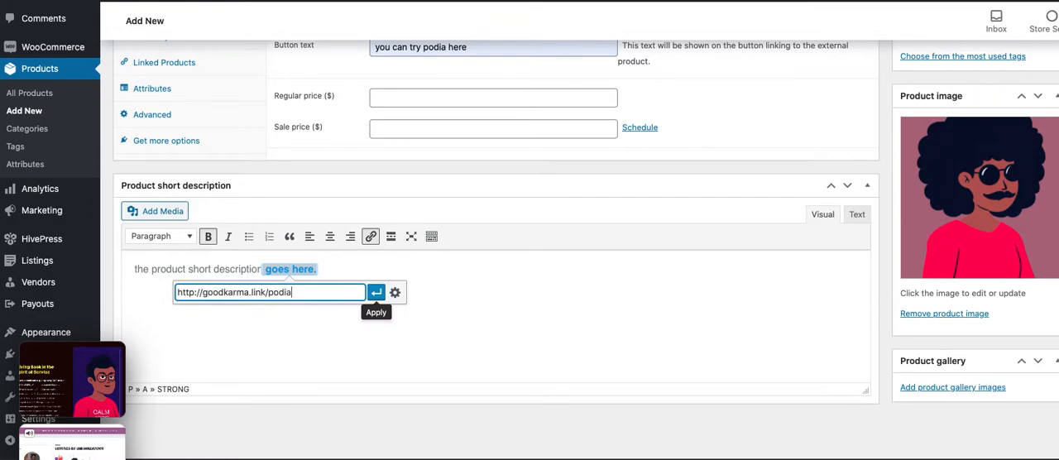
pyautogui.click(375, 291)
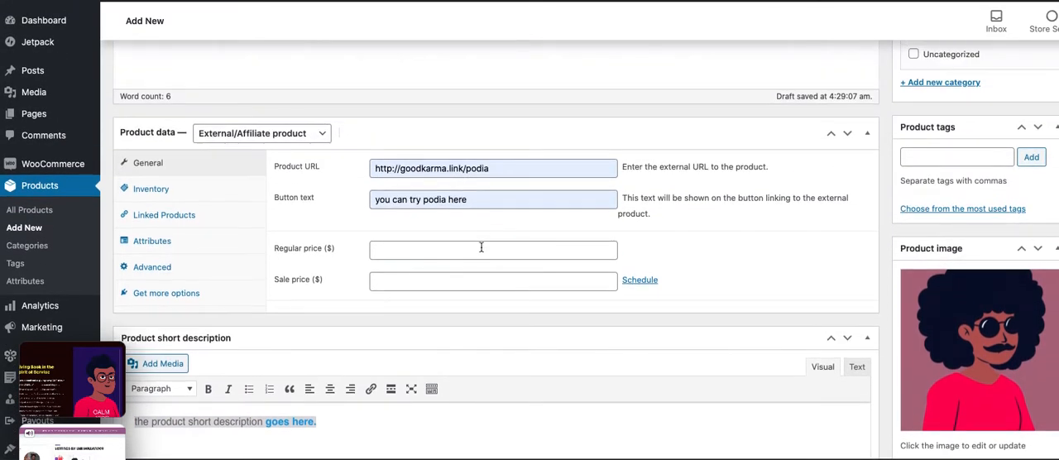
pyautogui.moveTo(455, 175)
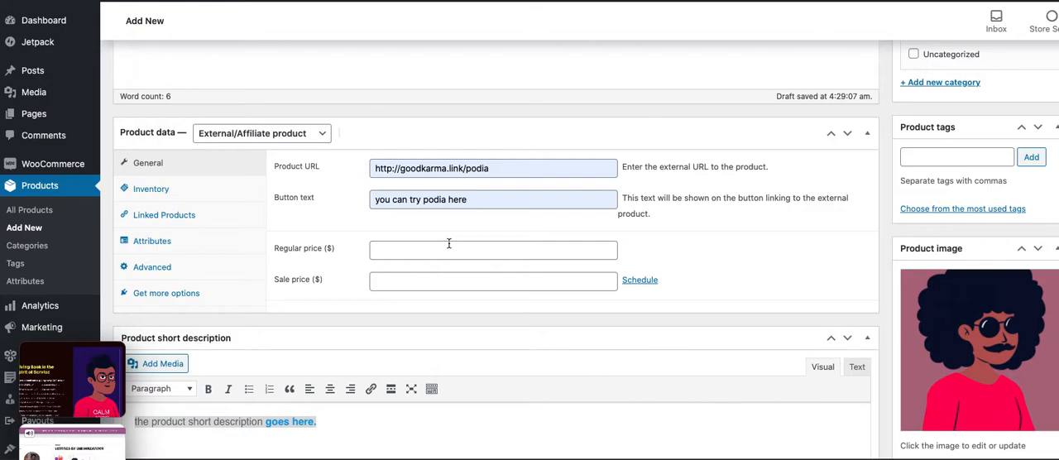
# Step: Set regular price 39 and add the tags 'podia, on' to the product
pyautogui.click(493, 248)
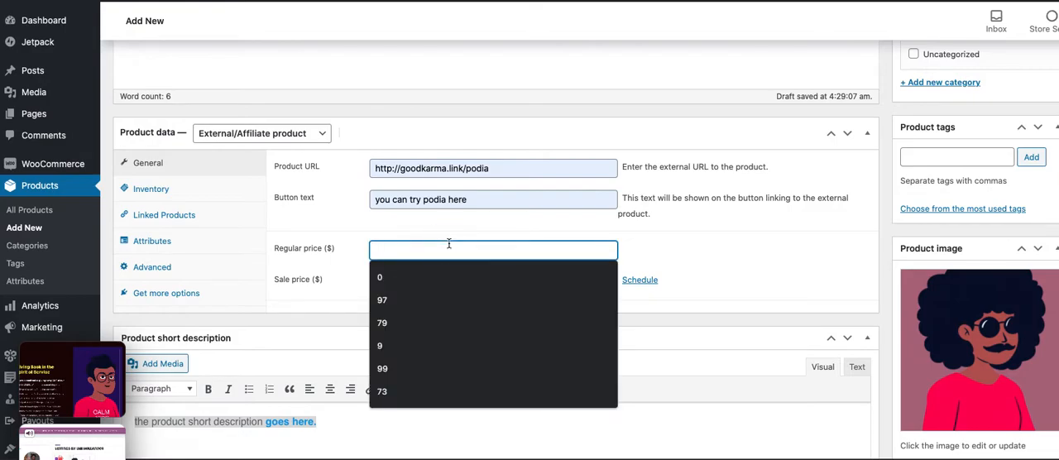
pyautogui.write('39')
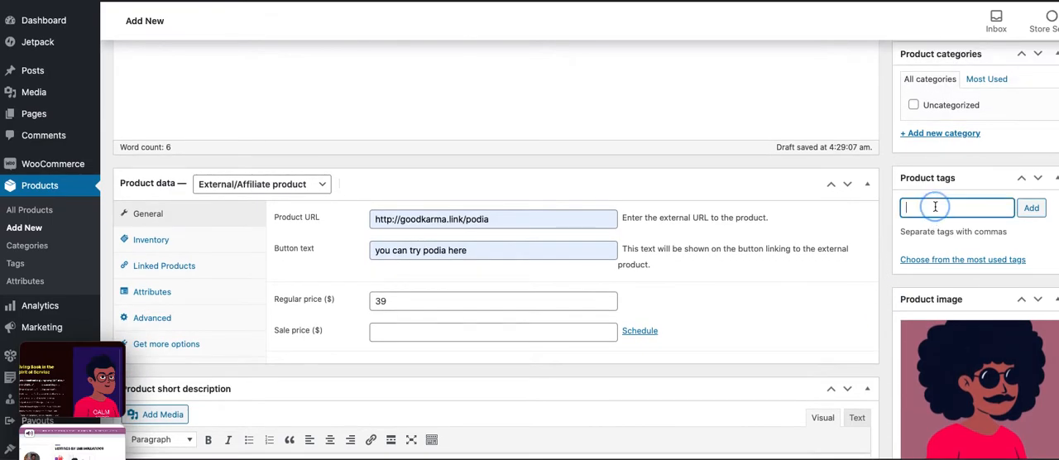
pyautogui.write('podia, on')
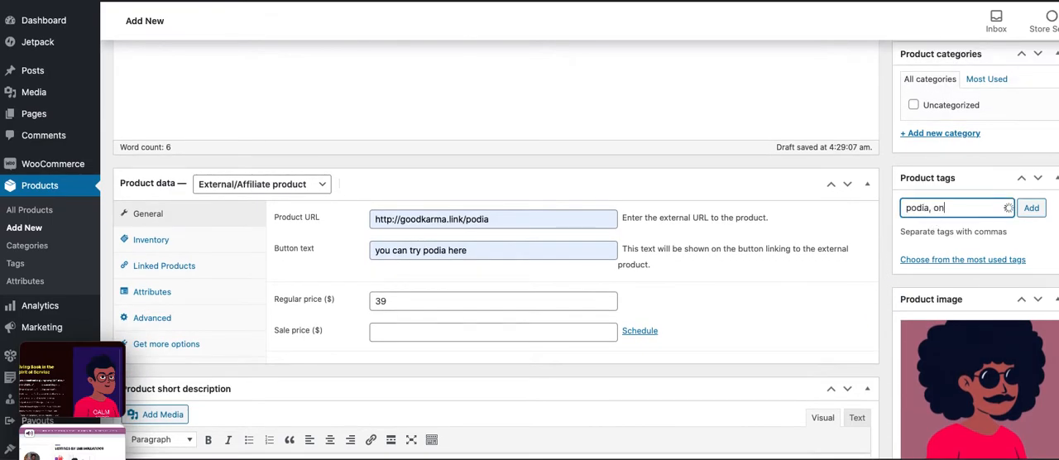
pyautogui.click(1032, 208)
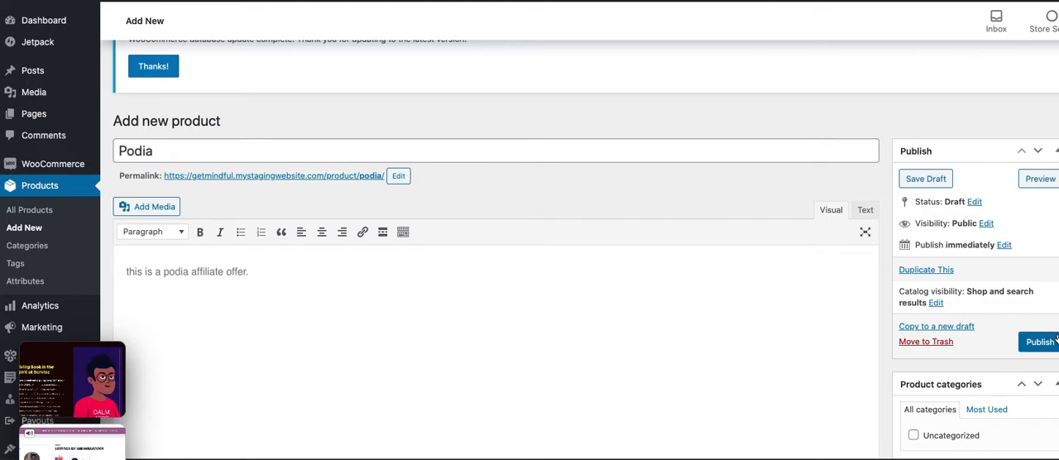
# Step: Publish the Podia product
pyautogui.click(1039, 341)
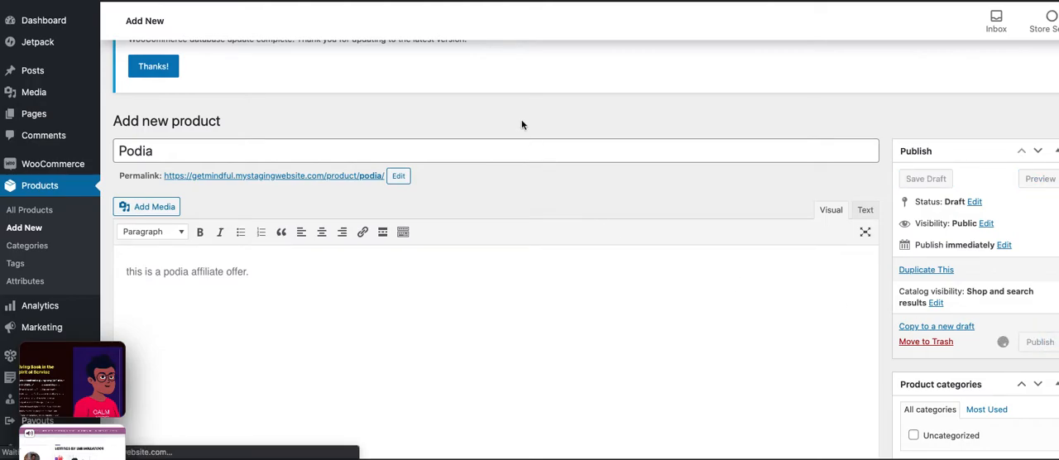
pyautogui.click(1036, 341)
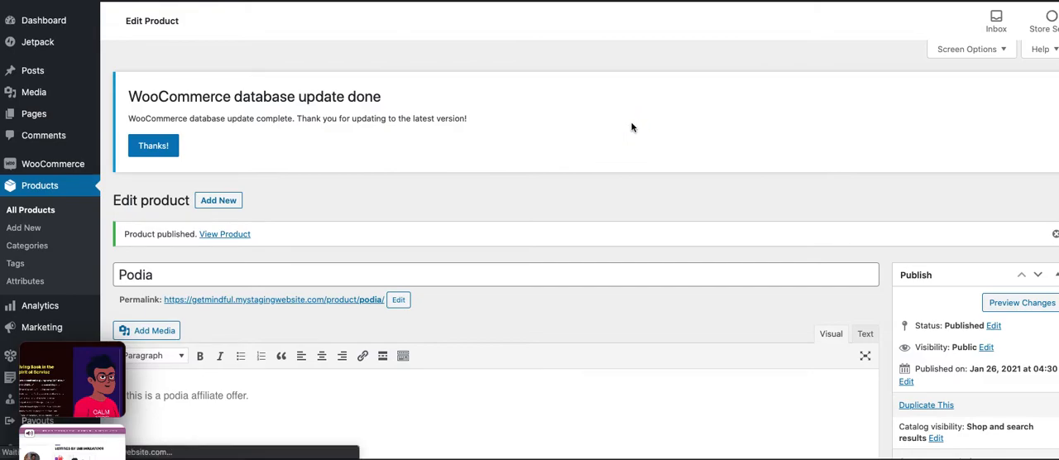
# Step: View the live Podia page with its $39.00 price, affiliate button, description and related products
pyautogui.click(225, 235)
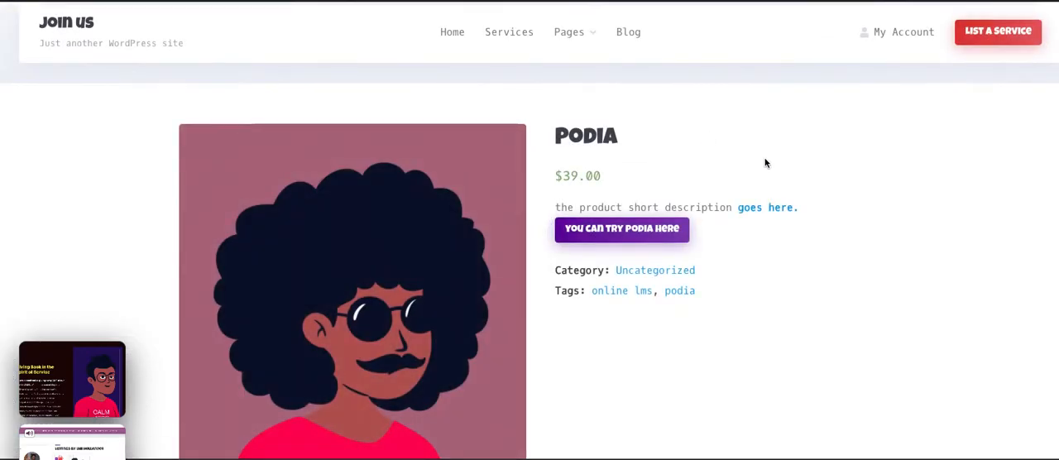
pyautogui.moveTo(839, 278)
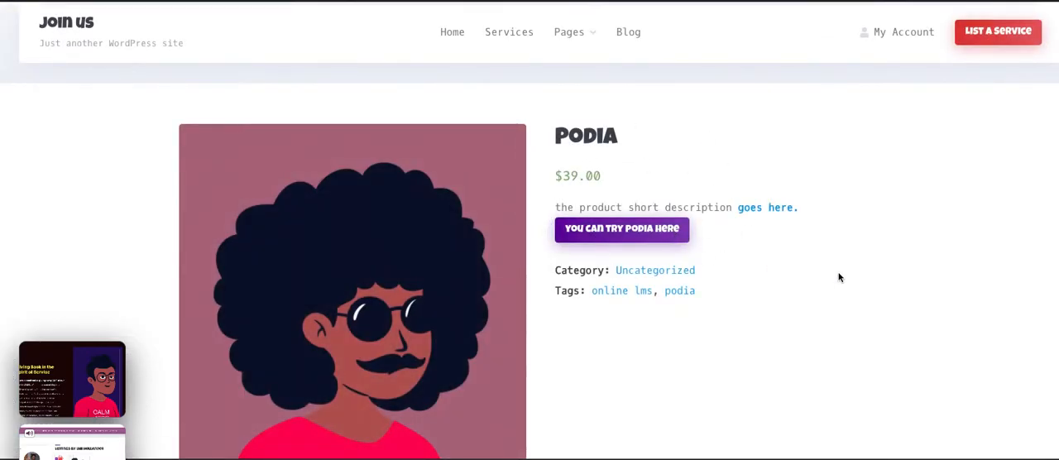
pyautogui.scroll(-3)
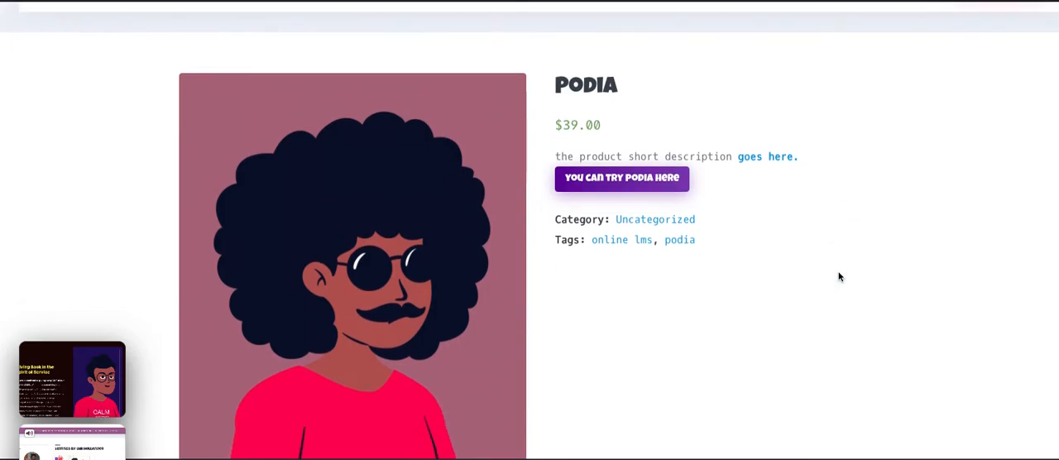
pyautogui.scroll(-3)
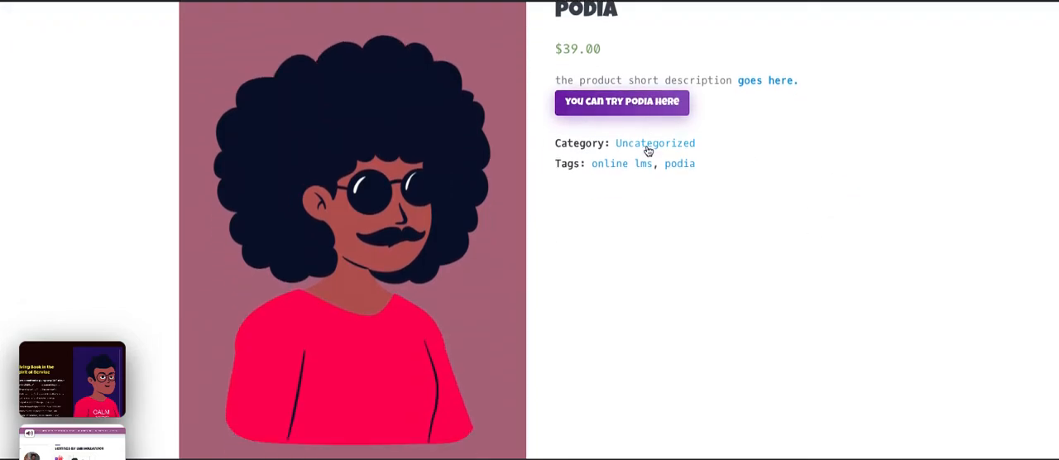
pyautogui.moveTo(743, 103)
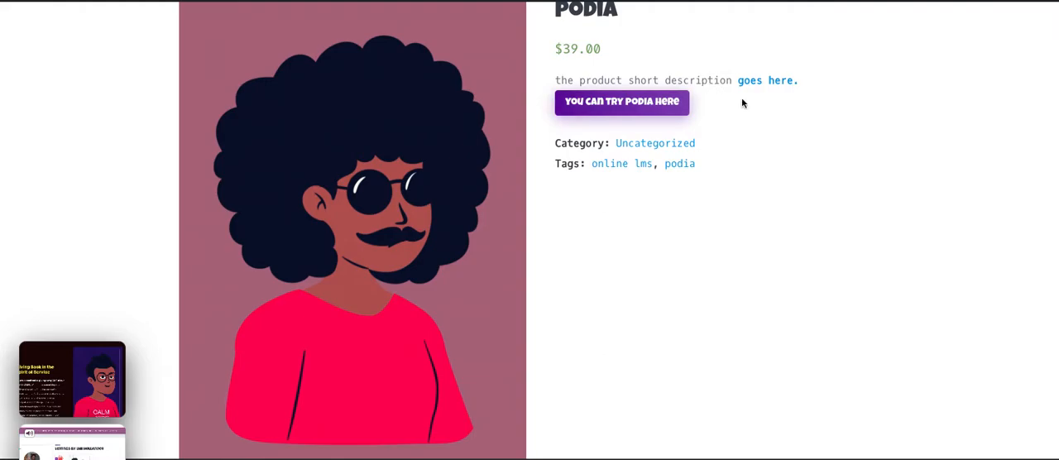
pyautogui.moveTo(775, 84)
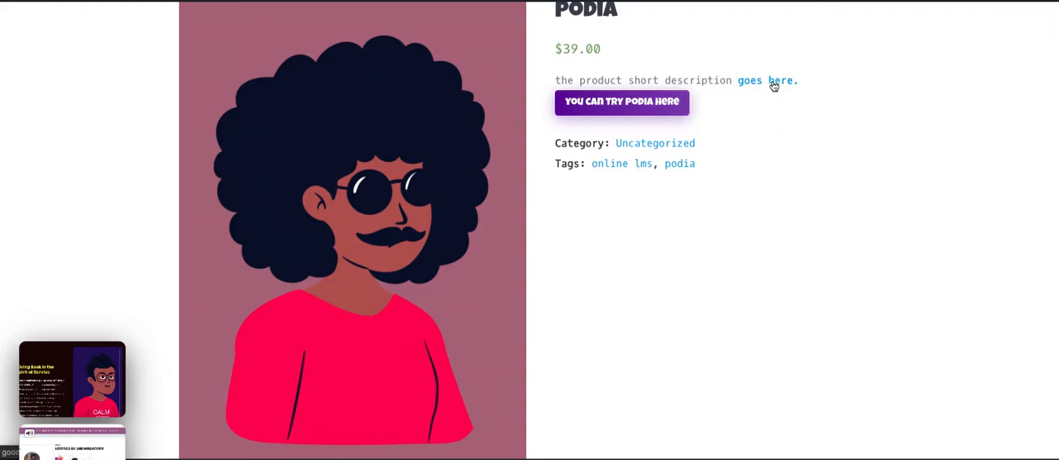
pyautogui.scroll(-3)
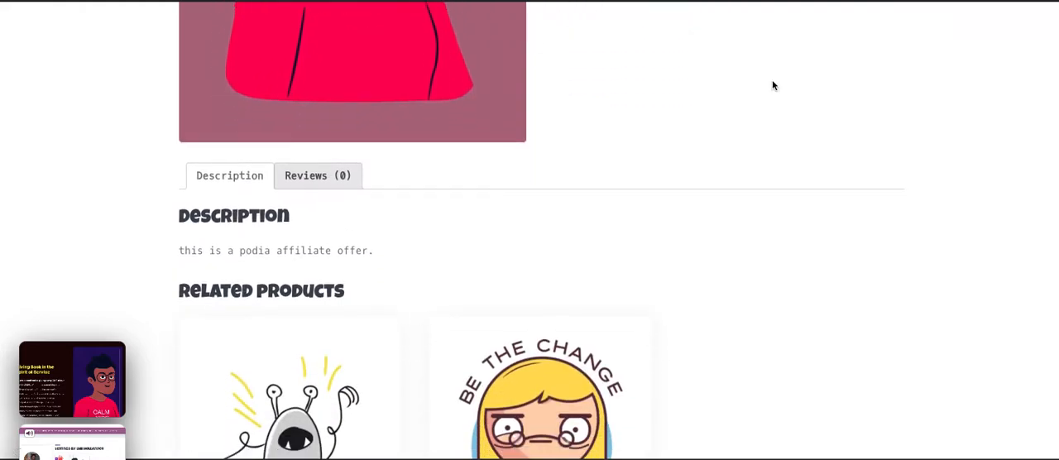
pyautogui.scroll(-3)
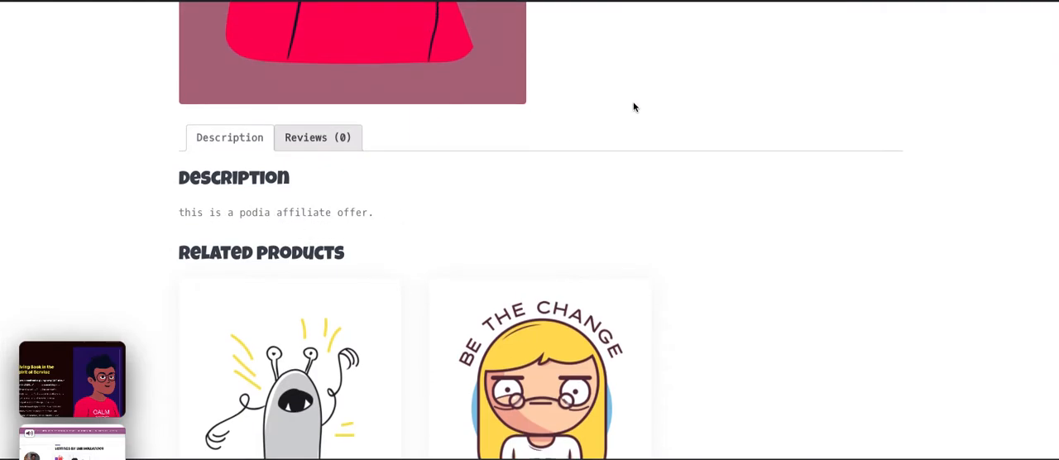
pyautogui.scroll(3)
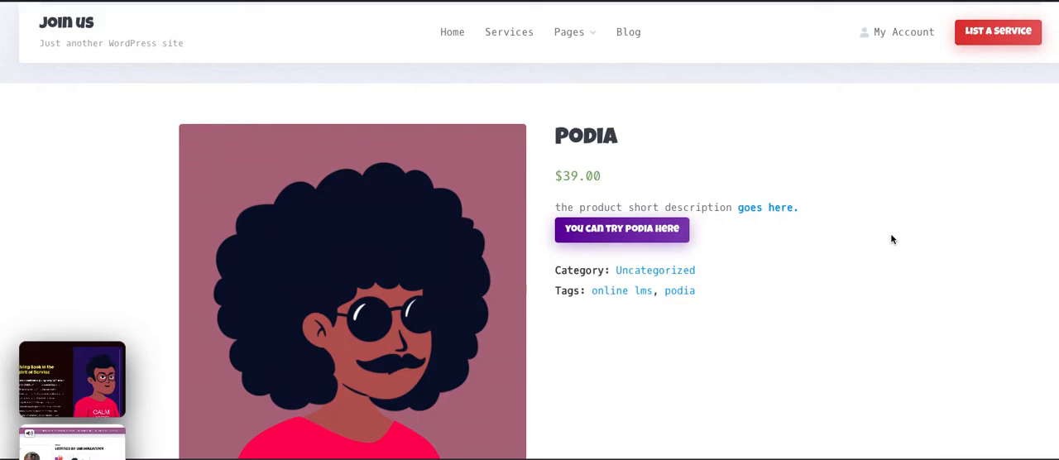
pyautogui.moveTo(523, 142)
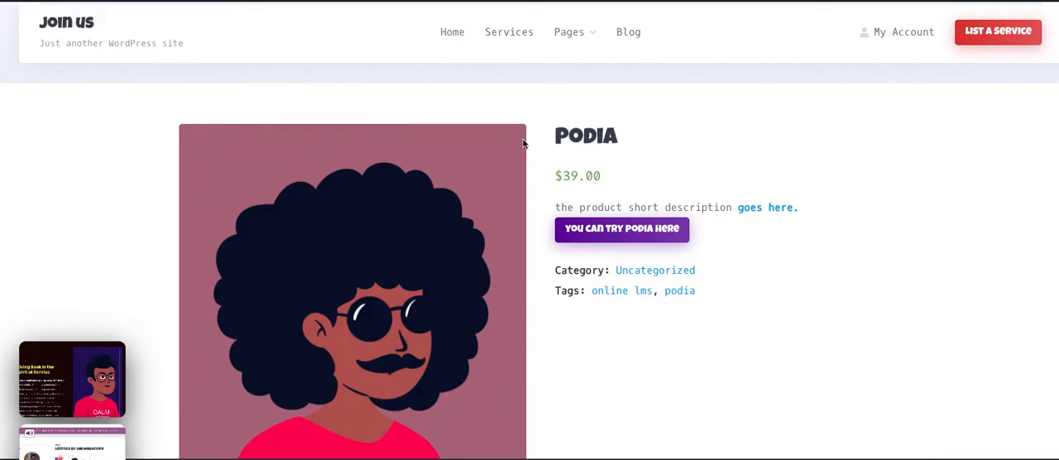
pyautogui.moveTo(601, 199)
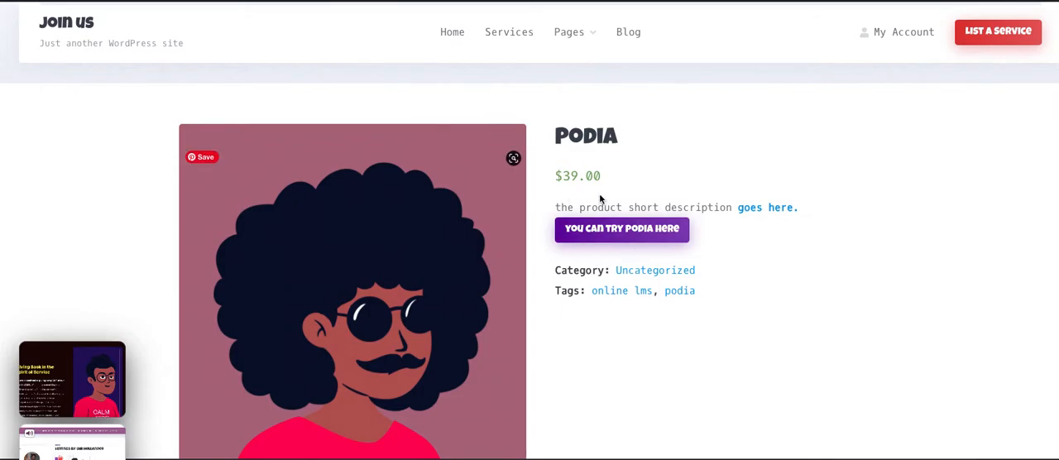
pyautogui.moveTo(574, 134)
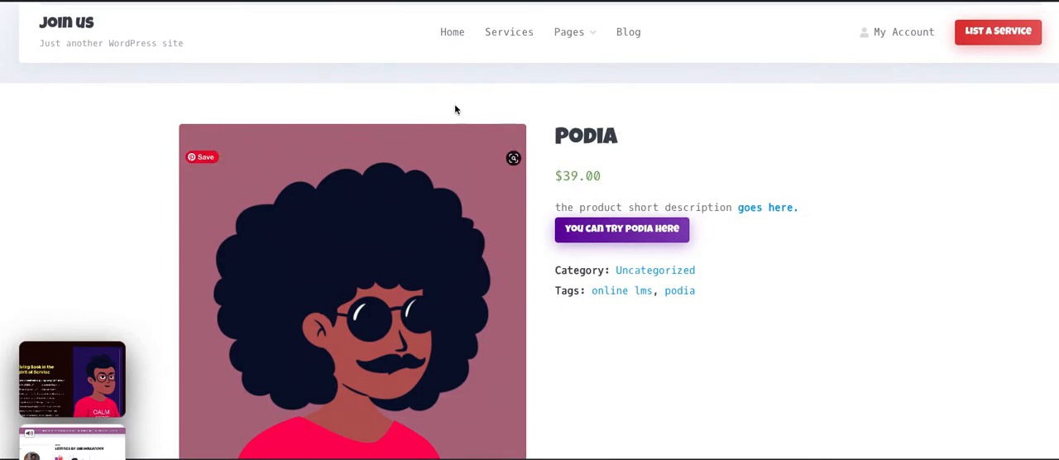
# Step: Browse the Services category overview and Digital Marketing listings
pyautogui.click(508, 32)
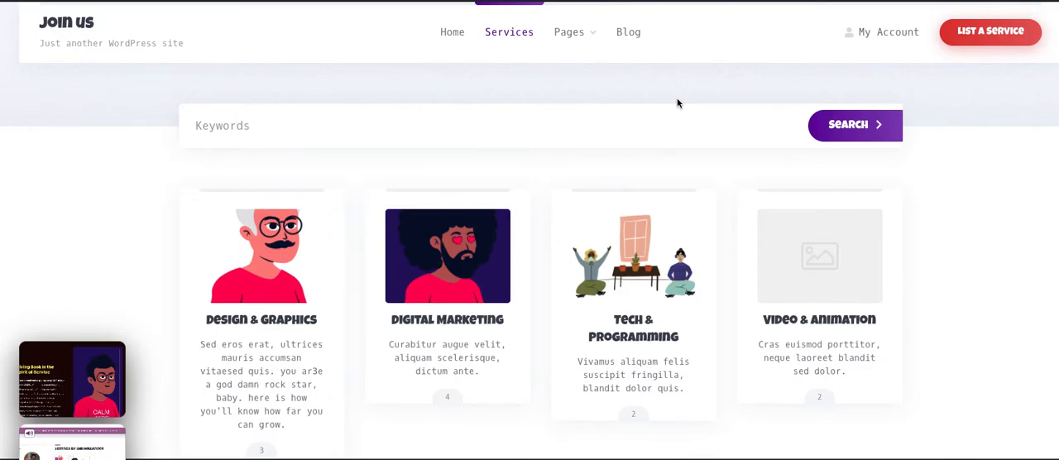
pyautogui.scroll(-3)
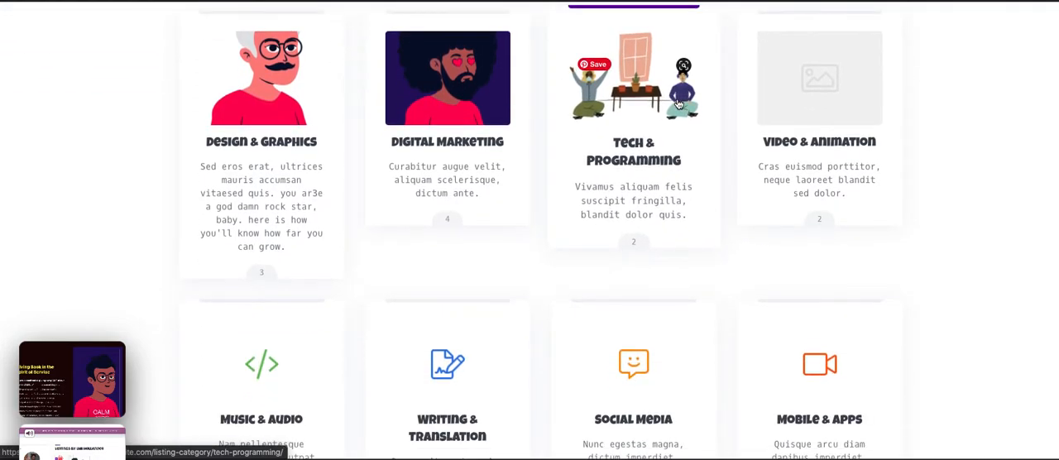
pyautogui.scroll(-3)
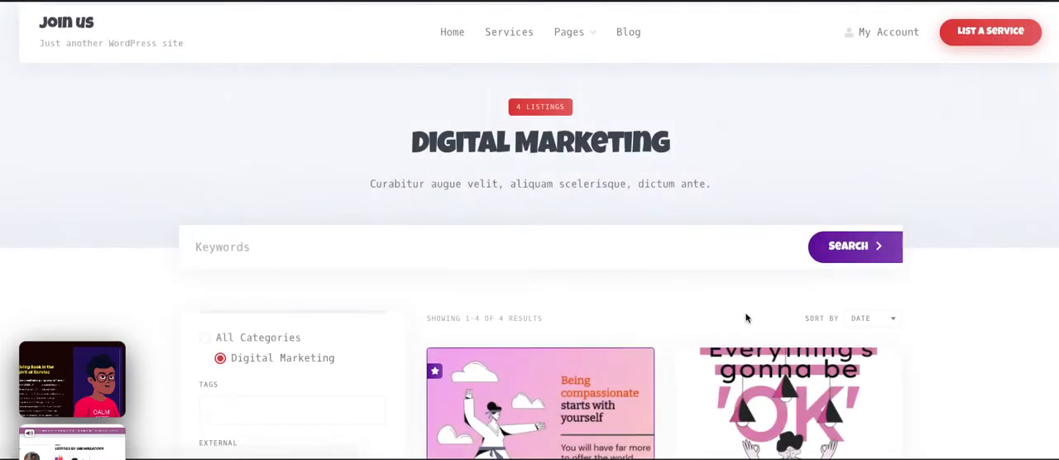
pyautogui.scroll(-3)
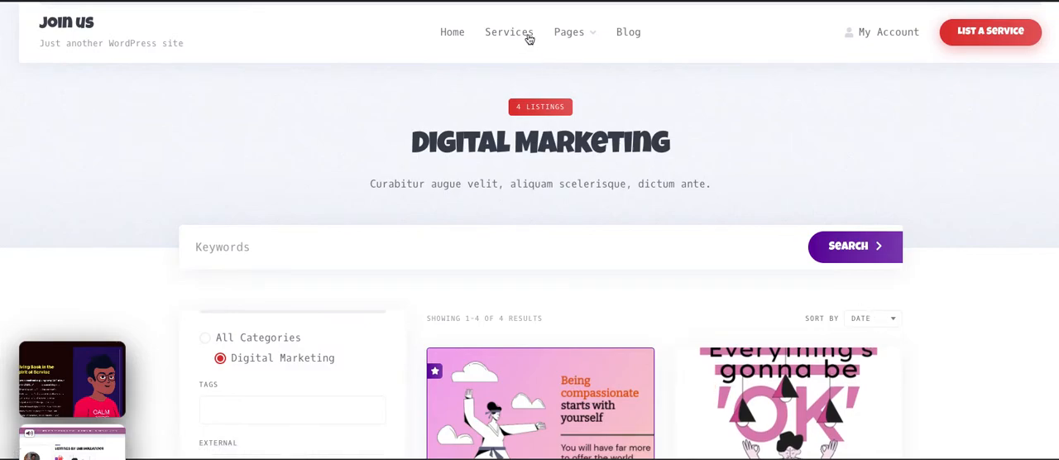
pyautogui.click(569, 32)
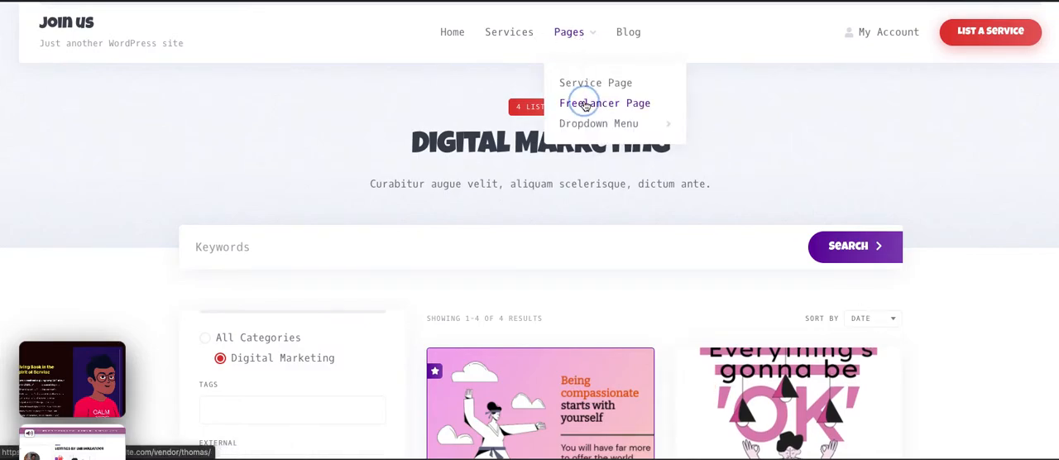
pyautogui.click(605, 103)
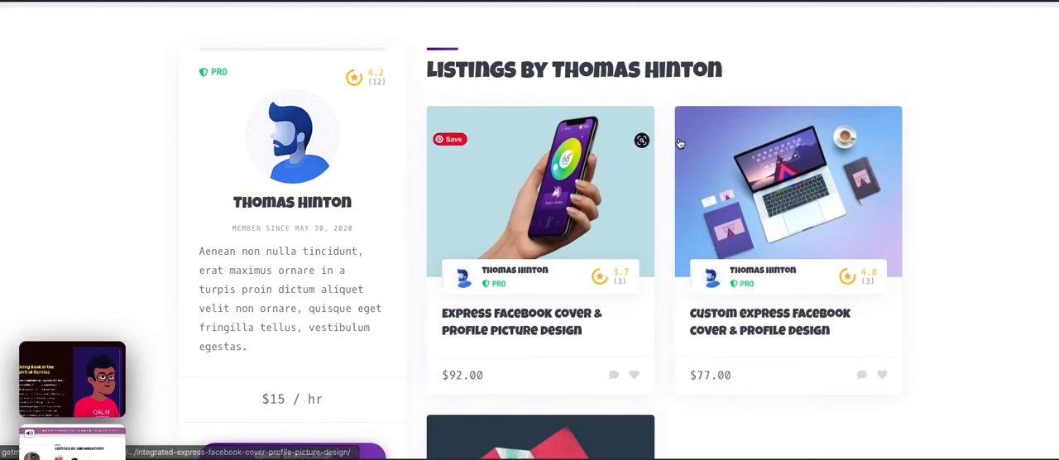
pyautogui.moveTo(927, 318)
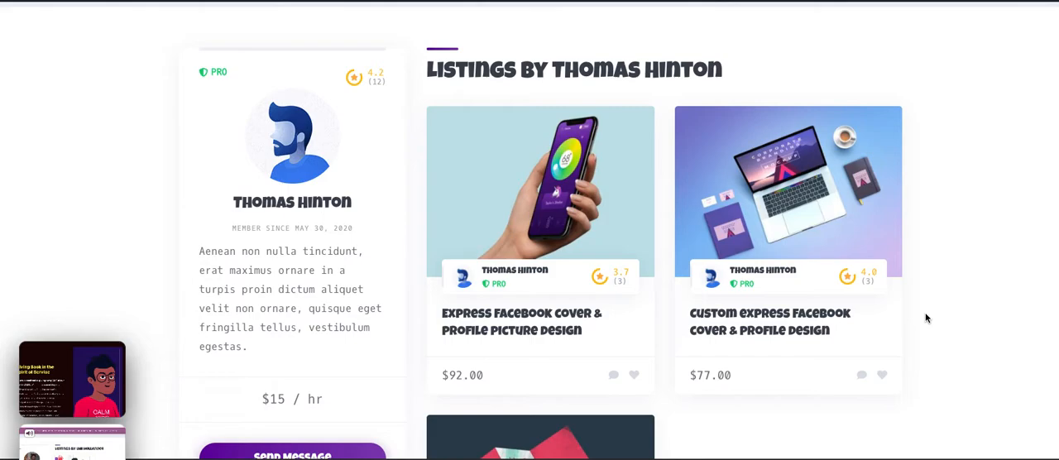
pyautogui.scroll(-3)
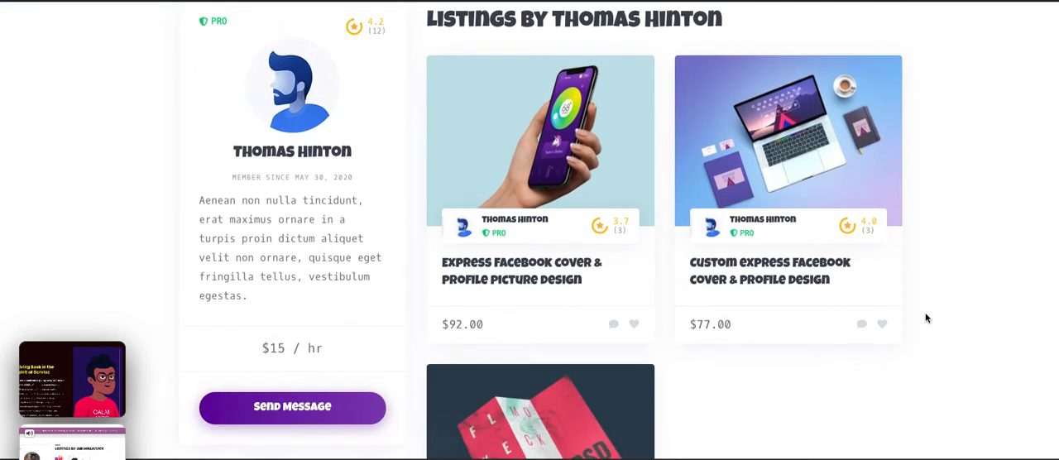
pyautogui.scroll(-3)
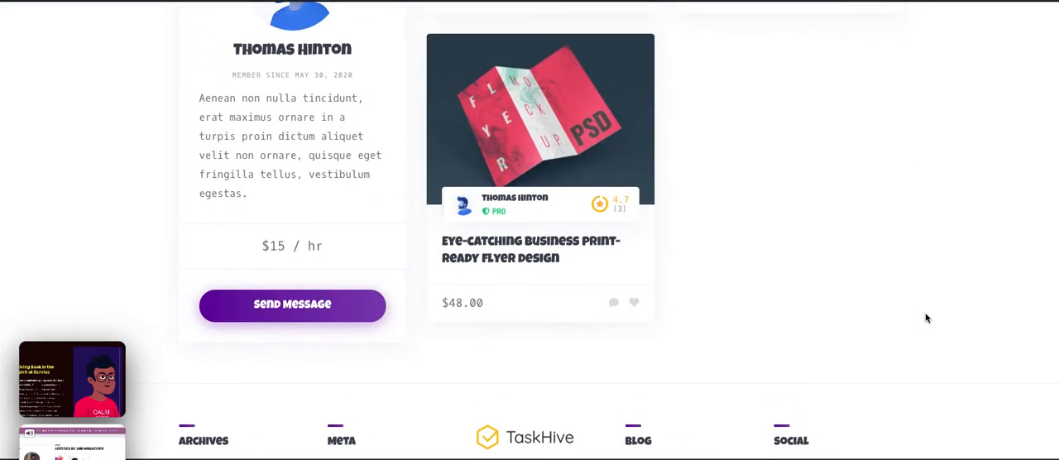
pyautogui.scroll(3)
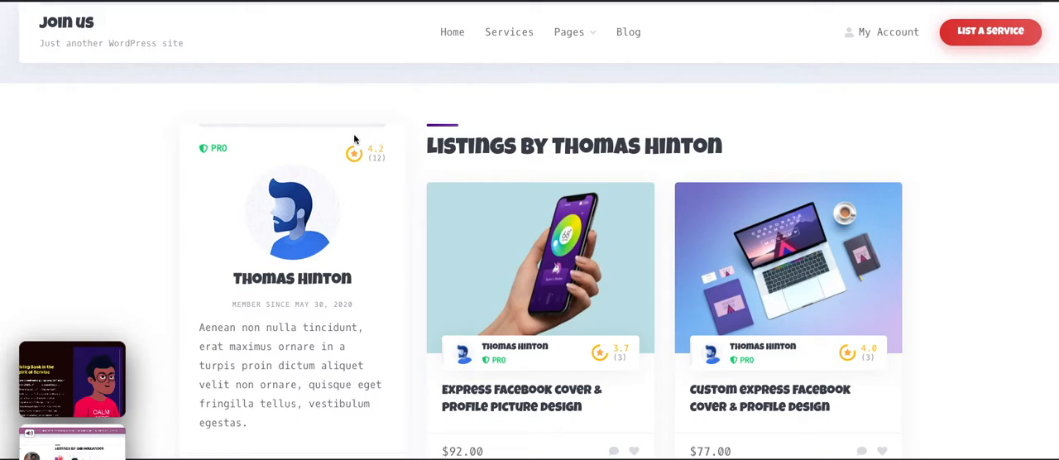
pyautogui.moveTo(361, 139)
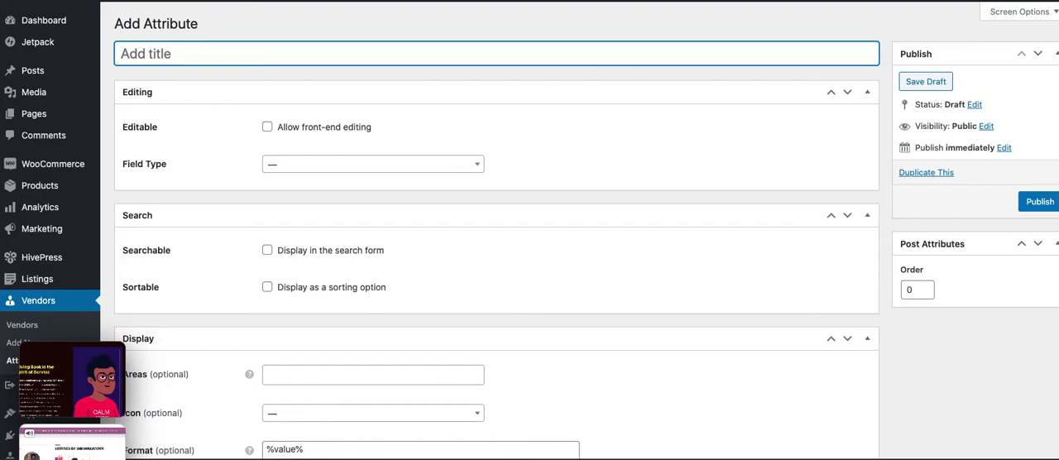
pyautogui.moveTo(167, 206)
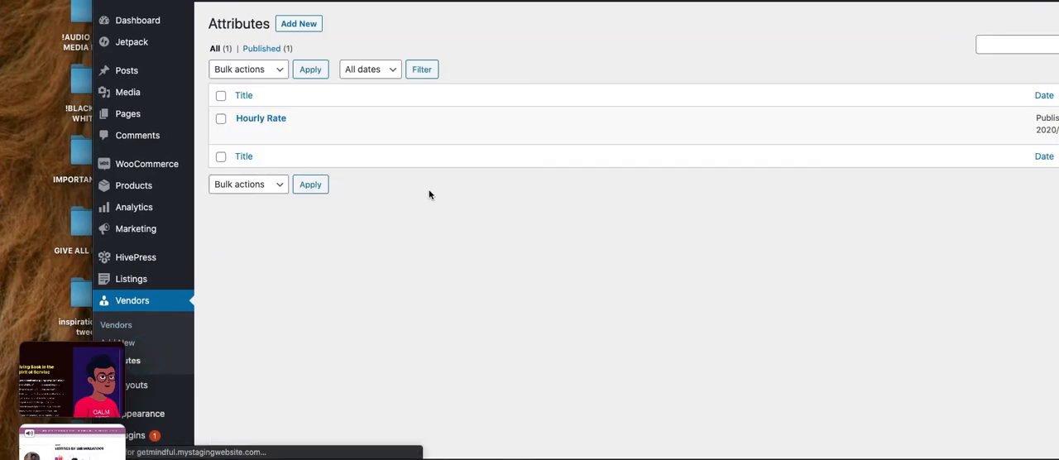
pyautogui.moveTo(202, 235)
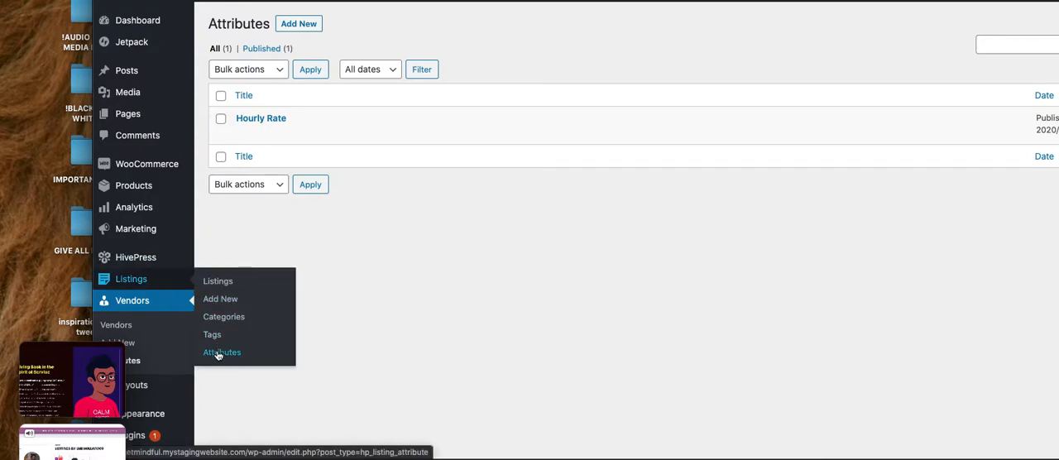
# Step: Open Listings > Attributes, showing the published 'external' attribute
pyautogui.click(222, 352)
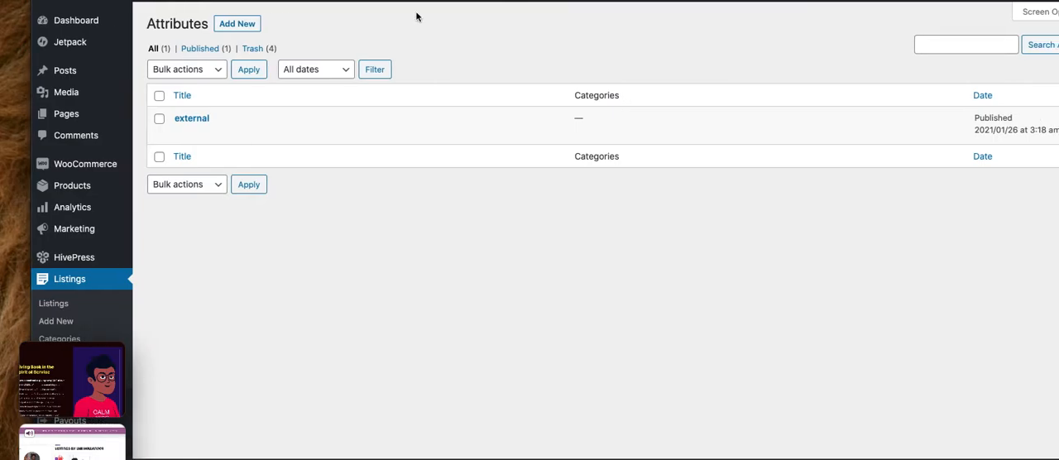
pyautogui.moveTo(192, 118)
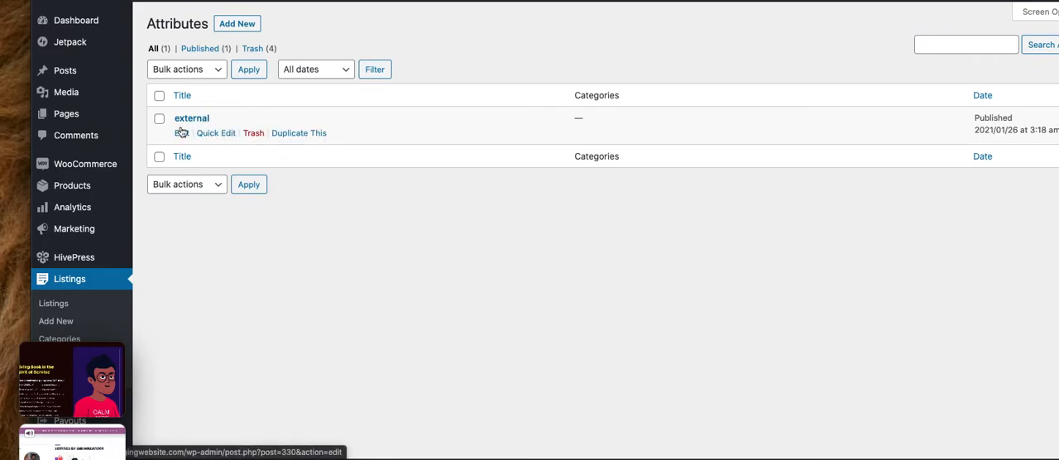
pyautogui.click(192, 117)
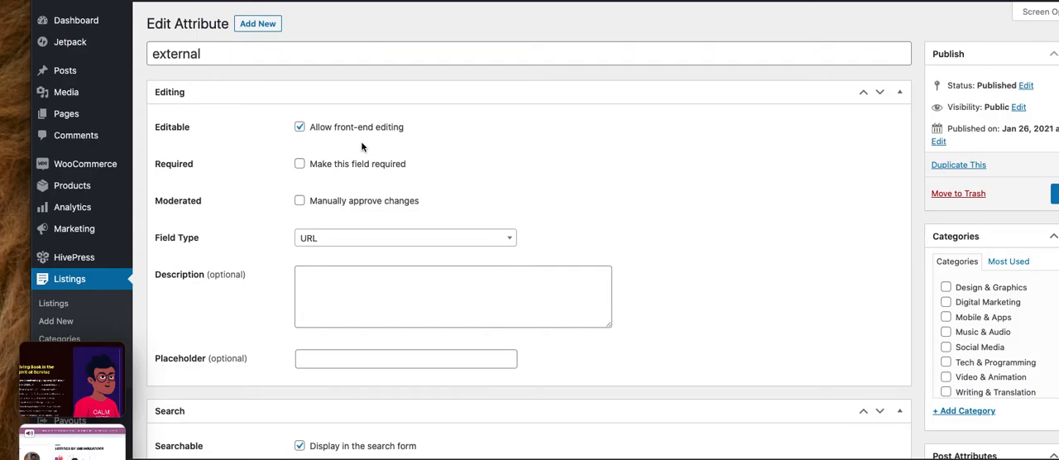
pyautogui.moveTo(525, 159)
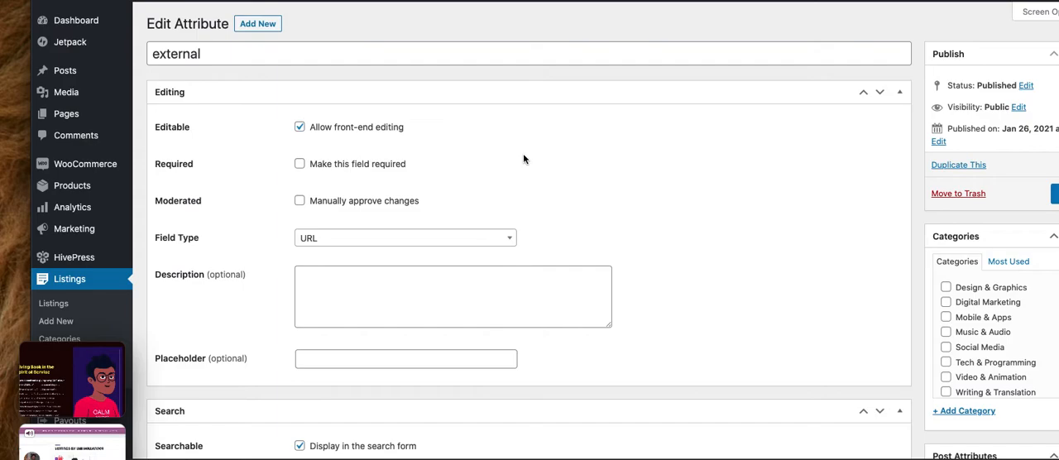
pyautogui.moveTo(337, 155)
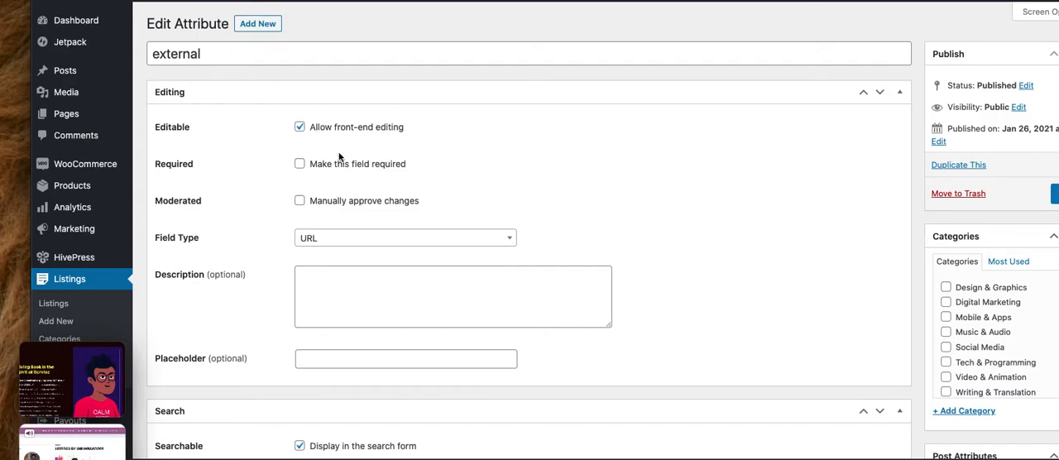
pyautogui.moveTo(159, 79)
pyautogui.write('E')
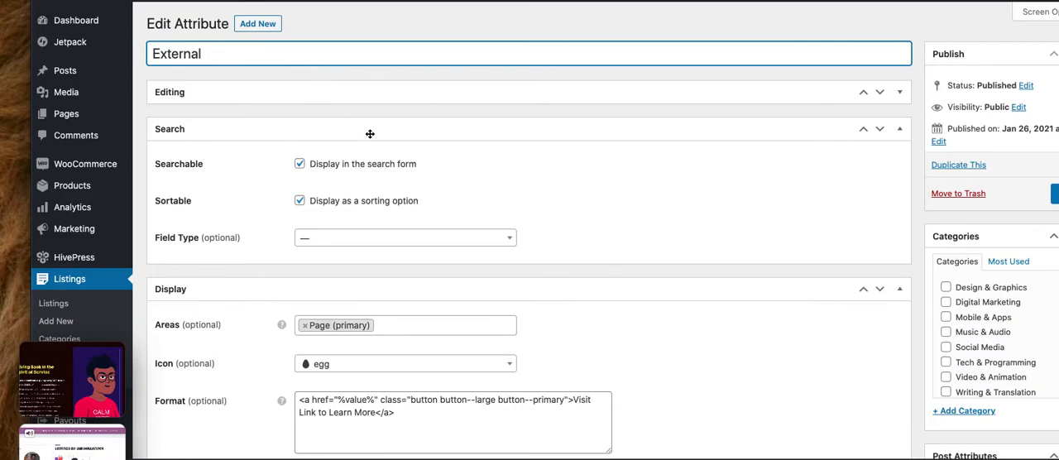
pyautogui.scroll(-3)
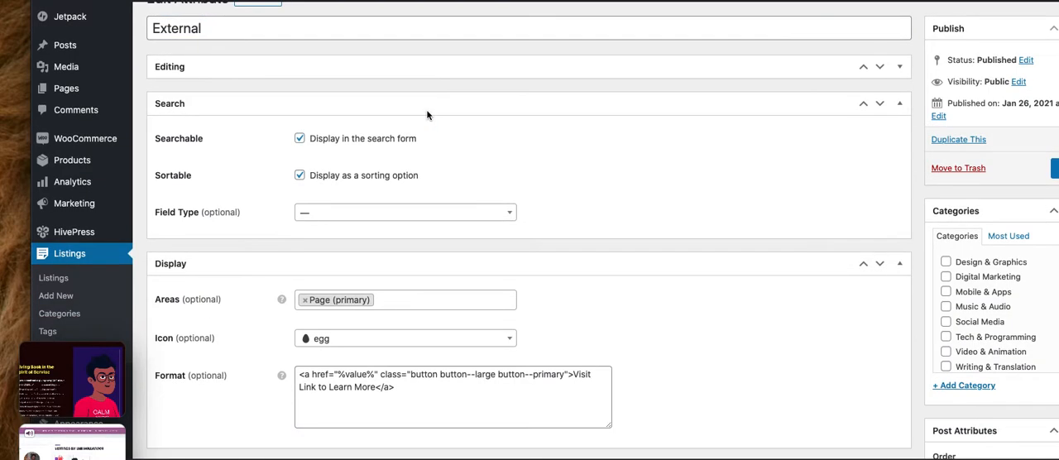
pyautogui.scroll(-3)
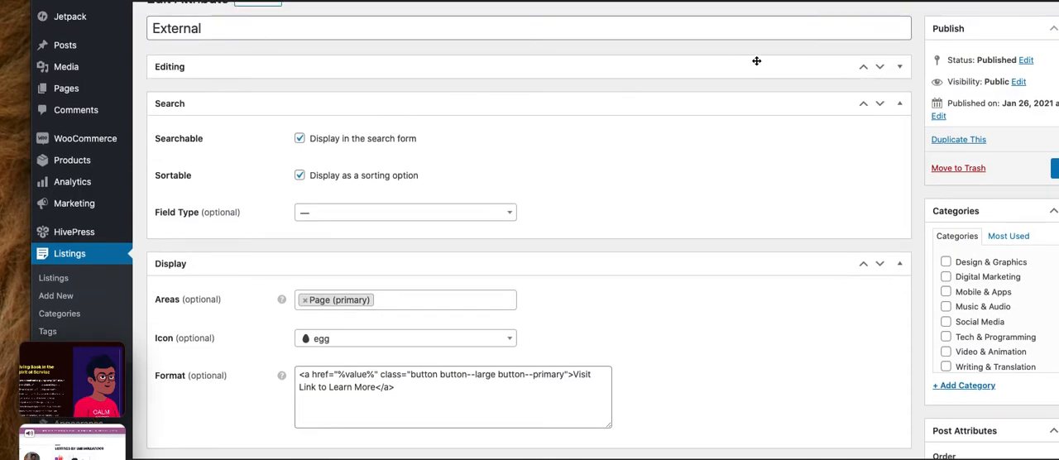
pyautogui.moveTo(205, 65)
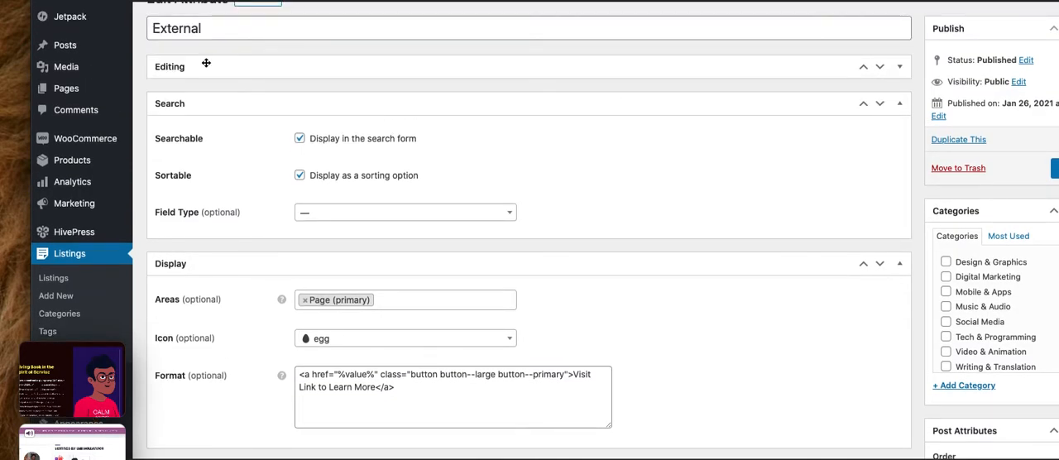
pyautogui.click(169, 66)
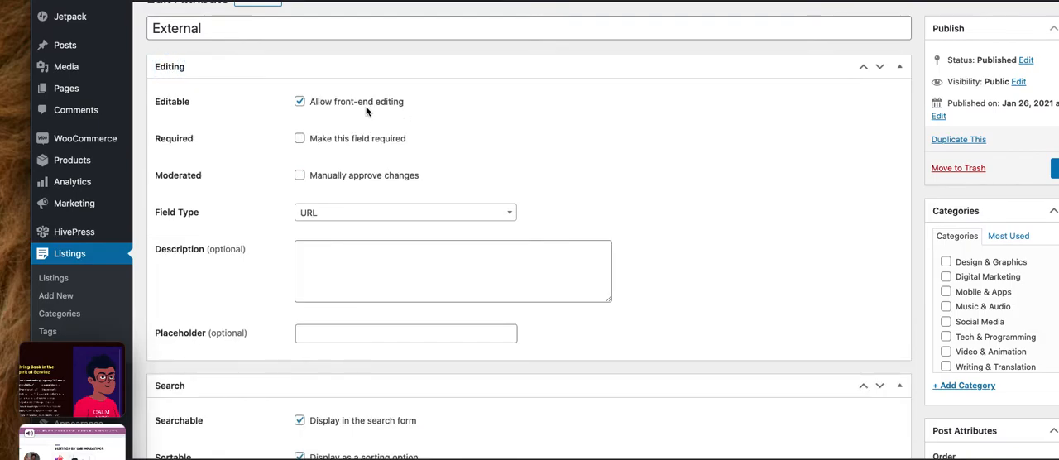
pyautogui.moveTo(517, 144)
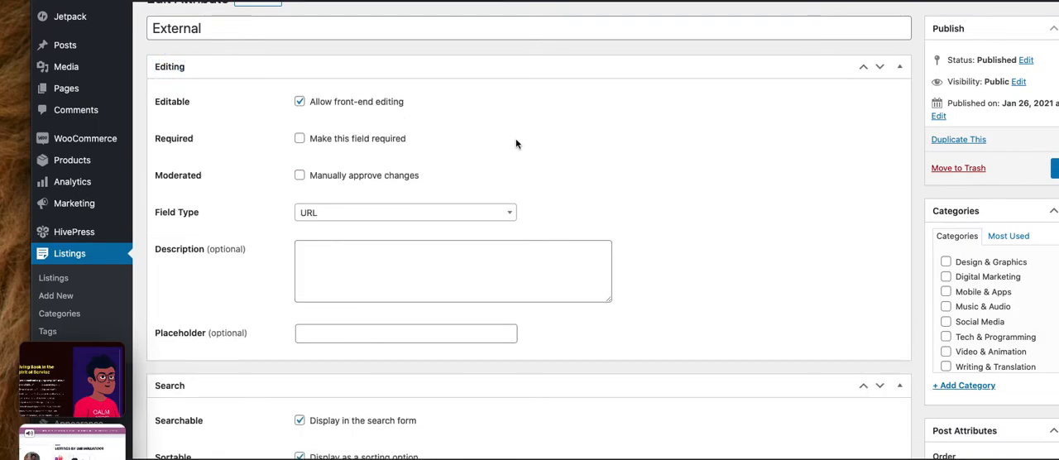
pyautogui.moveTo(354, 119)
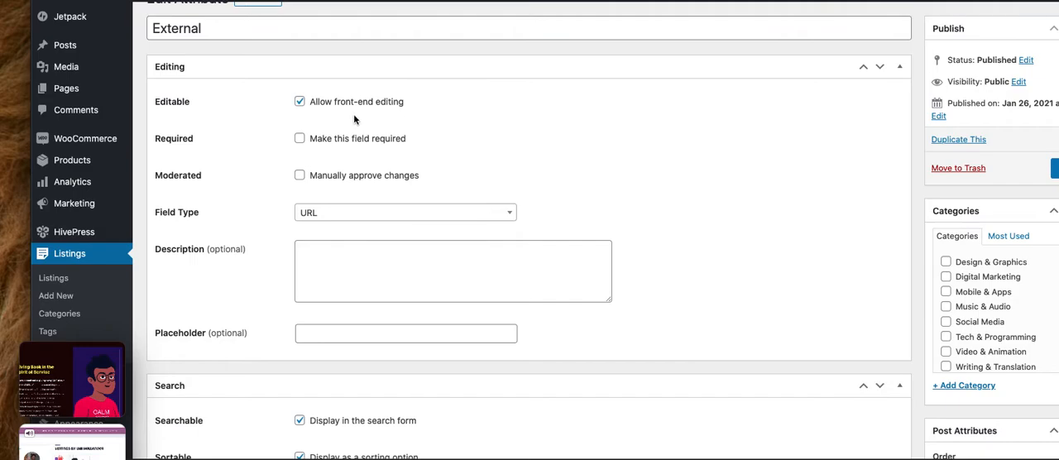
pyautogui.moveTo(494, 195)
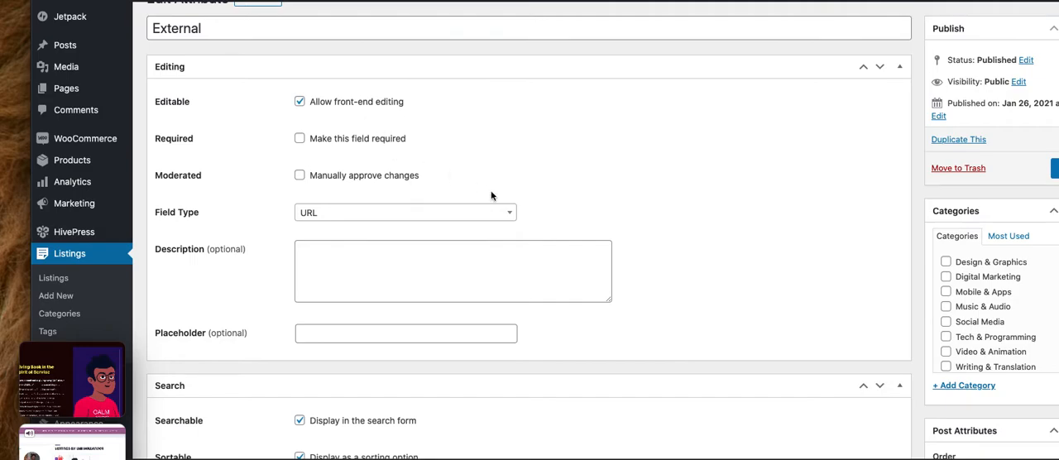
pyautogui.moveTo(480, 270)
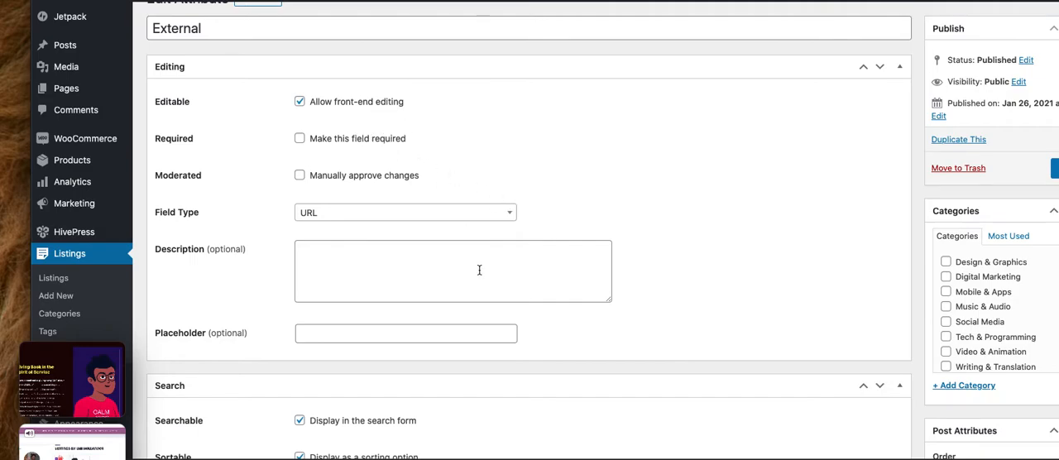
pyautogui.moveTo(629, 364)
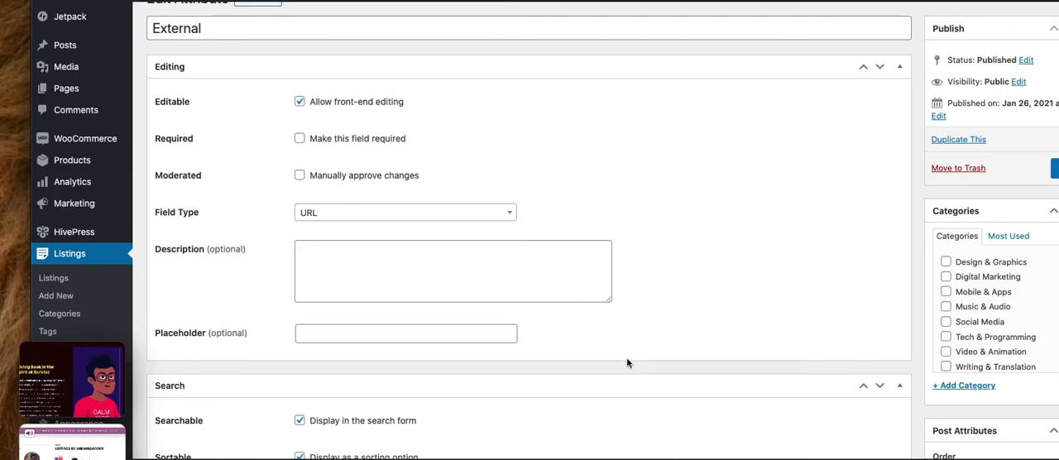
pyautogui.moveTo(364, 222)
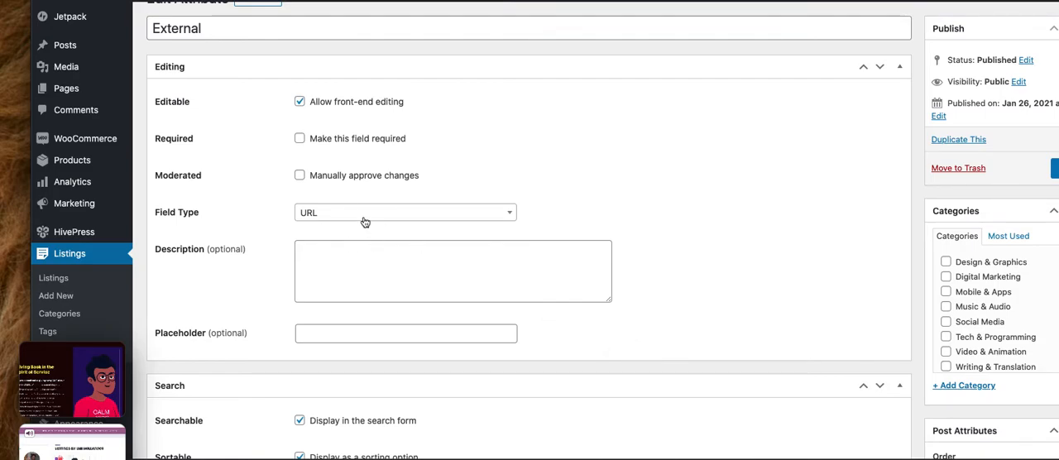
pyautogui.click(403, 212)
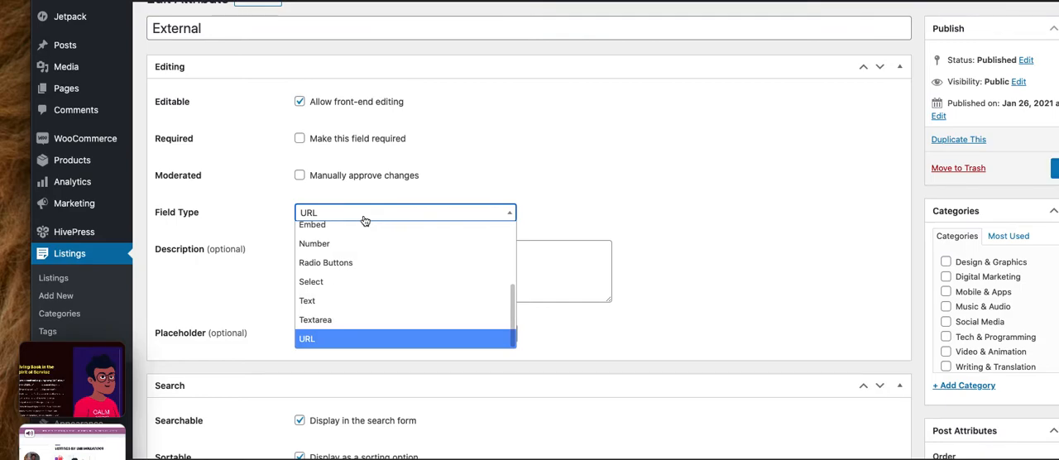
pyautogui.click(308, 338)
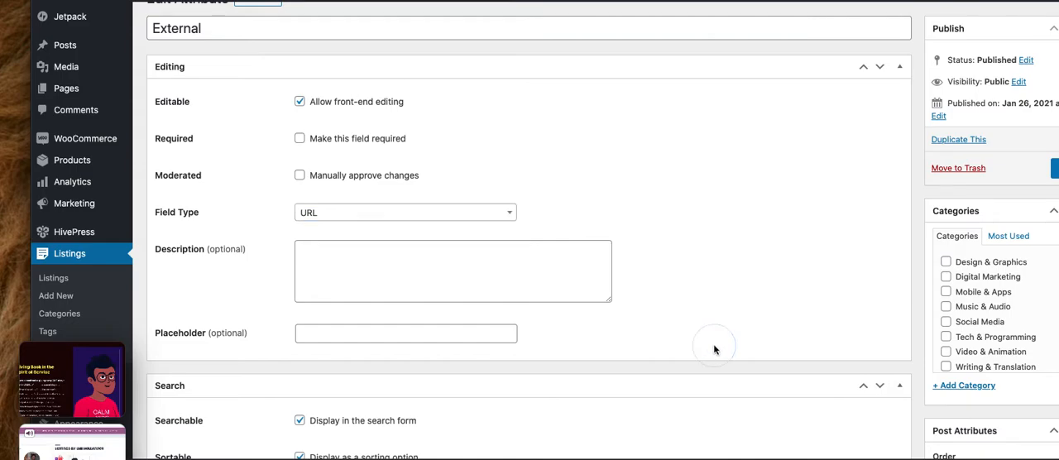
# Step: Switch the External attribute's Display icon from egg to 'exclamation'
pyautogui.scroll(-3)
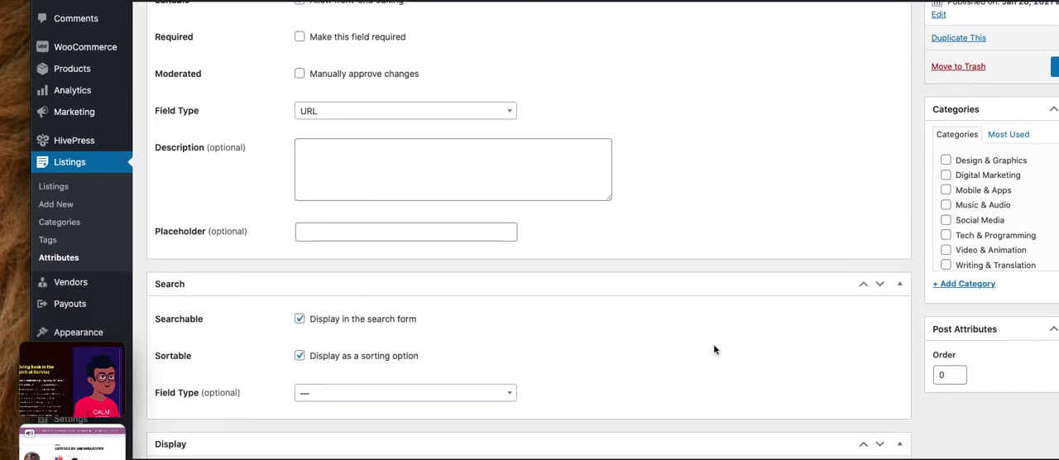
pyautogui.scroll(-3)
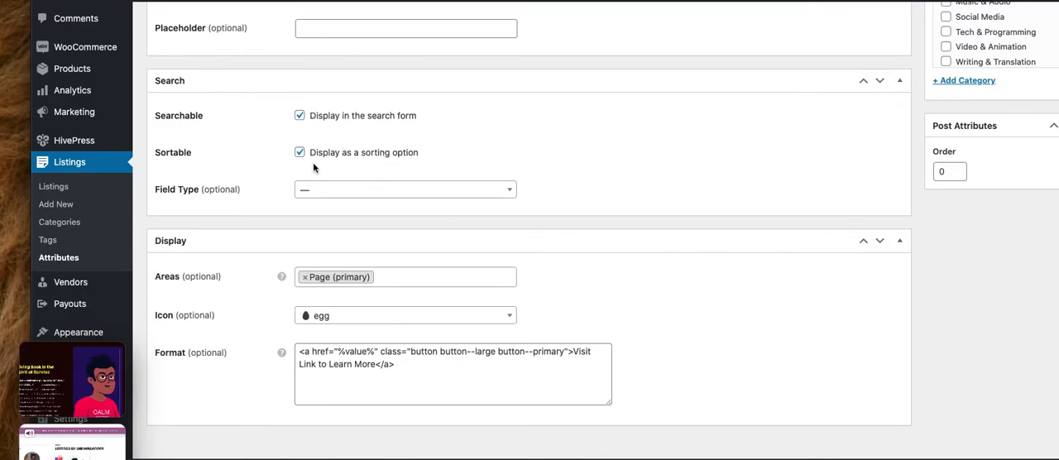
pyautogui.moveTo(612, 182)
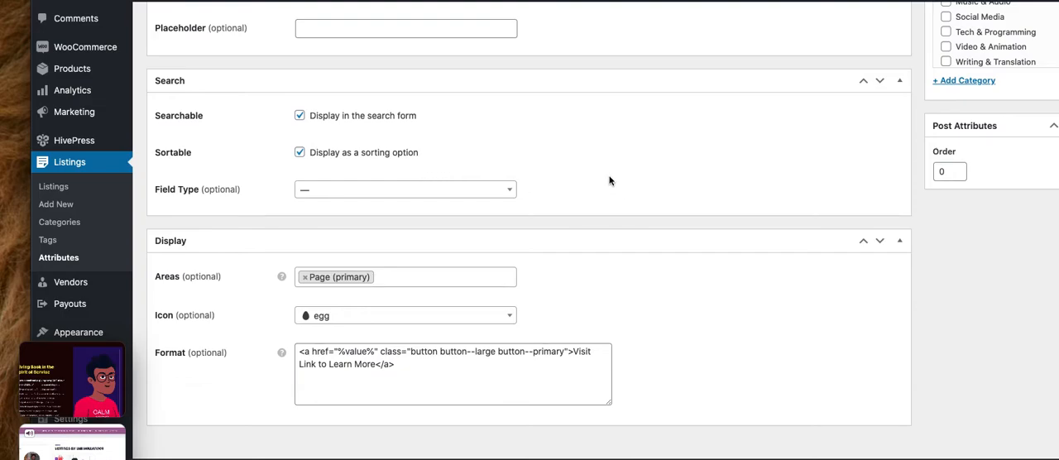
pyautogui.scroll(-3)
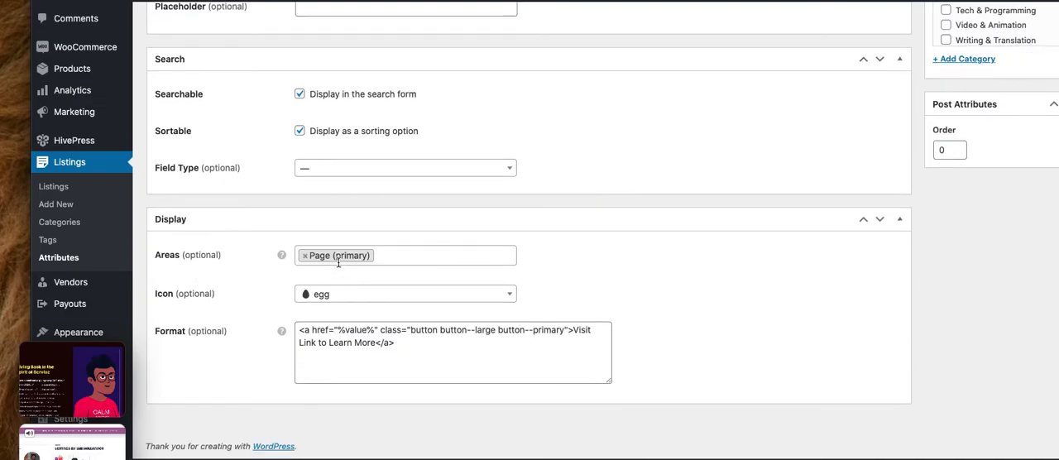
pyautogui.moveTo(354, 261)
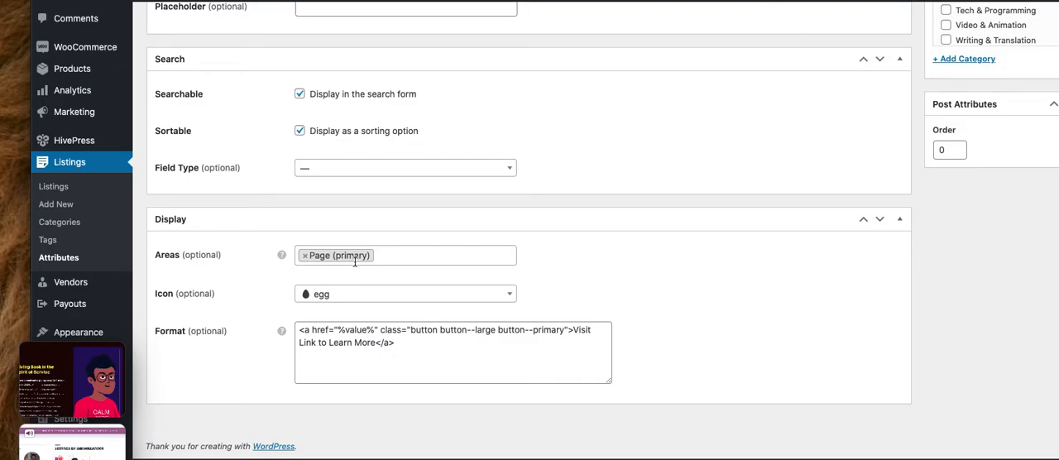
pyautogui.click(404, 294)
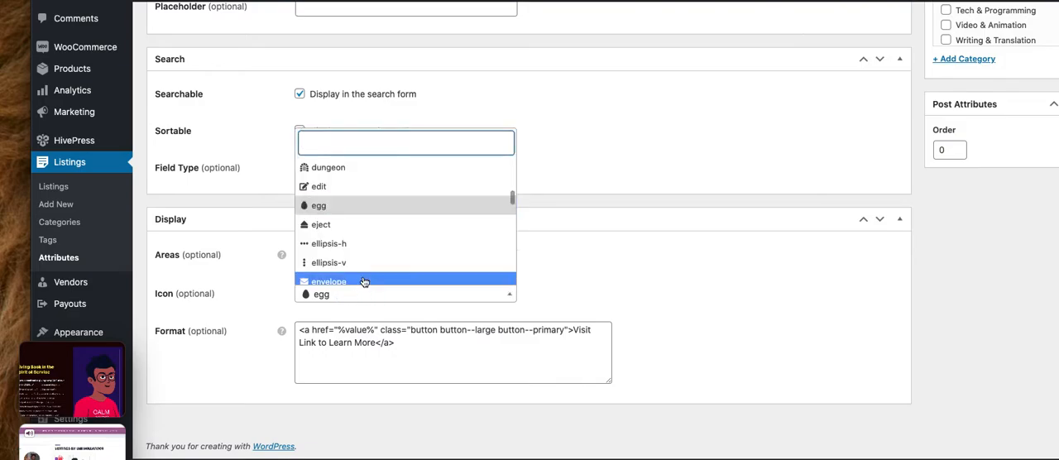
pyautogui.moveTo(371, 216)
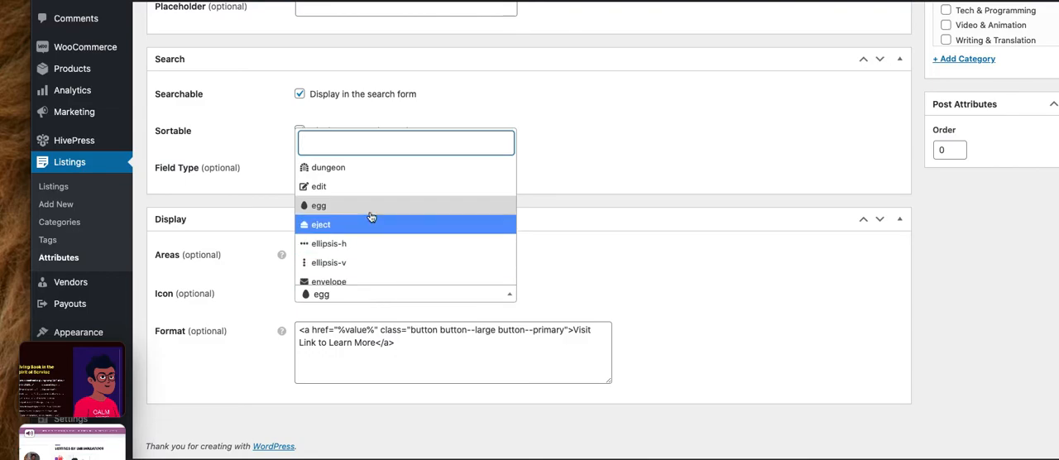
pyautogui.moveTo(381, 275)
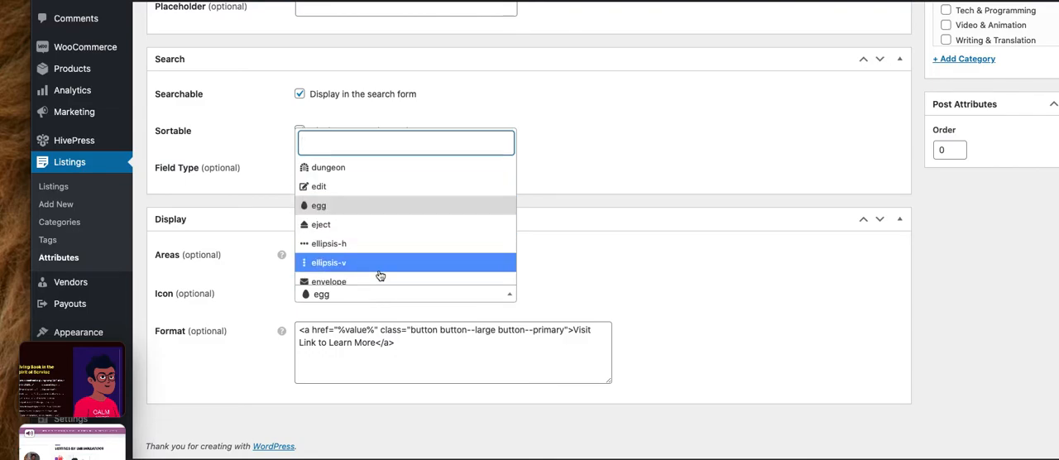
pyautogui.scroll(-3)
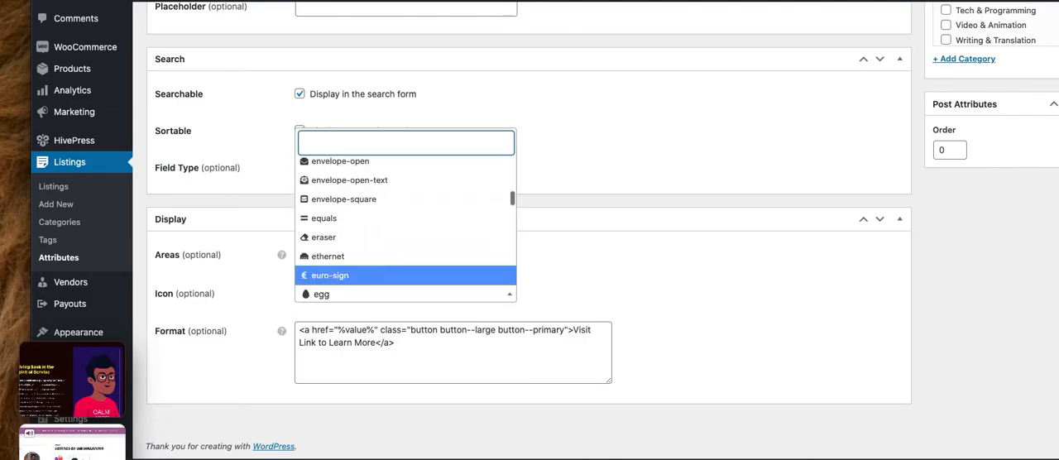
pyautogui.scroll(-3)
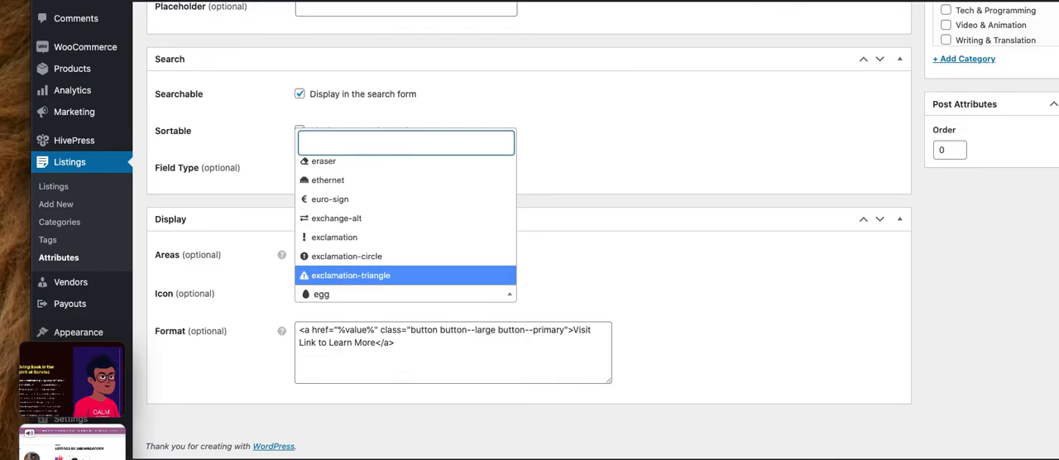
pyautogui.click(334, 239)
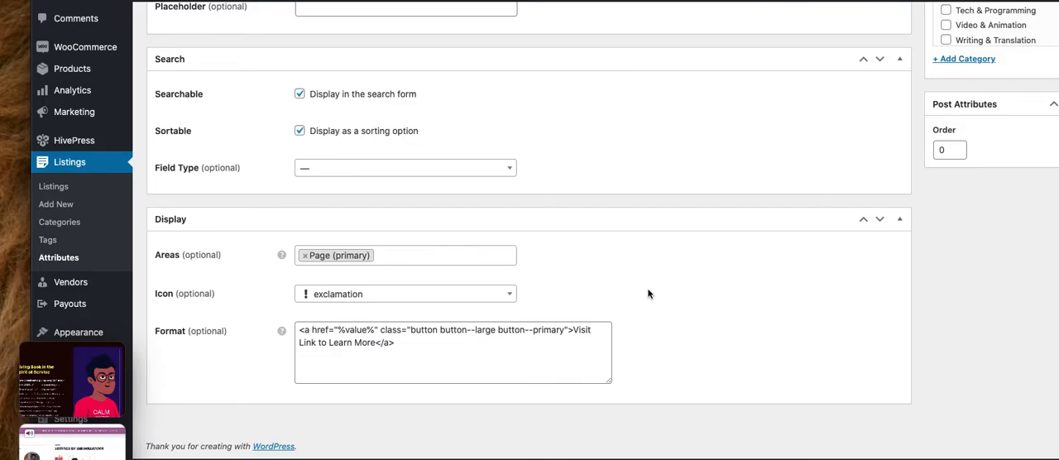
pyautogui.click(380, 344)
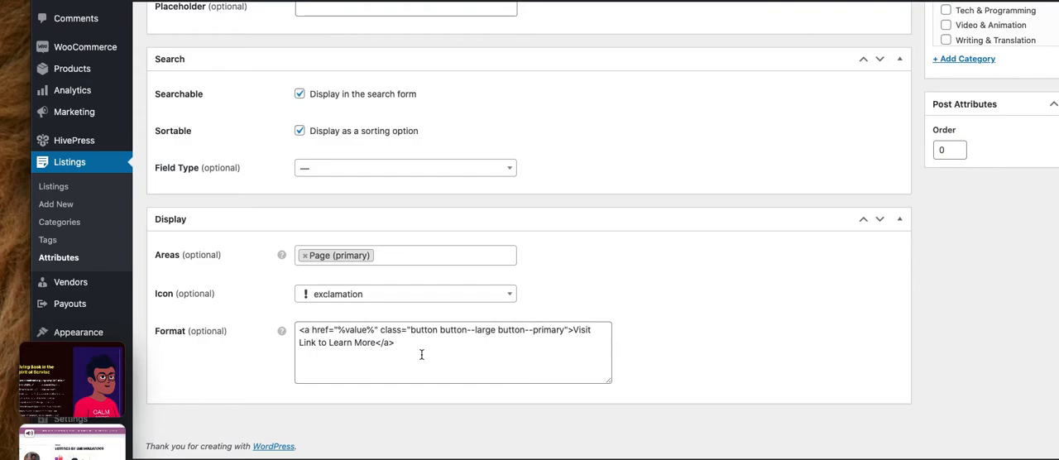
pyautogui.moveTo(710, 369)
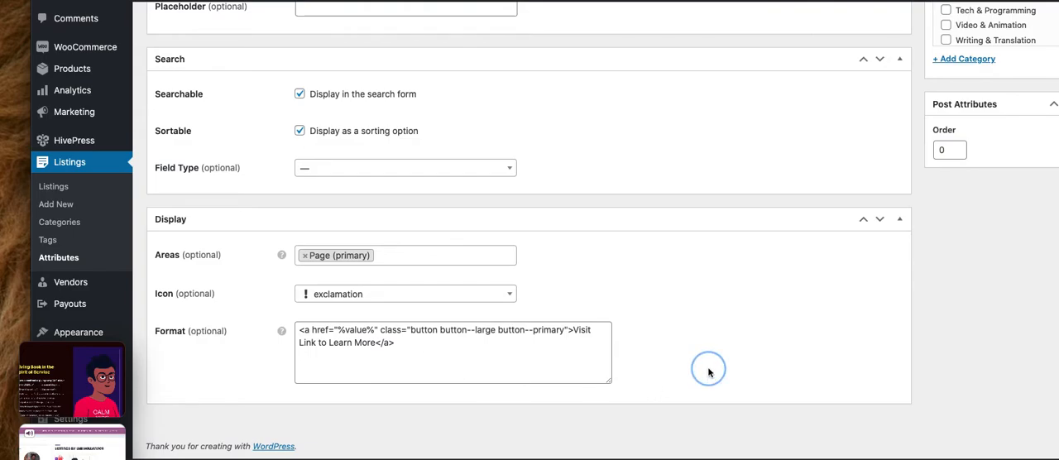
pyautogui.moveTo(935, 344)
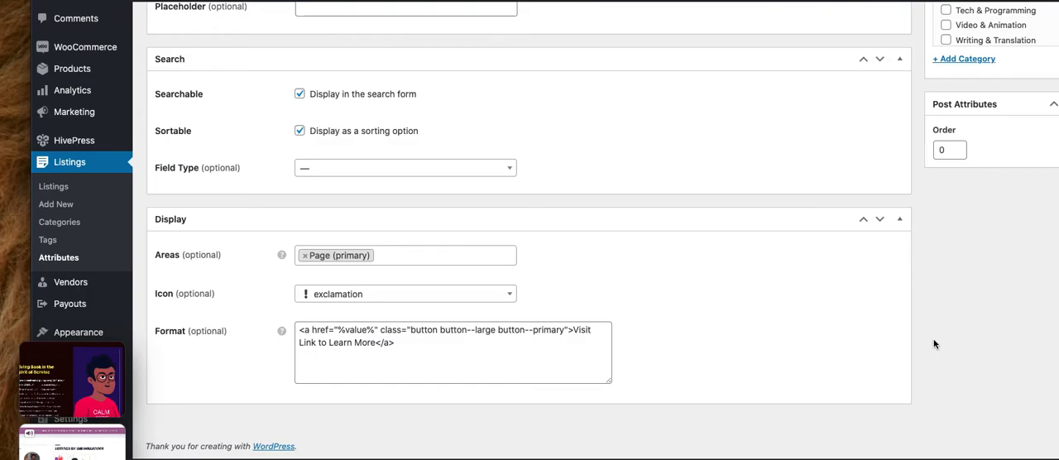
pyautogui.scroll(3)
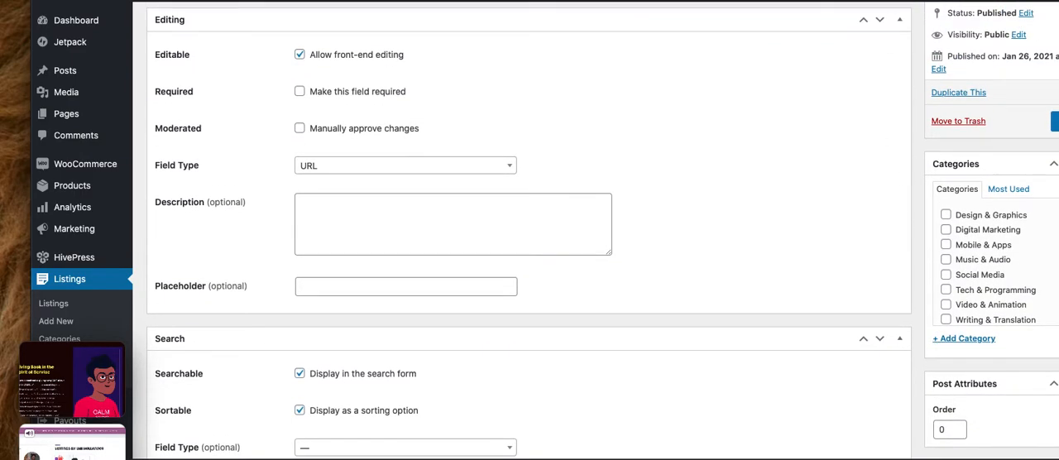
# Step: Update the External attribute so the 'Post updated.' confirmation appears
pyautogui.click(1034, 121)
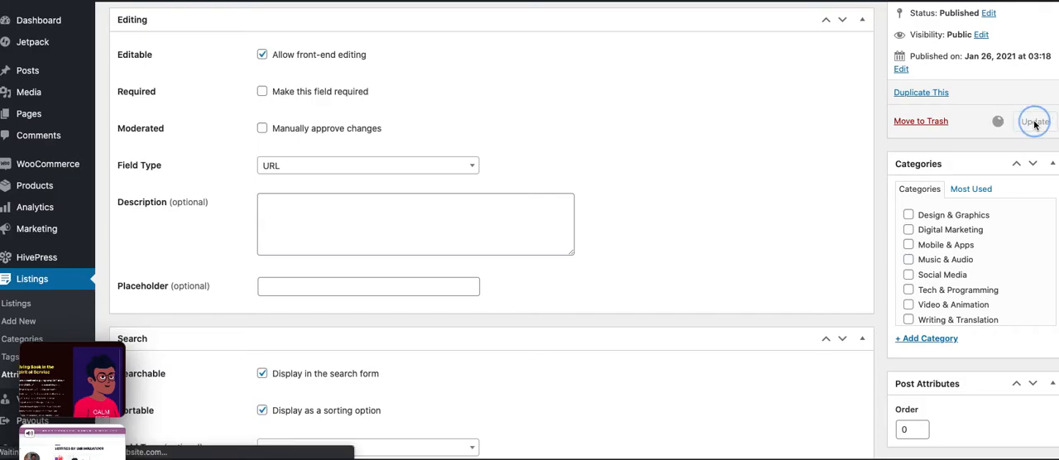
pyautogui.click(1033, 121)
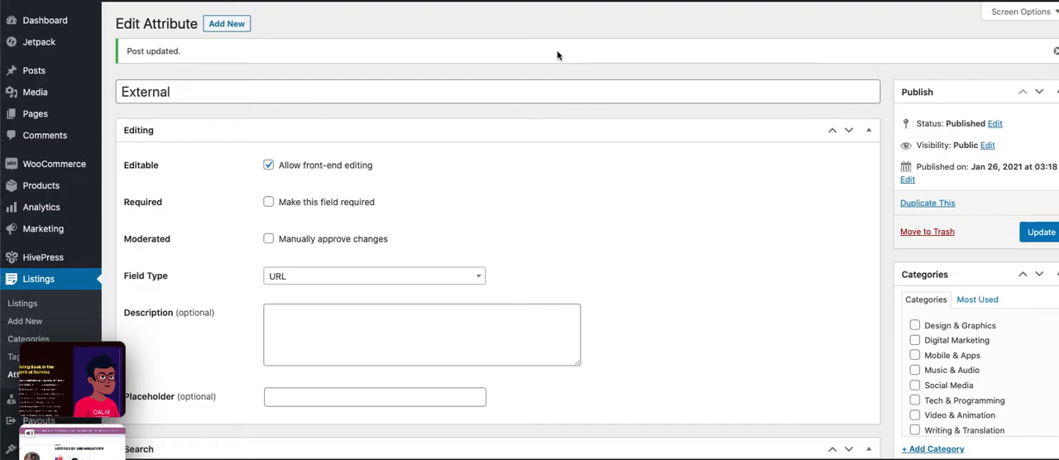
pyautogui.moveTo(53, 162)
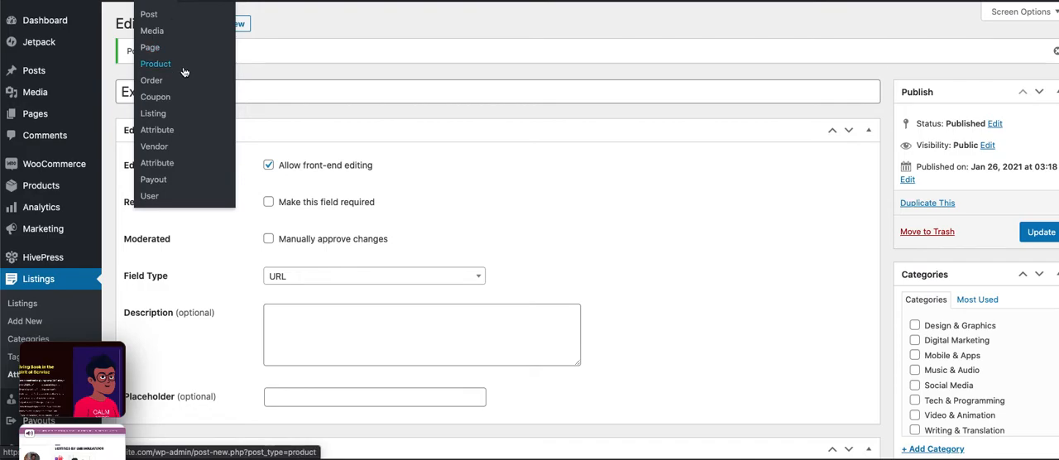
pyautogui.moveTo(169, 146)
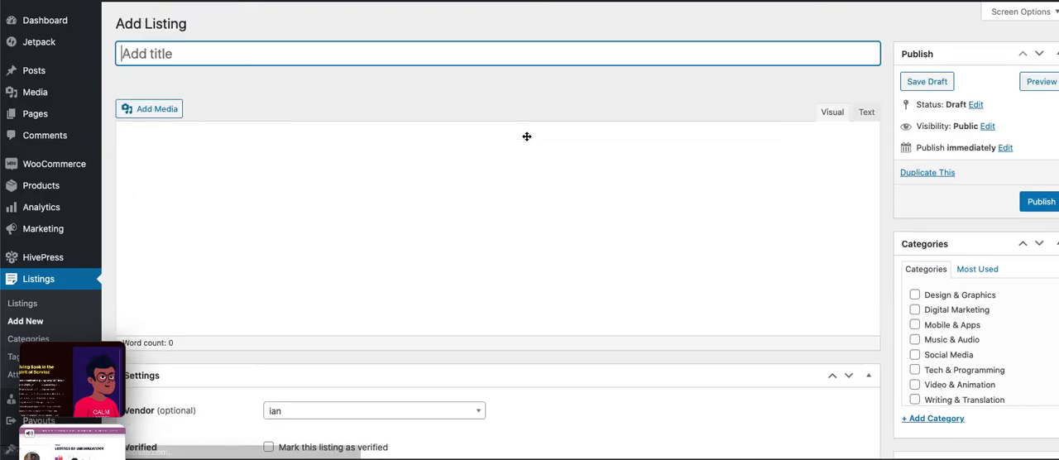
# Step: Title the new listing 'This is a Free Ebook You can Get From Joe'
pyautogui.write('T')
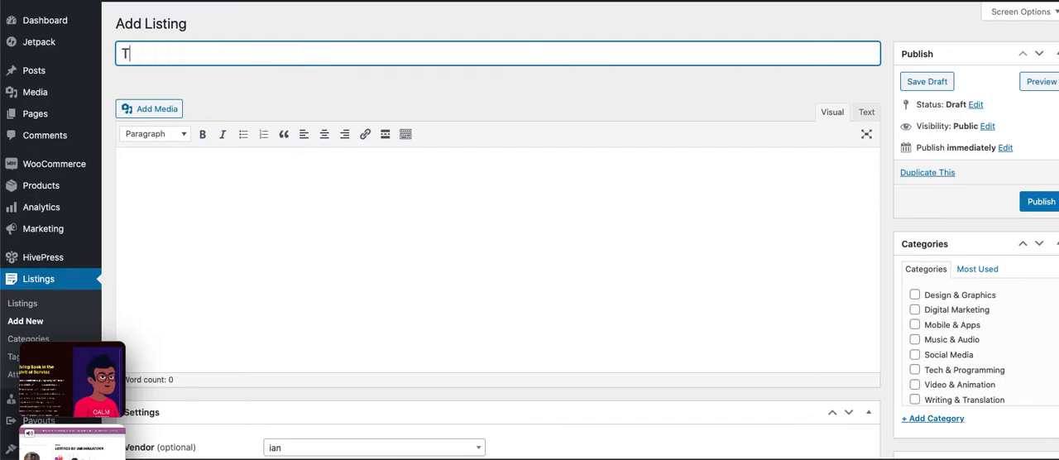
pyautogui.write('his is a')
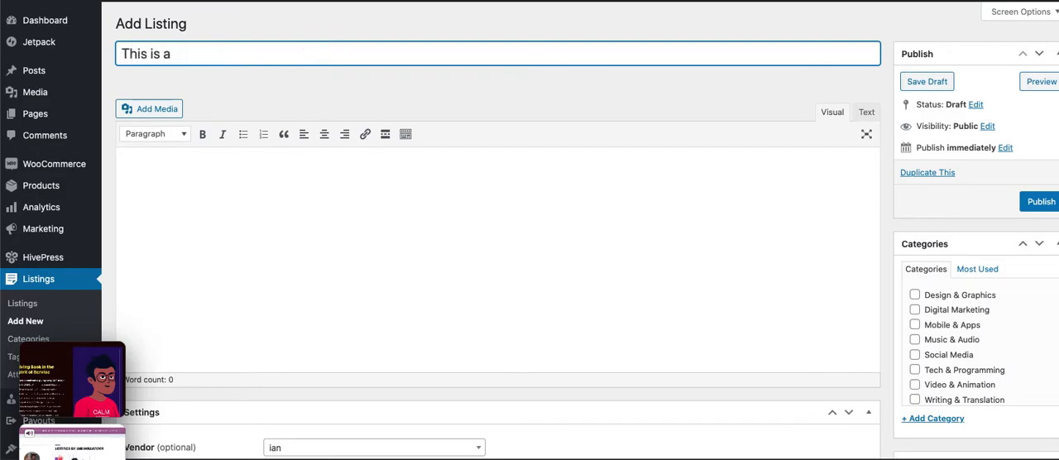
pyautogui.write('Free Ebook')
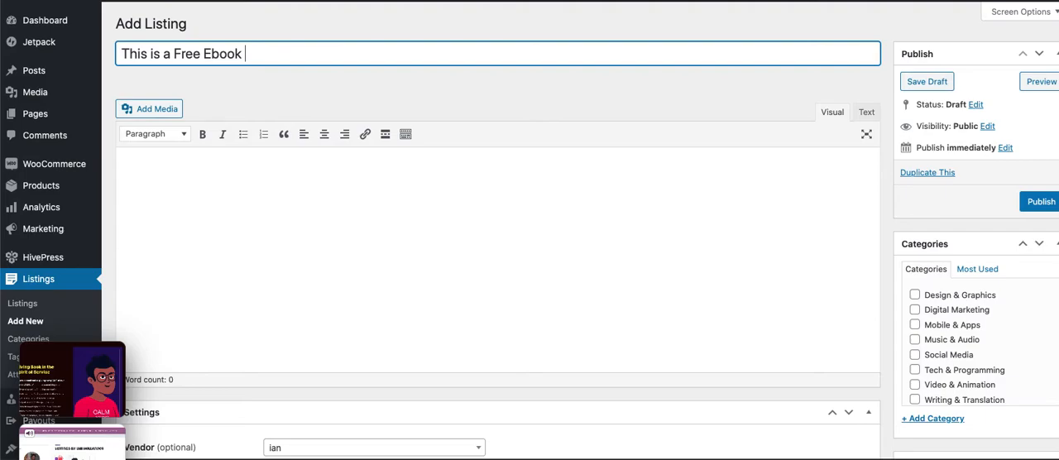
pyautogui.write('You can Get F')
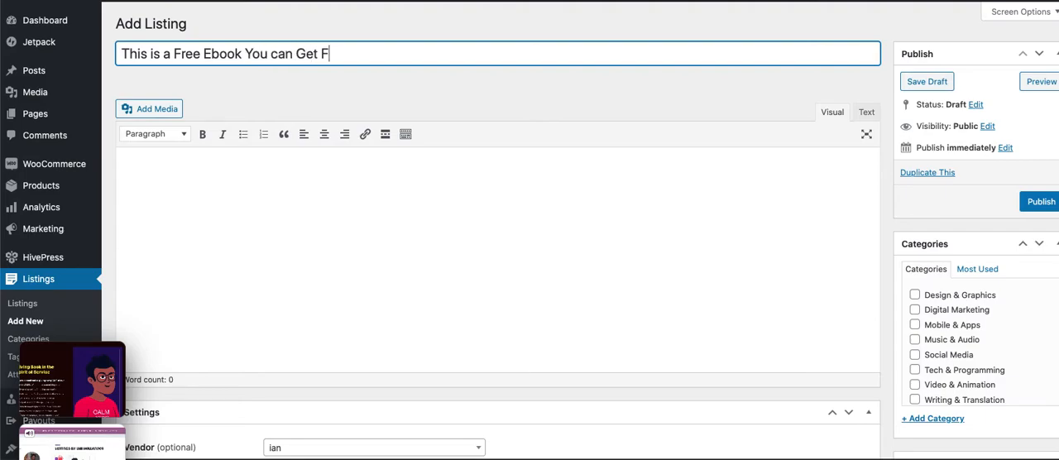
pyautogui.write('rom Joe')
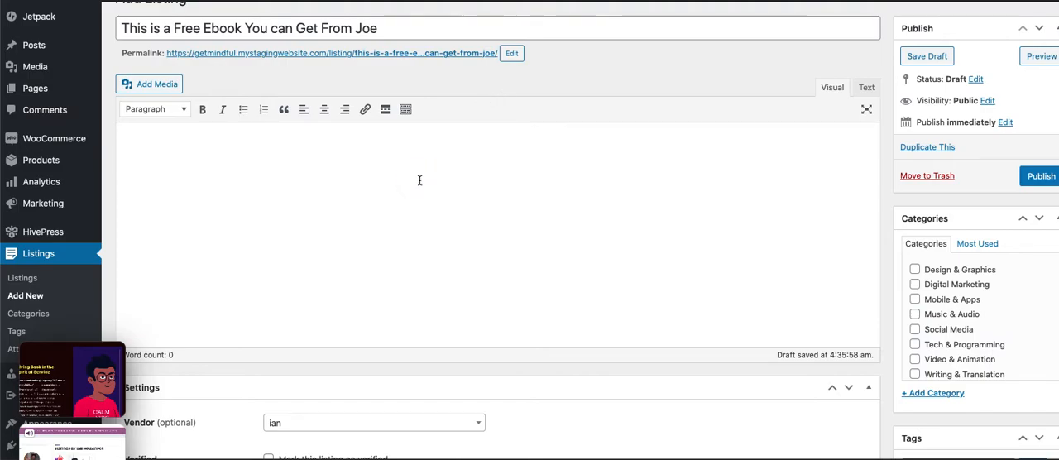
# Step: Enter the description 'grab joes ebook, here.' and move down to the listing Settings
pyautogui.write('grab joes e')
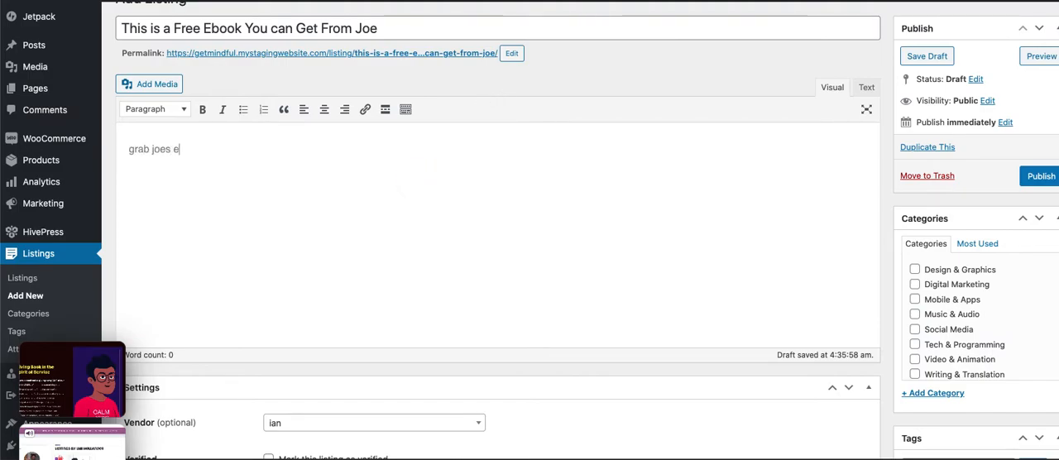
pyautogui.write('book, he')
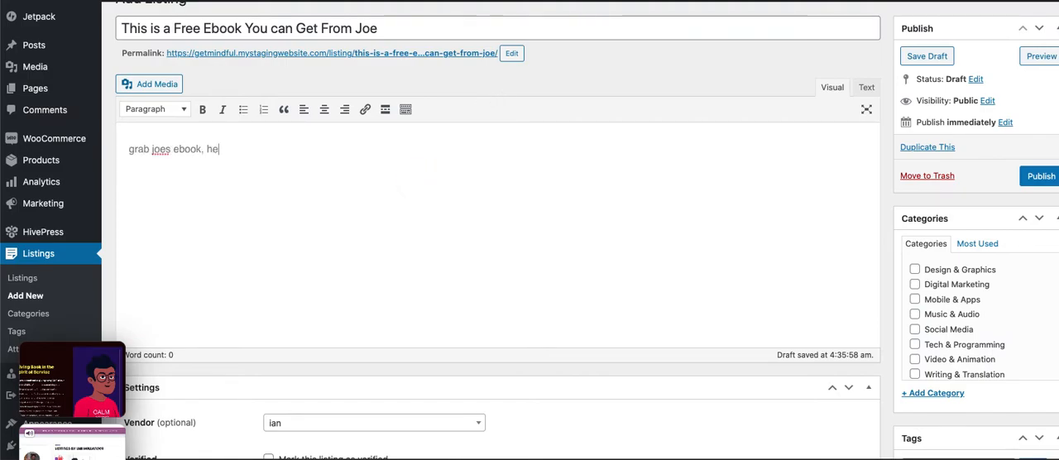
pyautogui.write('re.')
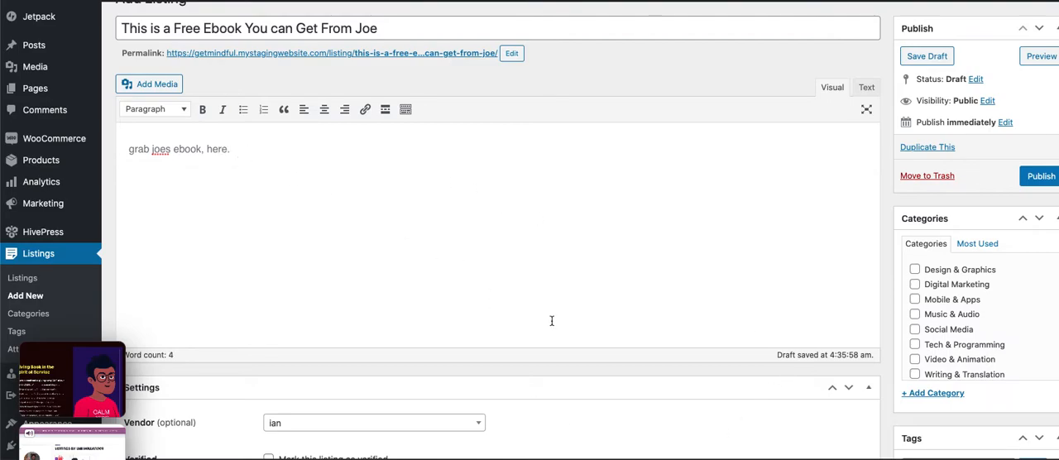
pyautogui.scroll(-3)
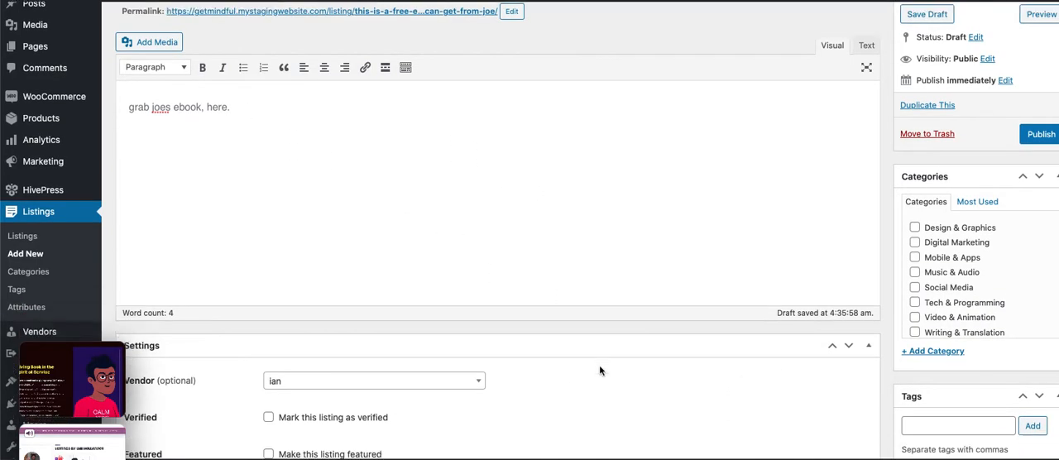
pyautogui.scroll(-3)
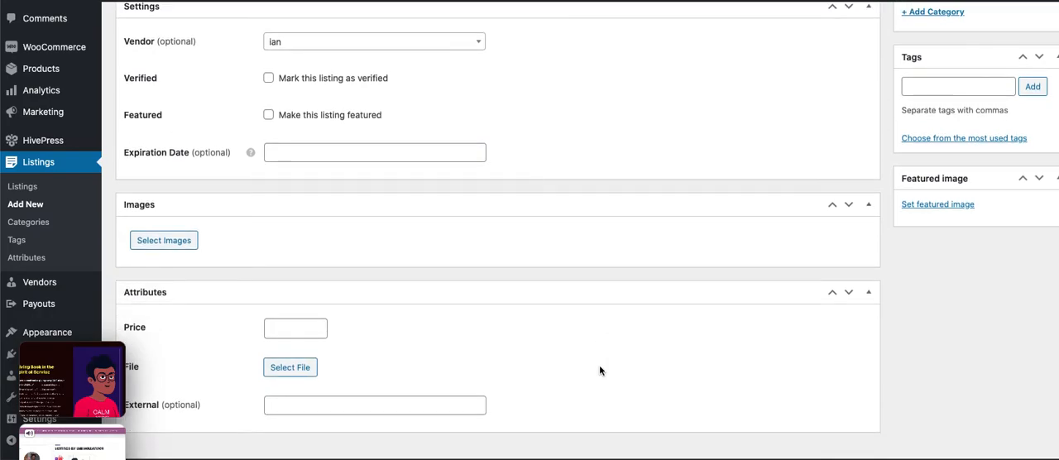
# Step: Mark the listing verified and featured, with featuring date January 25, 2021 and expiration January 31, 2021
pyautogui.click(268, 78)
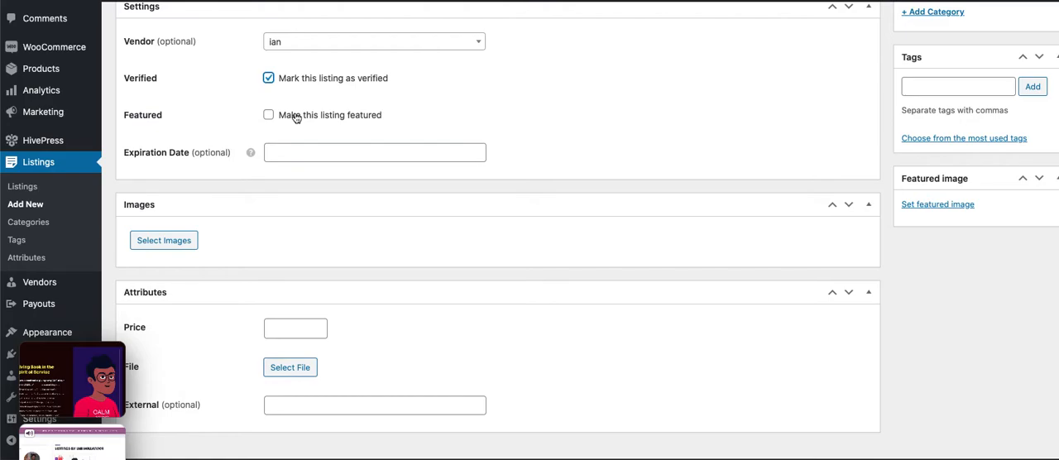
pyautogui.click(268, 114)
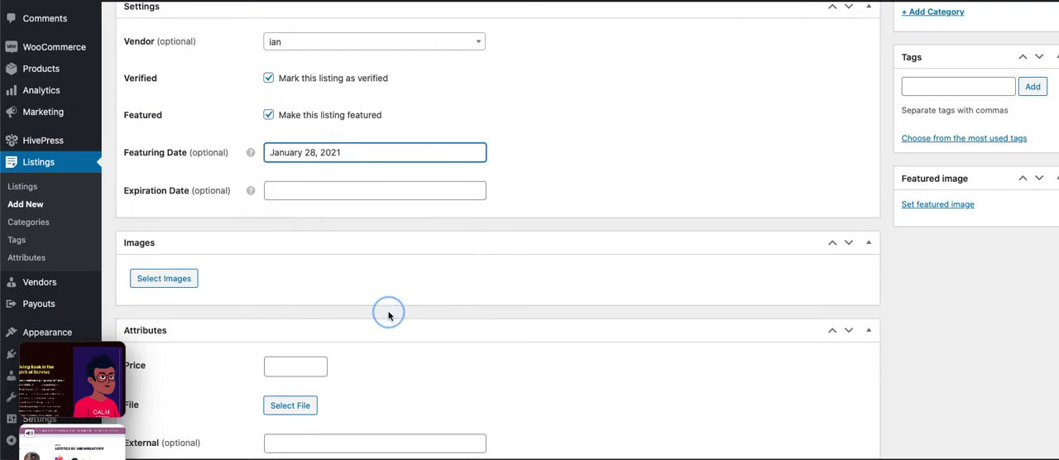
pyautogui.click(374, 153)
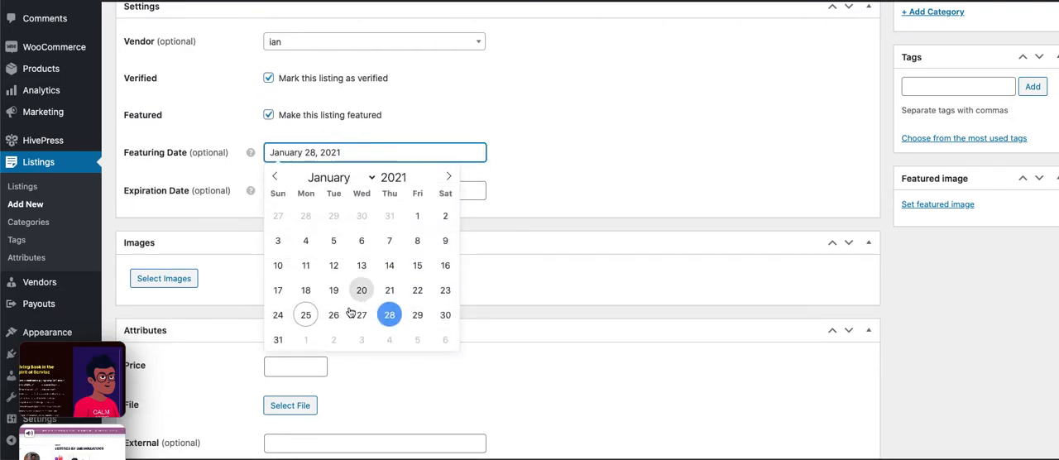
pyautogui.click(304, 314)
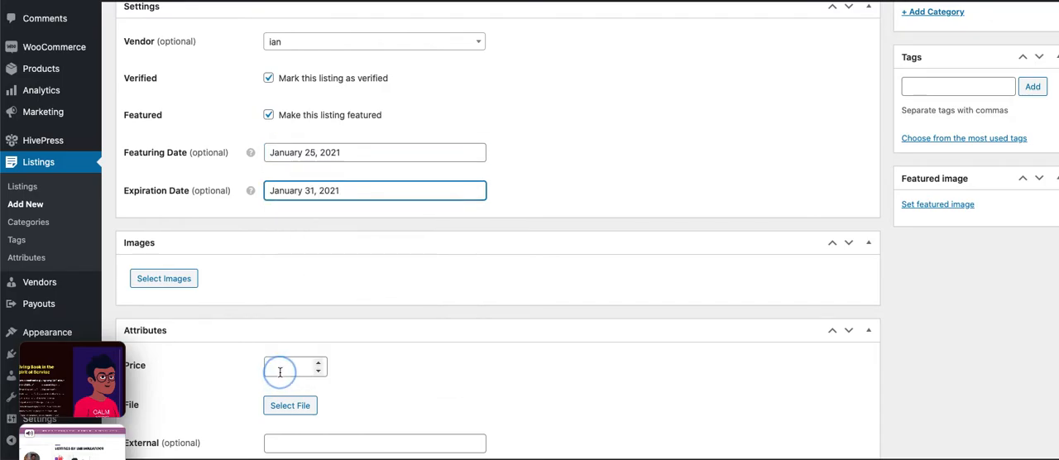
pyautogui.scroll(-3)
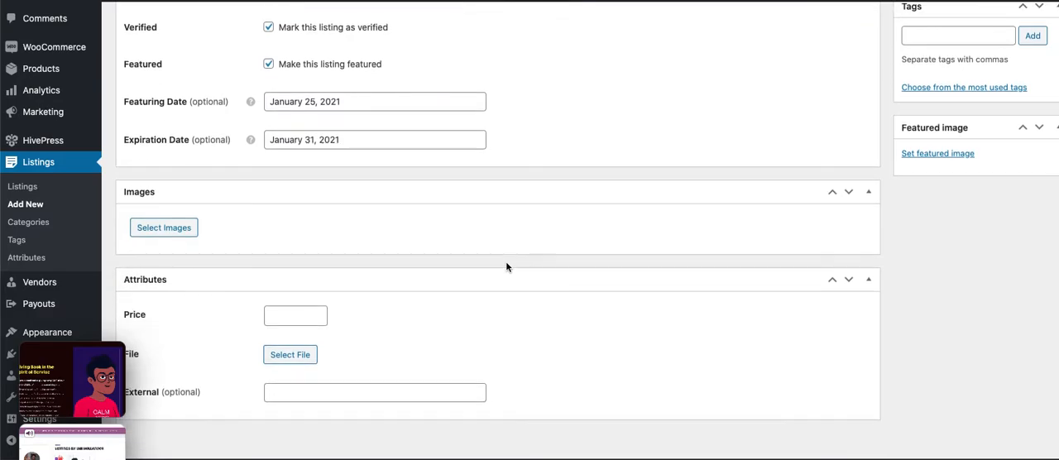
pyautogui.scroll(-3)
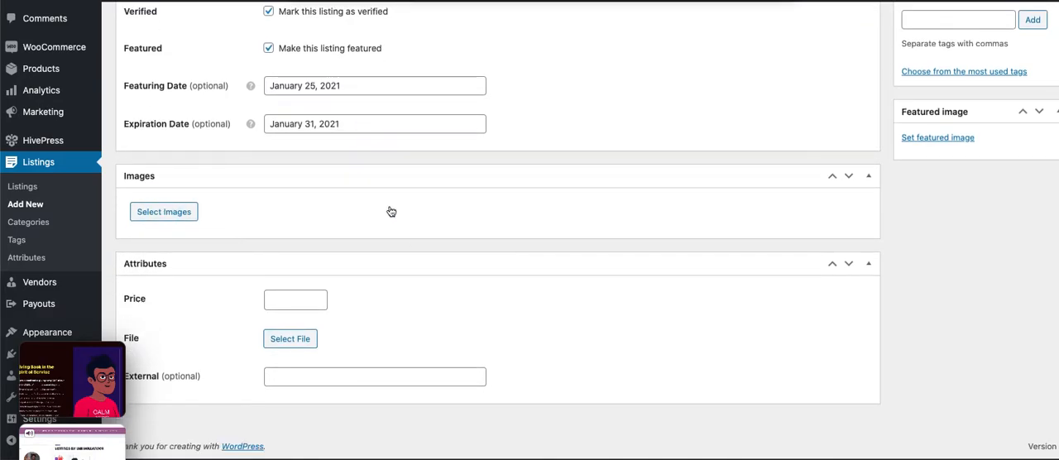
pyautogui.click(164, 211)
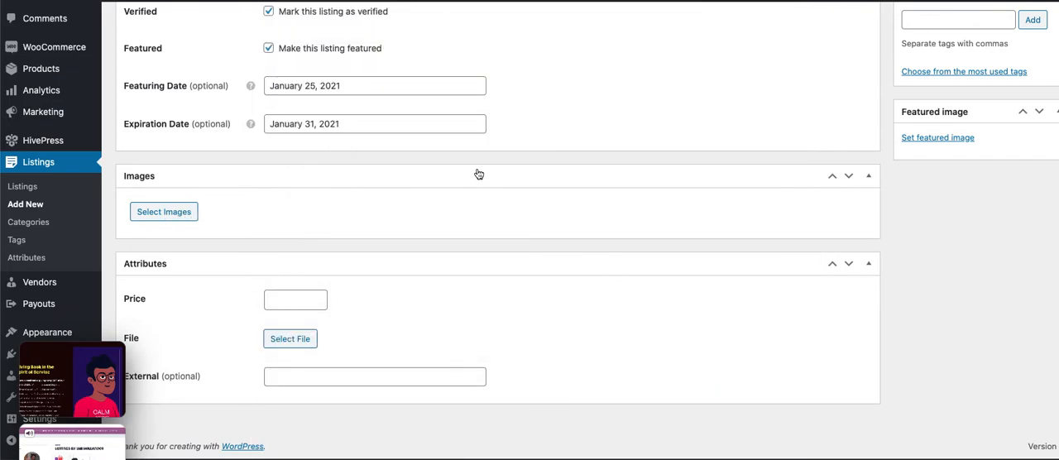
# Step: Upload an avatar gallery image and set the Allura avatar as the featured image
pyautogui.click(163, 212)
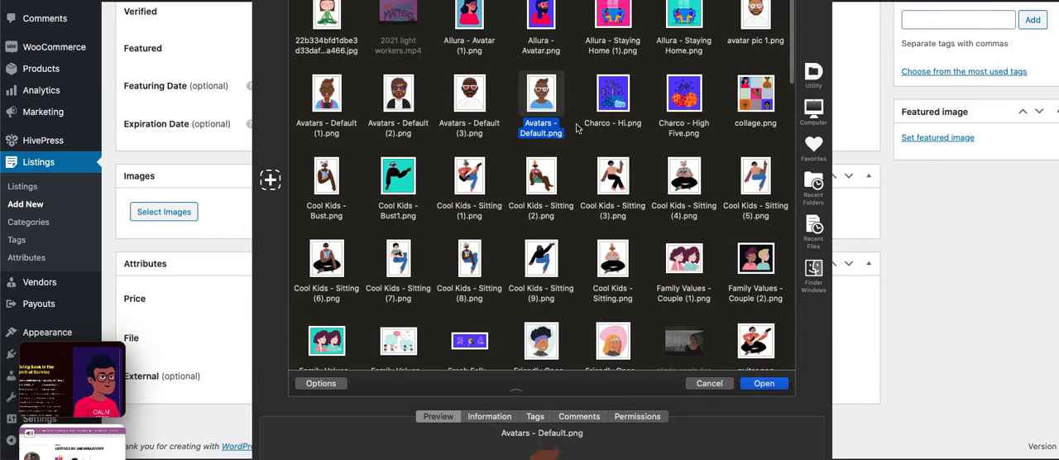
pyautogui.click(708, 384)
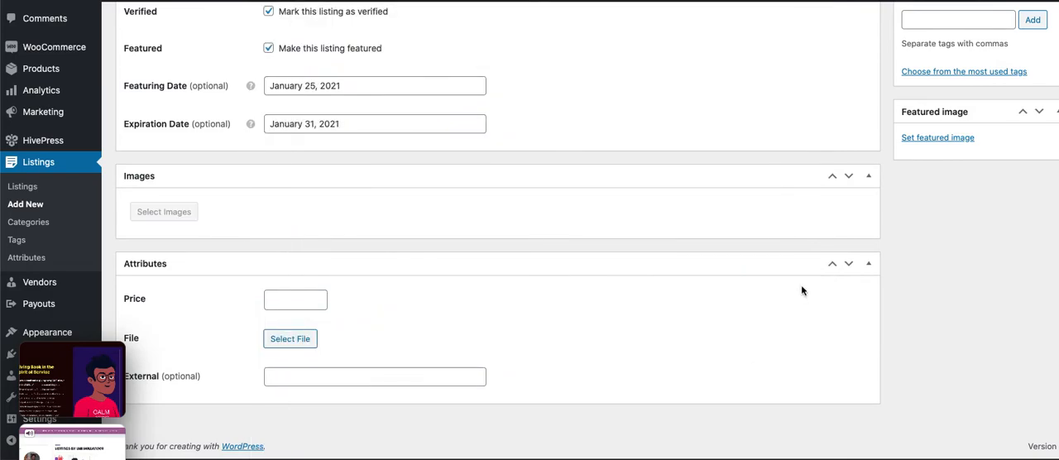
pyautogui.click(936, 137)
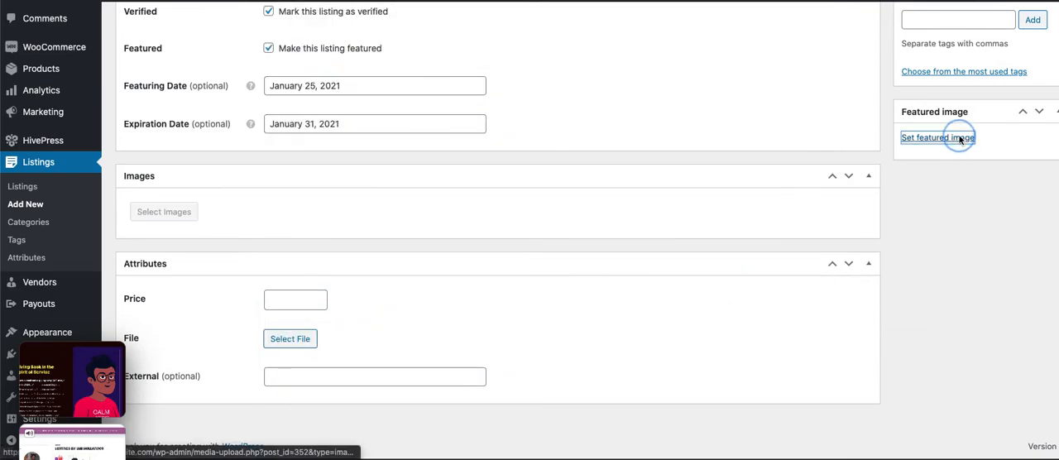
pyautogui.click(937, 138)
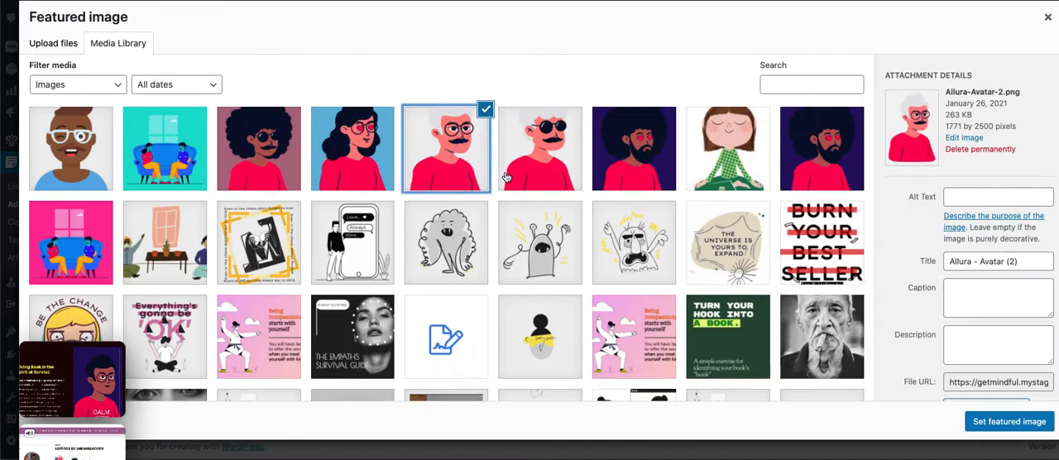
pyautogui.click(1009, 420)
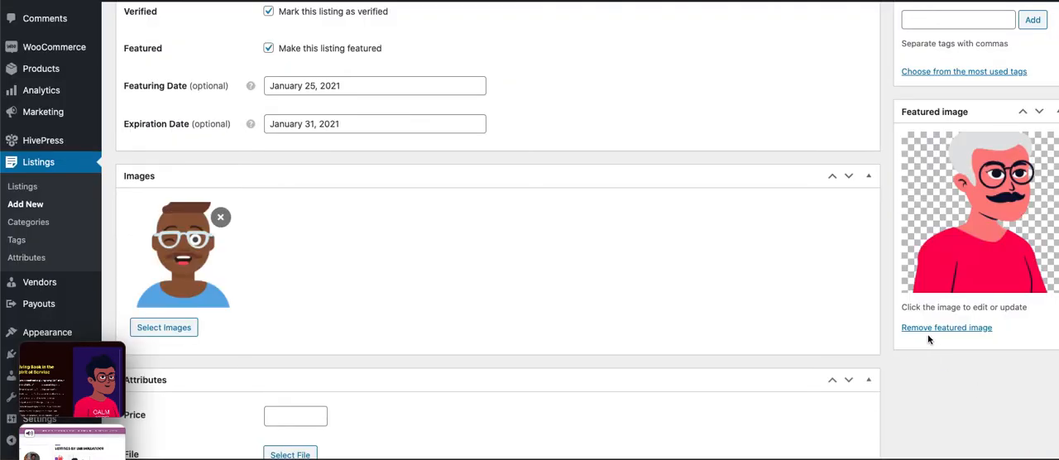
pyautogui.scroll(-3)
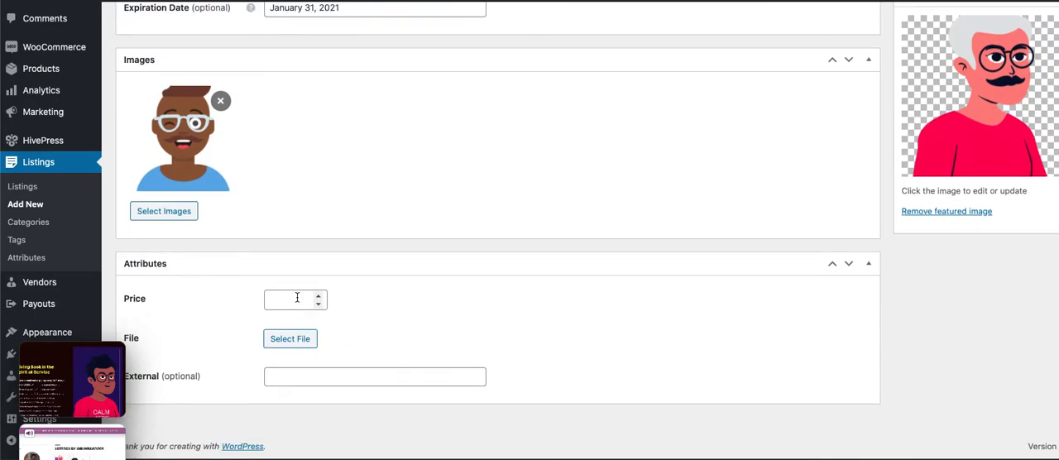
pyautogui.write('0')
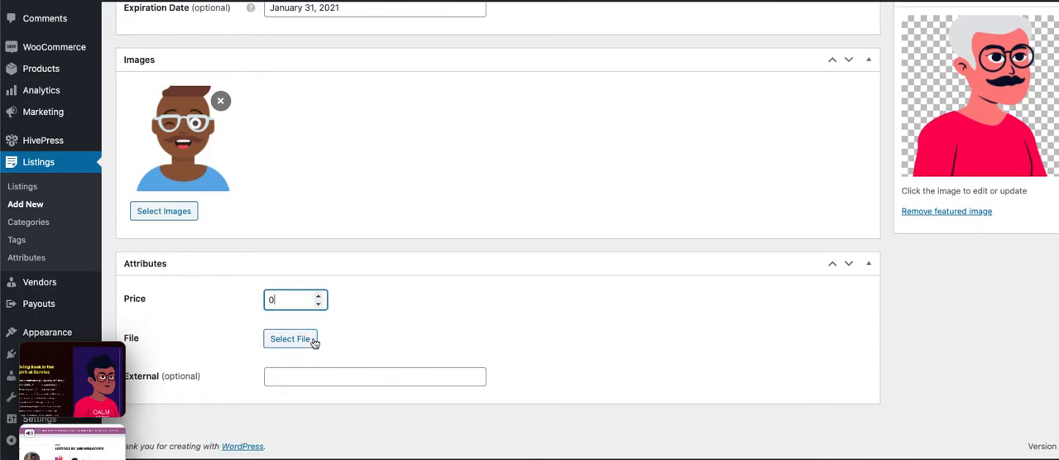
pyautogui.moveTo(334, 331)
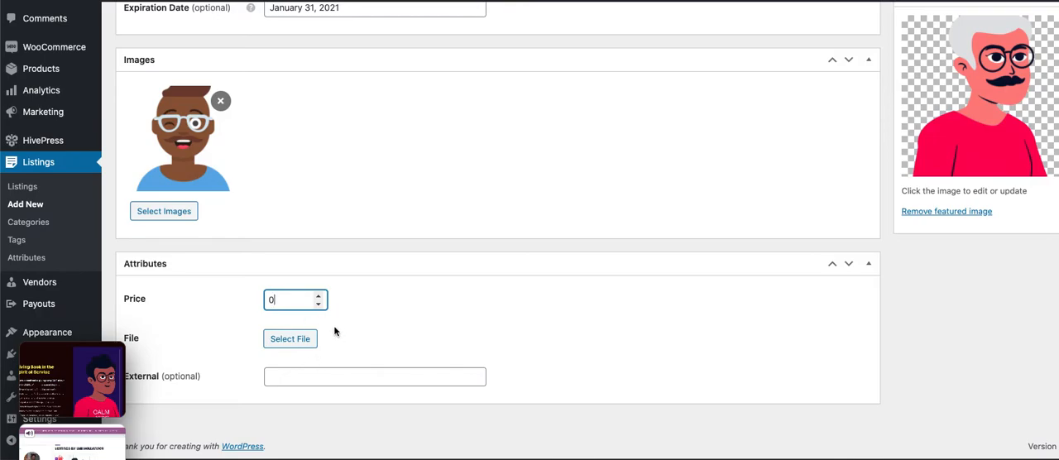
pyautogui.moveTo(344, 367)
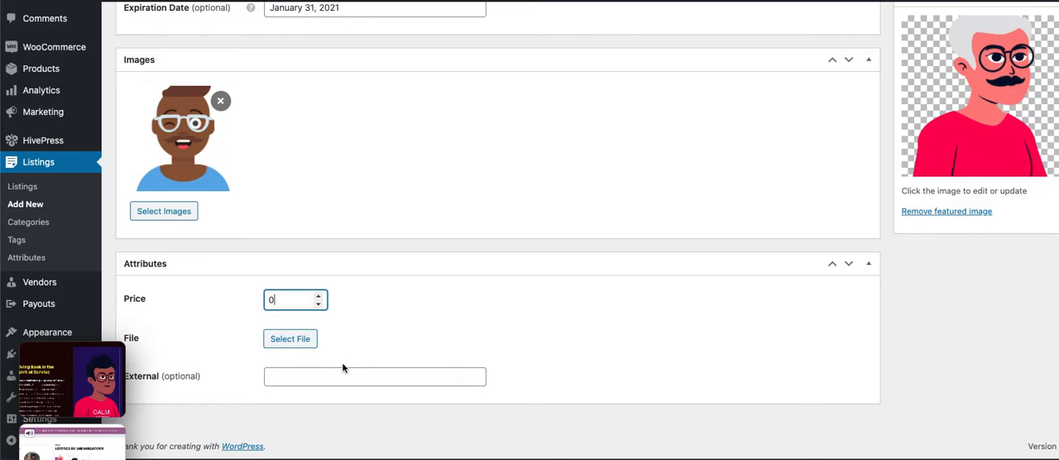
pyautogui.write('http://cnn.com')
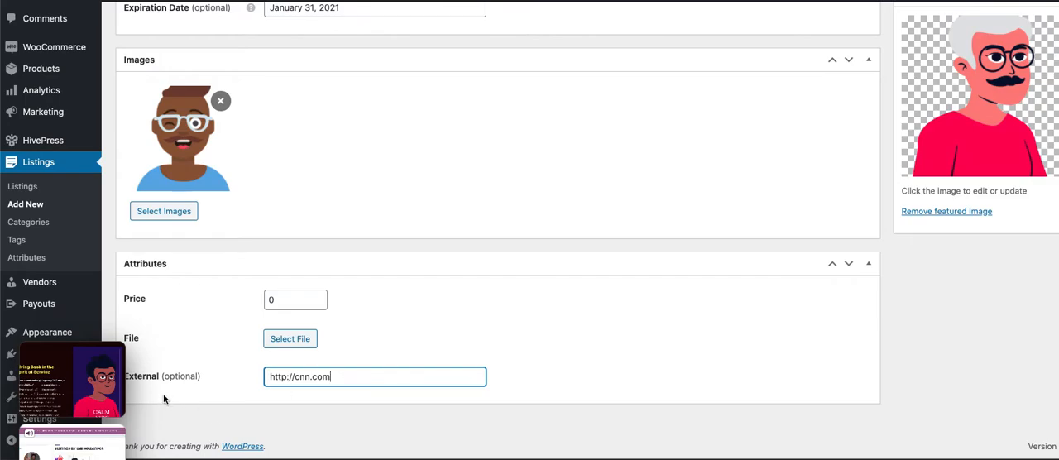
pyautogui.moveTo(139, 386)
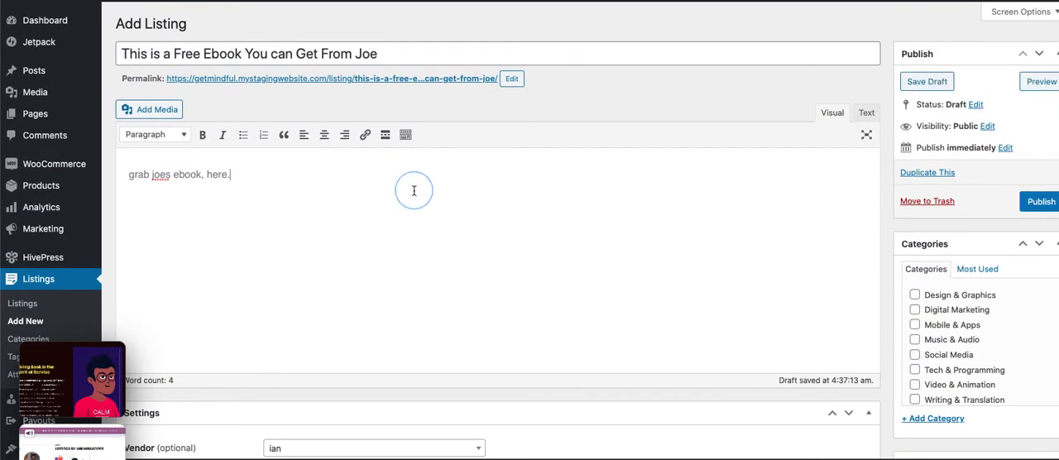
# Step: Extend the description: Joe is a new partner, highly recommended 'if you're in the business of x or y or z.'
pyautogui.write('joe')
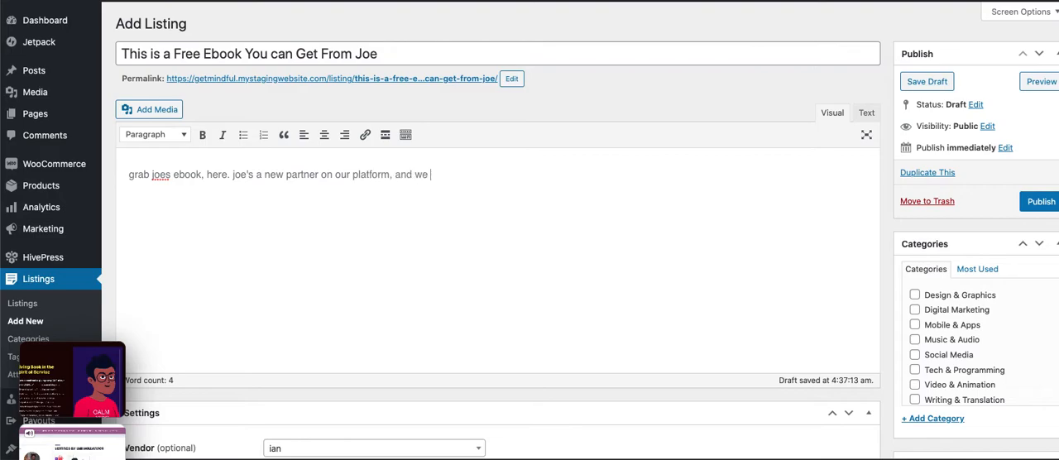
pyautogui.write('highly recommend his new ebook i')
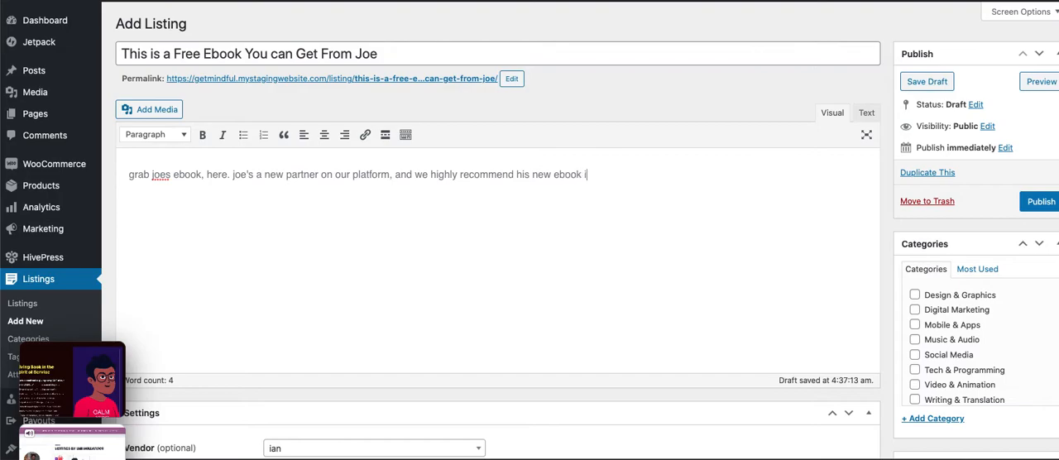
pyautogui.write("f you're in the")
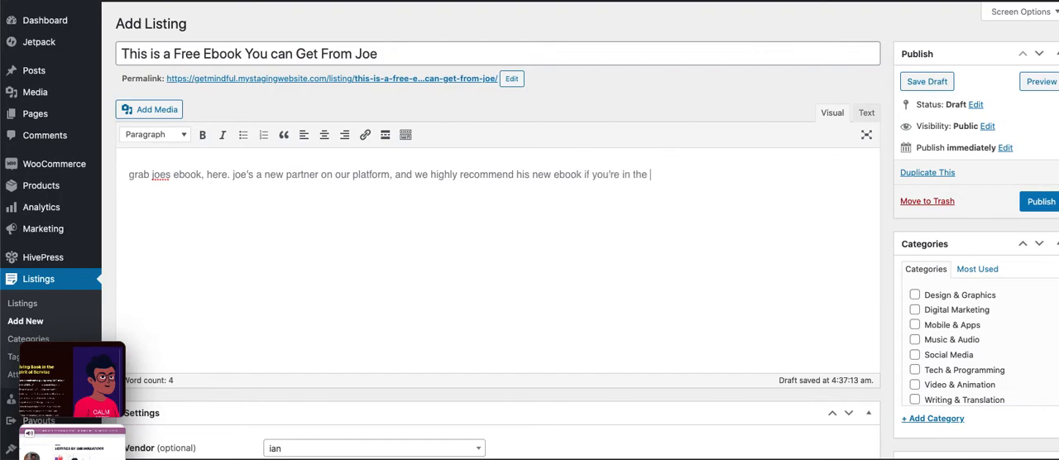
pyautogui.write('business of')
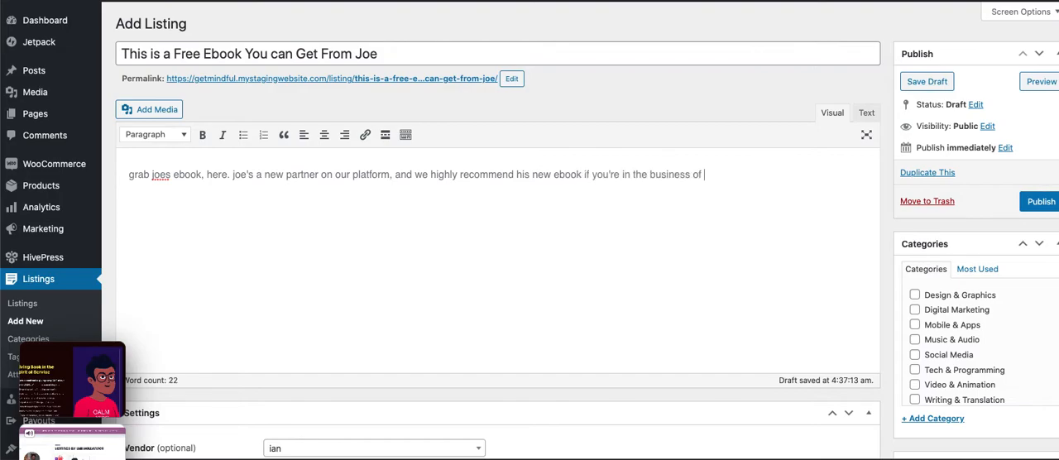
pyautogui.write('x or y or')
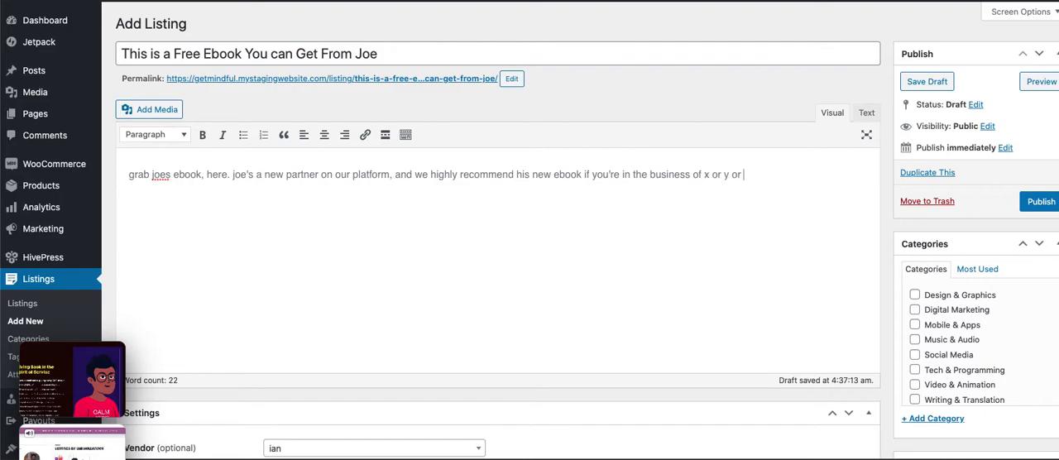
pyautogui.write('z.')
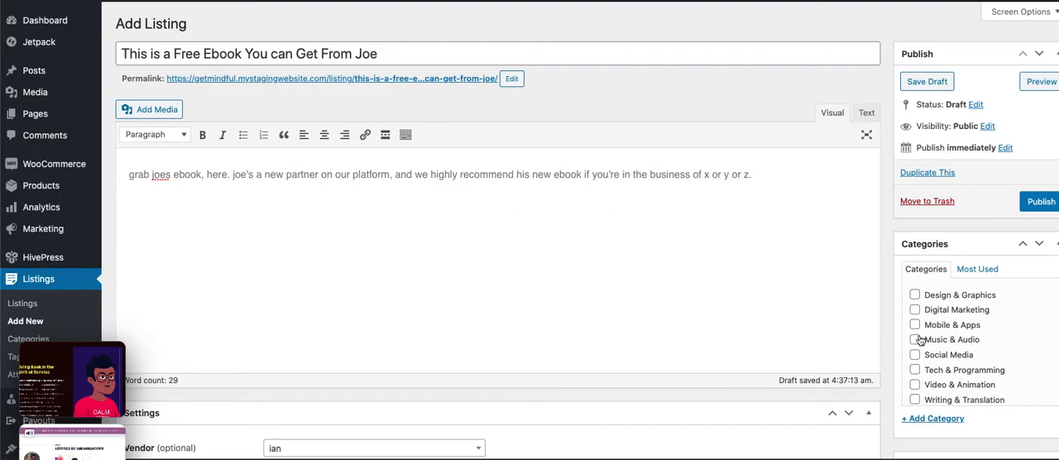
# Step: Publish the listing under Digital Marketing and view it on the live site
pyautogui.click(913, 310)
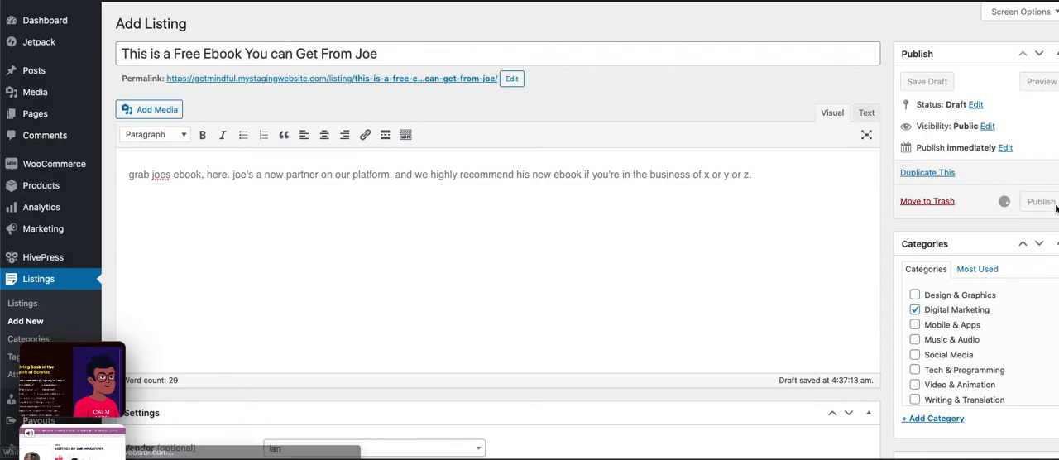
pyautogui.click(1042, 202)
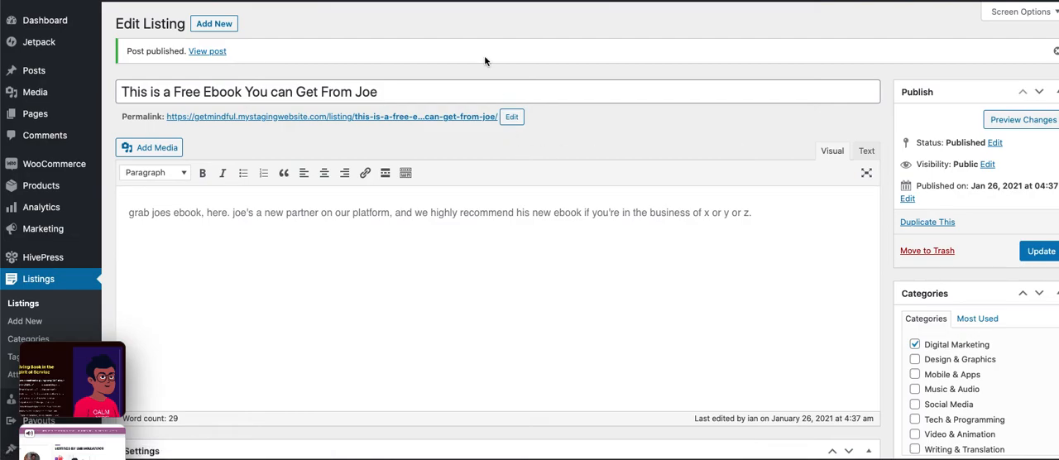
pyautogui.moveTo(587, 126)
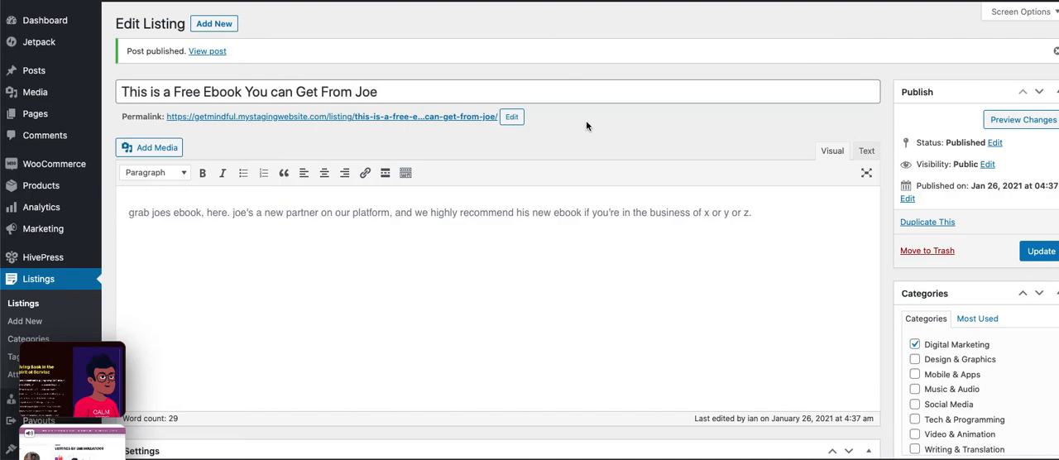
pyautogui.moveTo(241, 63)
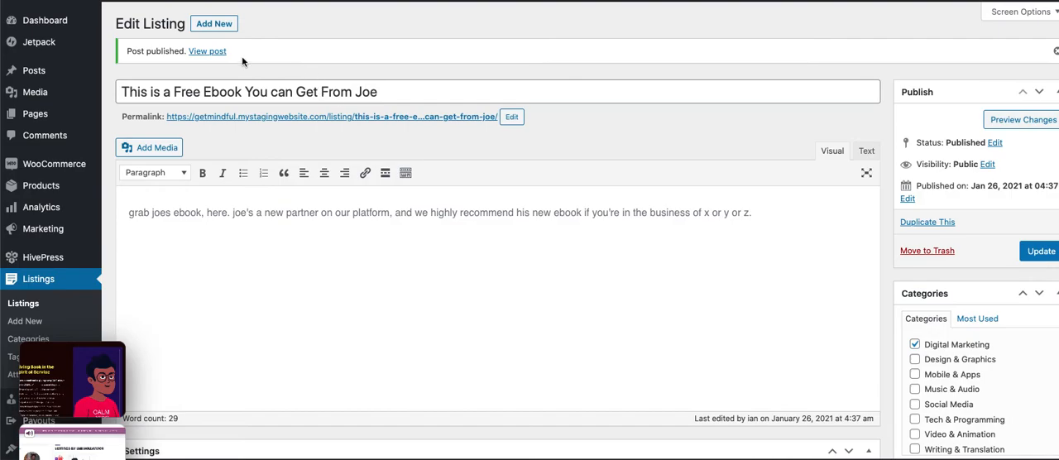
pyautogui.click(207, 50)
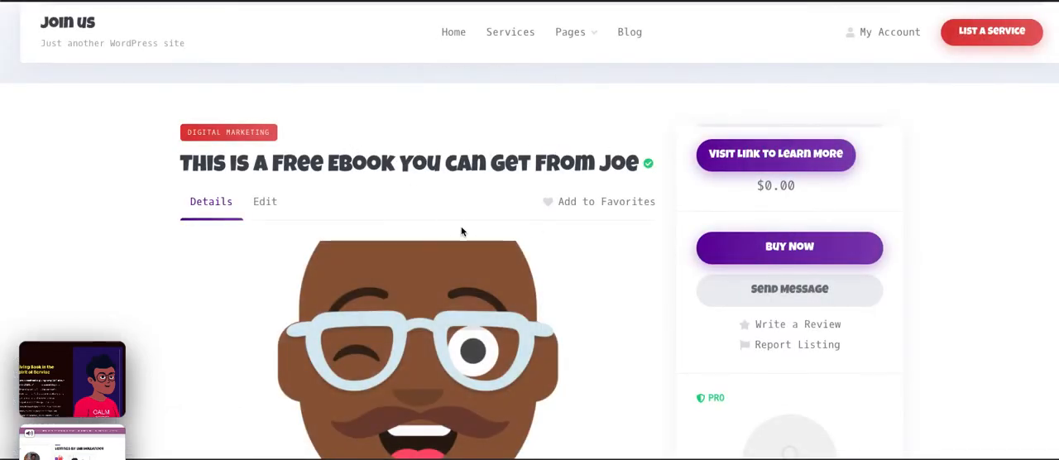
pyautogui.scroll(-3)
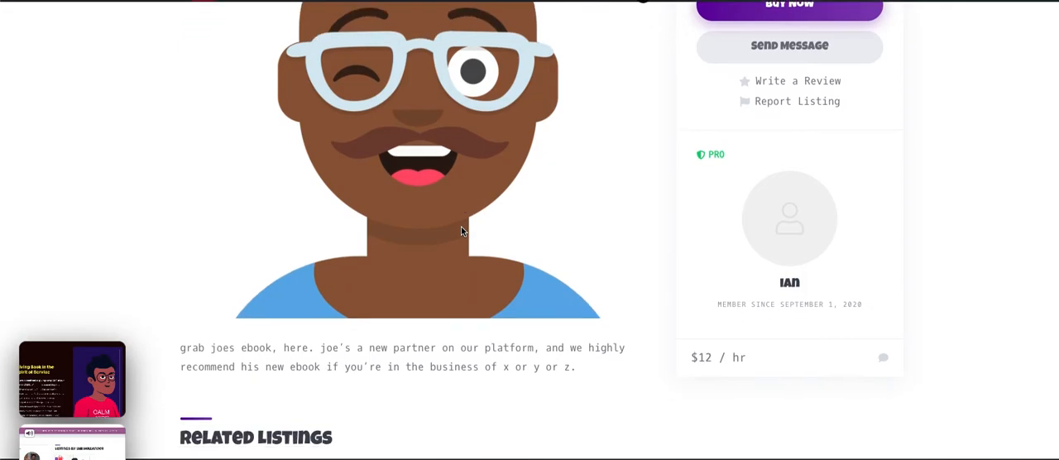
pyautogui.scroll(-3)
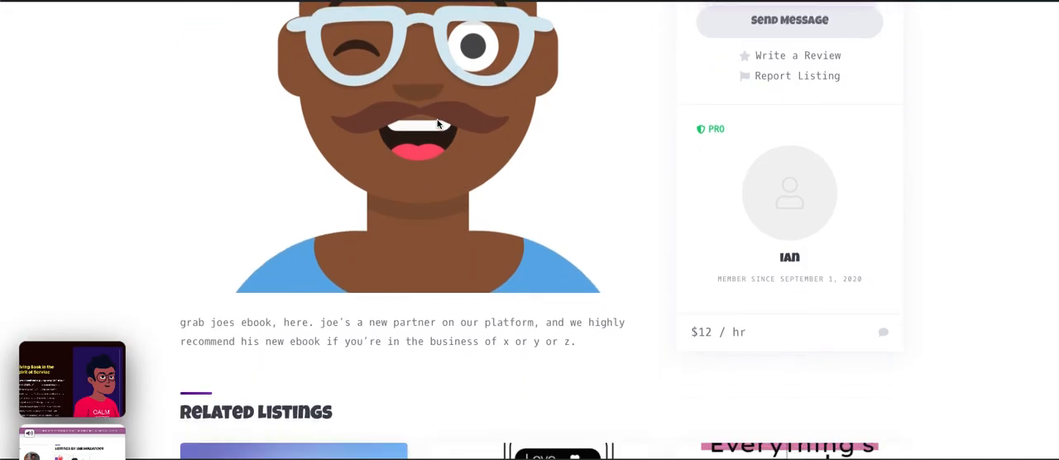
pyautogui.scroll(-3)
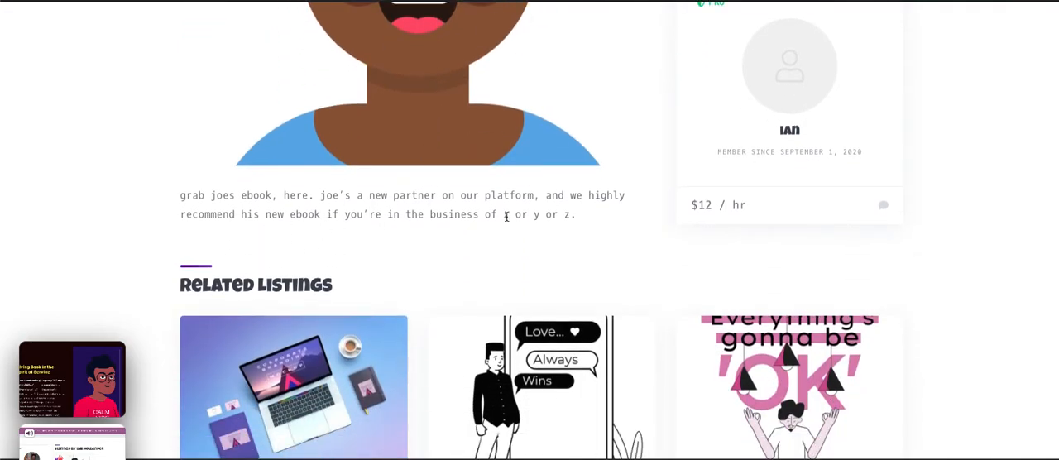
pyautogui.moveTo(993, 202)
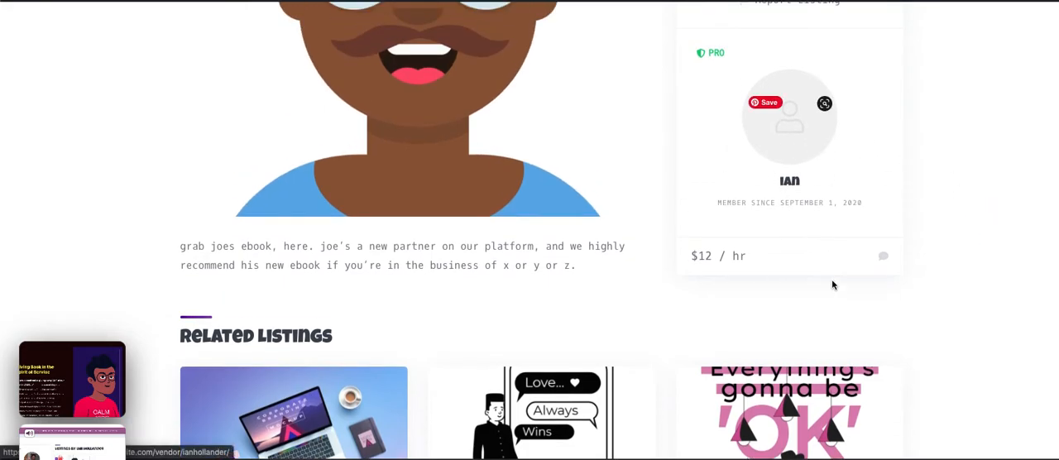
pyautogui.moveTo(940, 357)
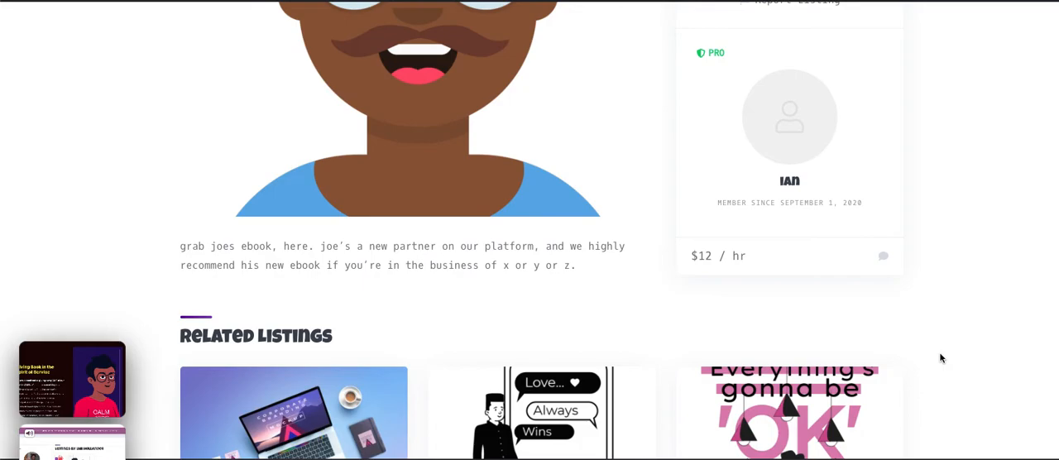
pyautogui.scroll(3)
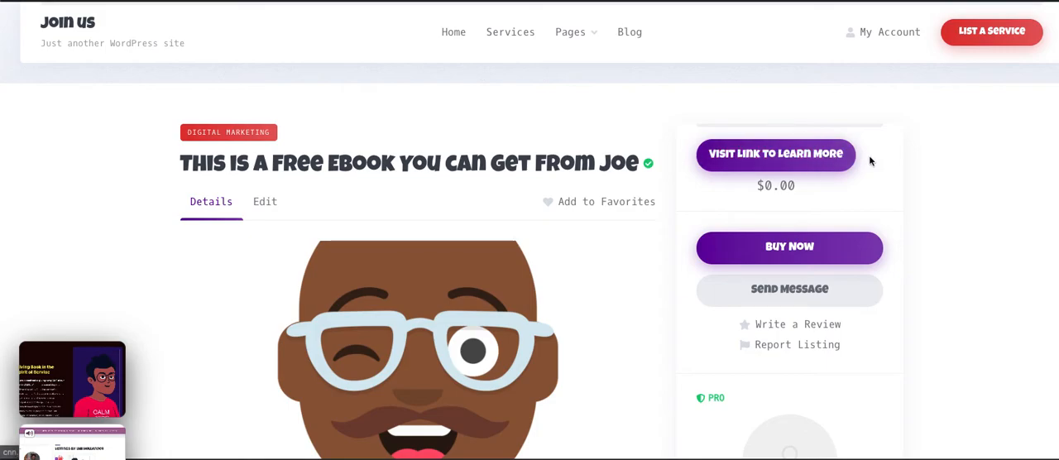
pyautogui.moveTo(842, 176)
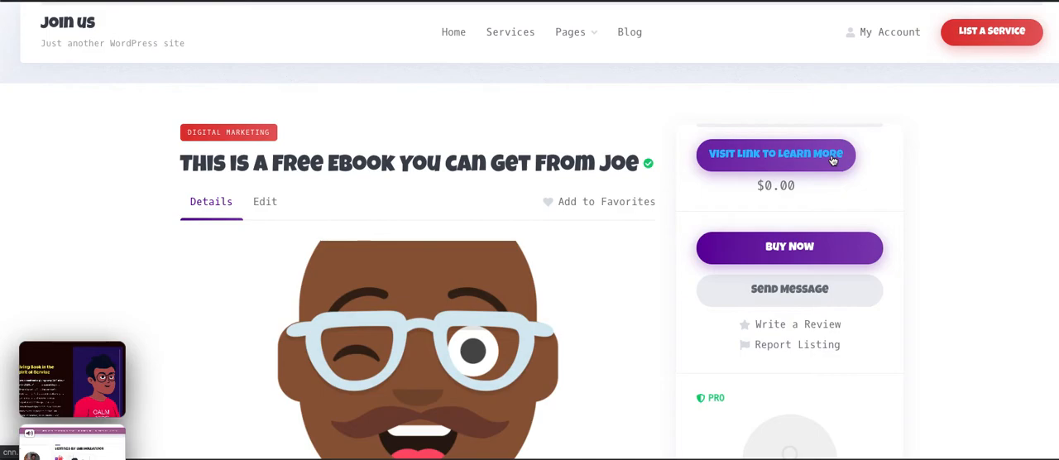
pyautogui.moveTo(779, 166)
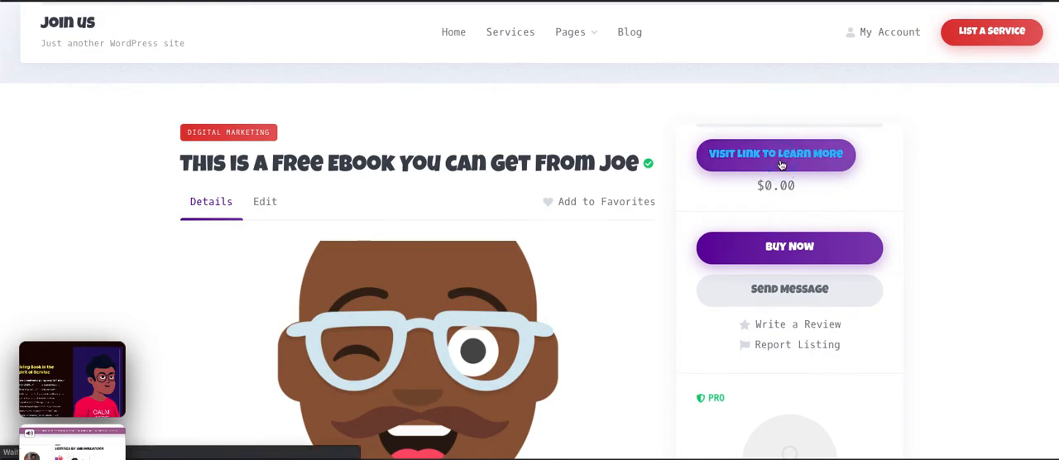
pyautogui.click(774, 155)
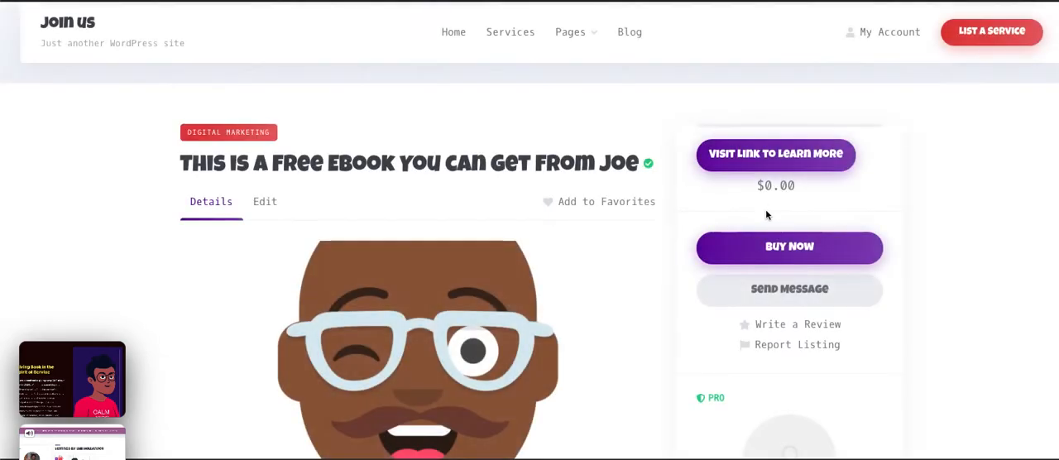
pyautogui.moveTo(820, 192)
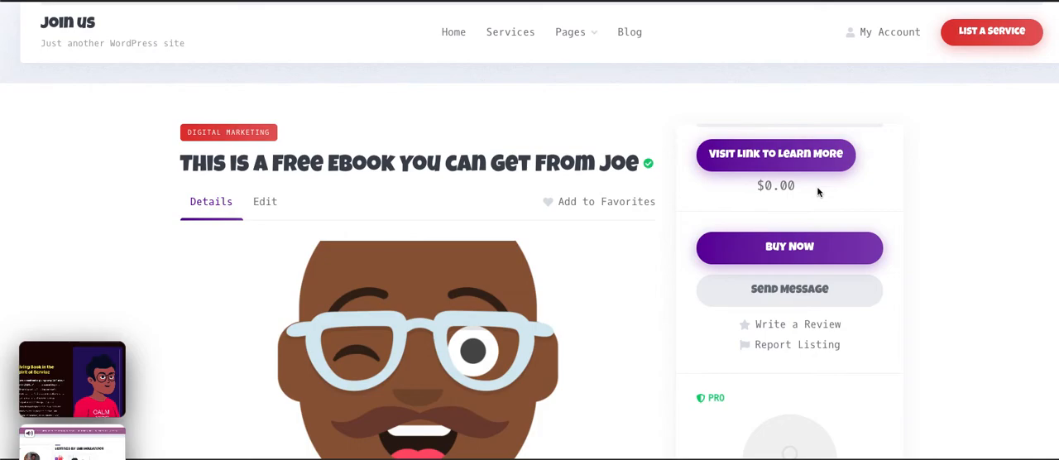
pyautogui.scroll(-3)
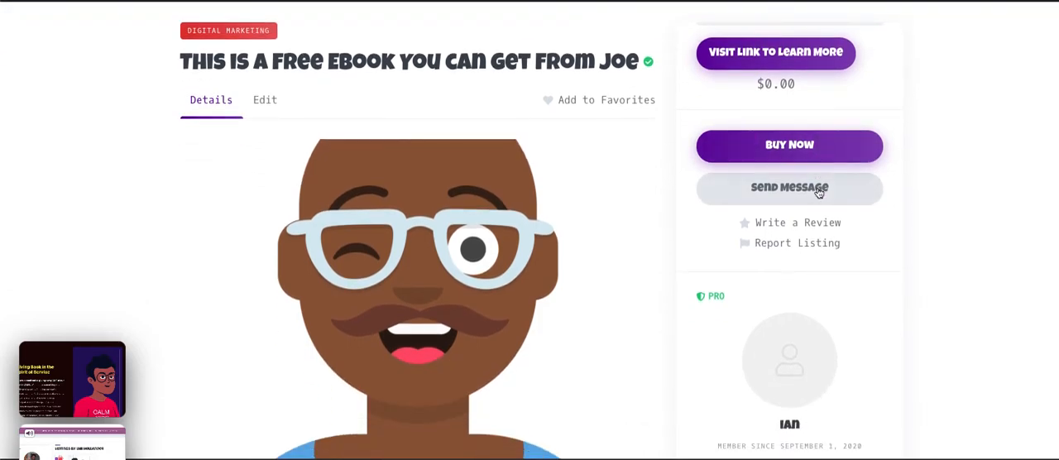
pyautogui.scroll(-3)
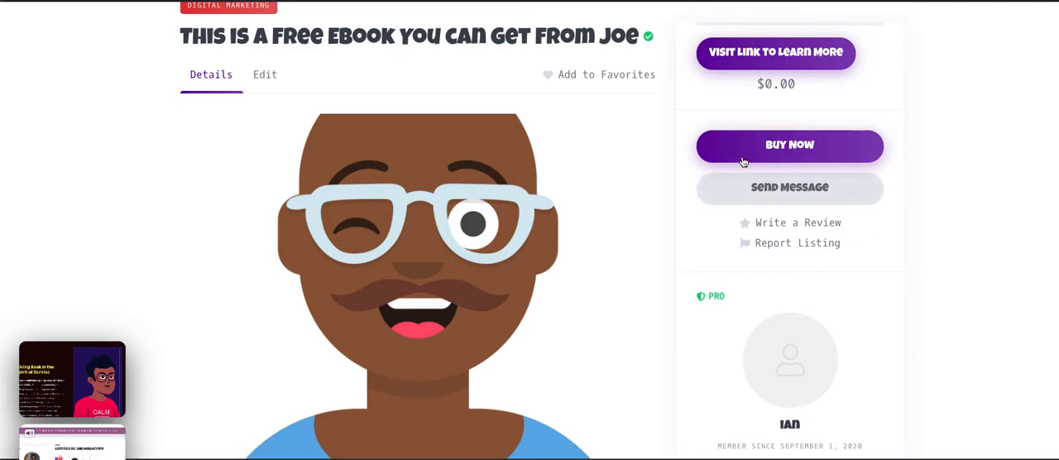
pyautogui.moveTo(920, 222)
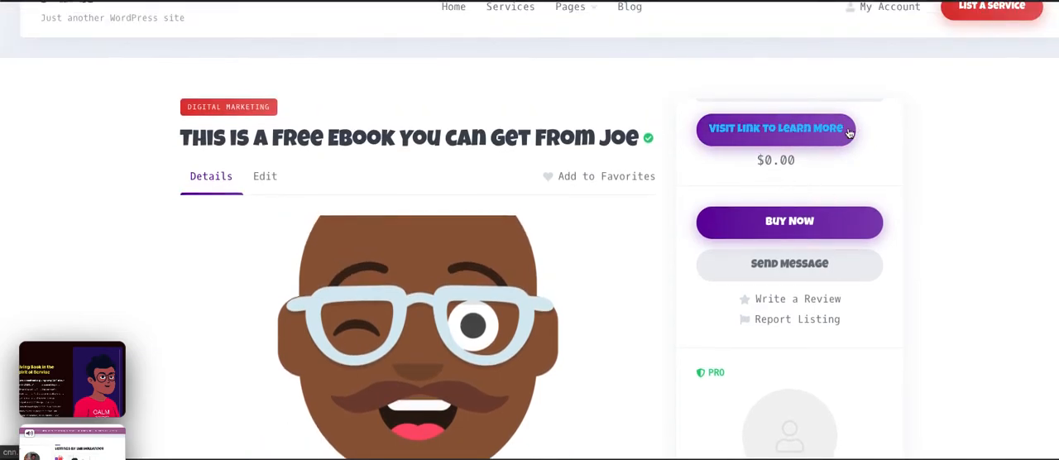
pyautogui.moveTo(805, 232)
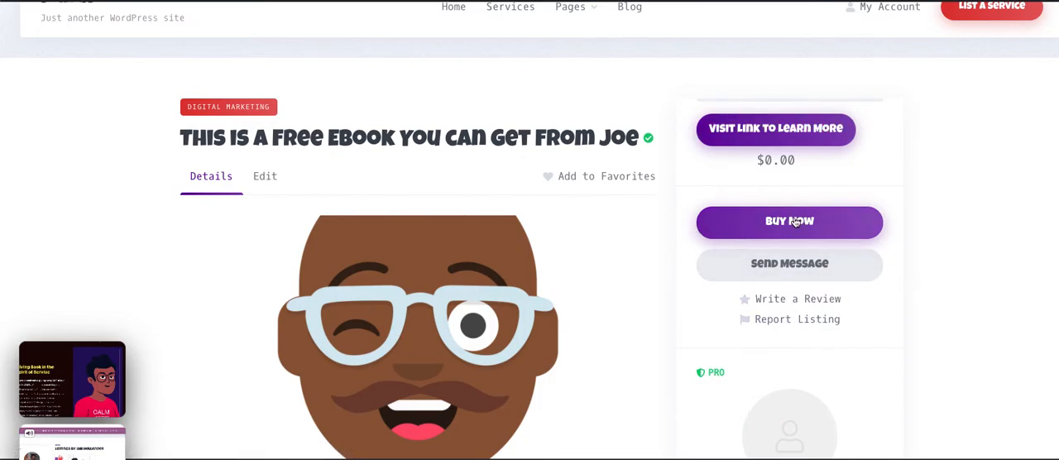
pyautogui.click(790, 222)
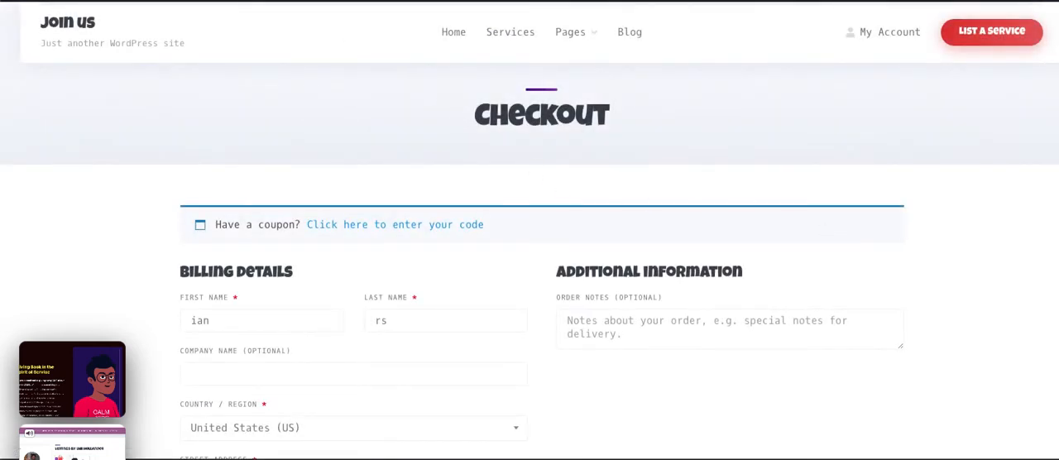
pyautogui.scroll(-3)
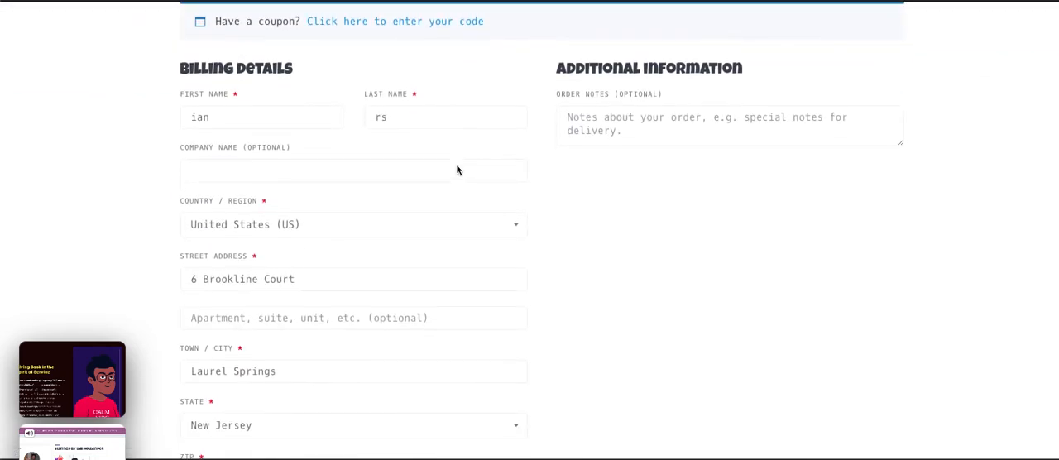
pyautogui.scroll(-3)
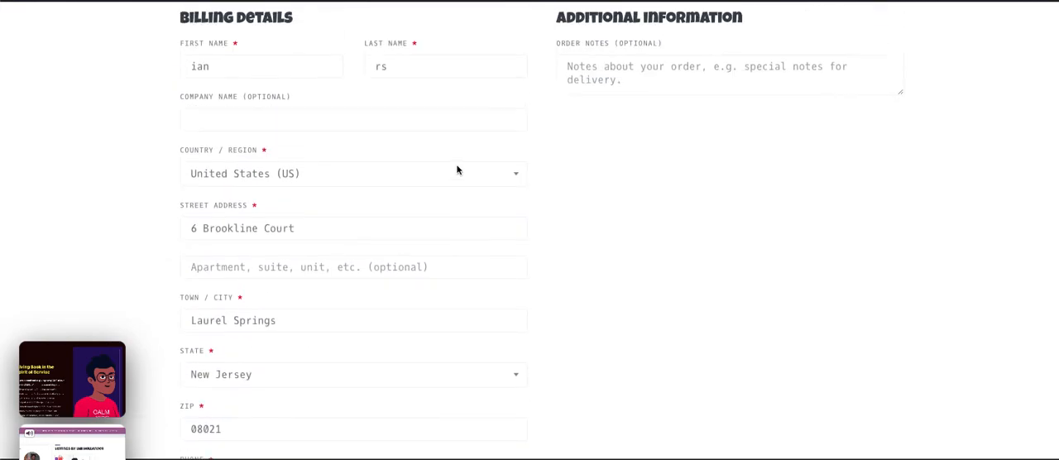
pyautogui.scroll(3)
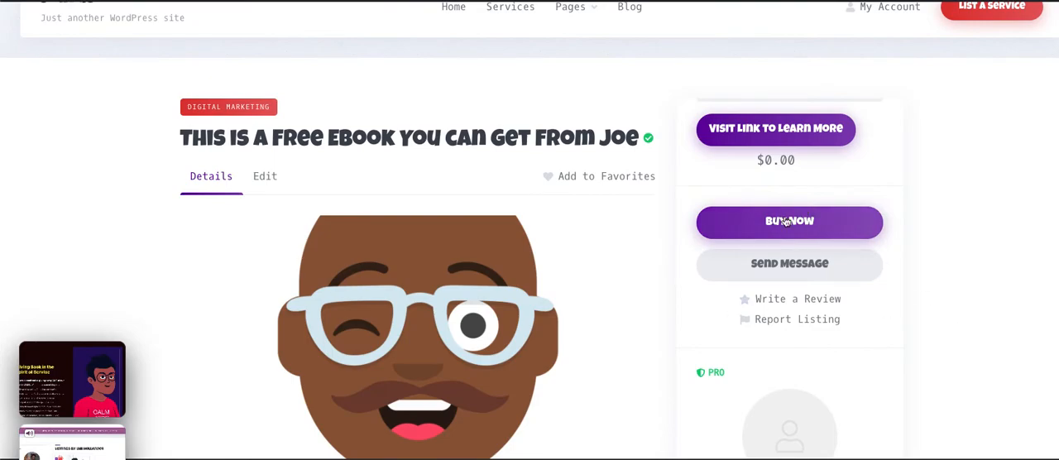
pyautogui.moveTo(824, 229)
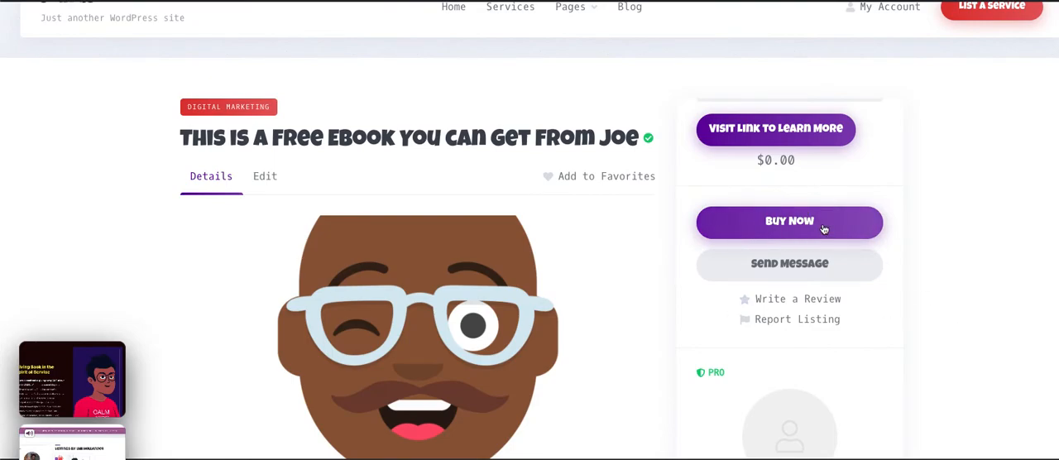
pyautogui.moveTo(814, 105)
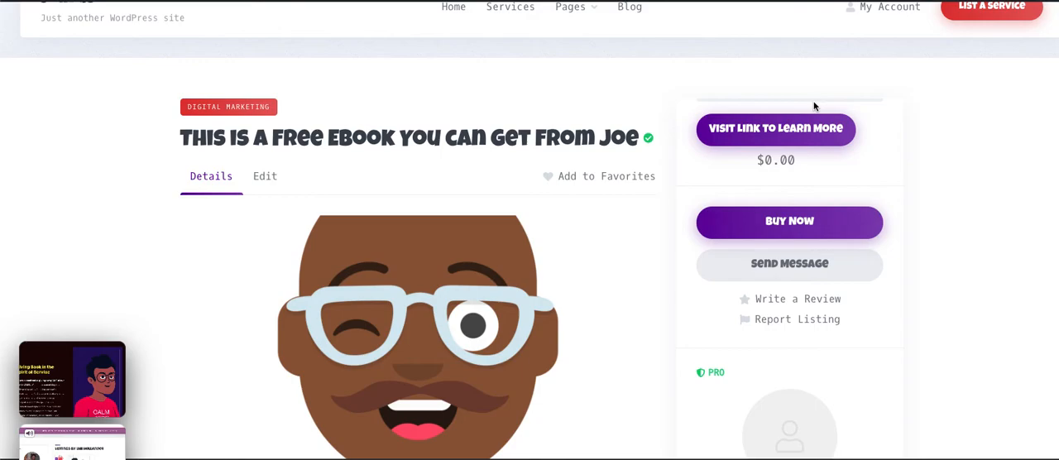
pyautogui.moveTo(844, 228)
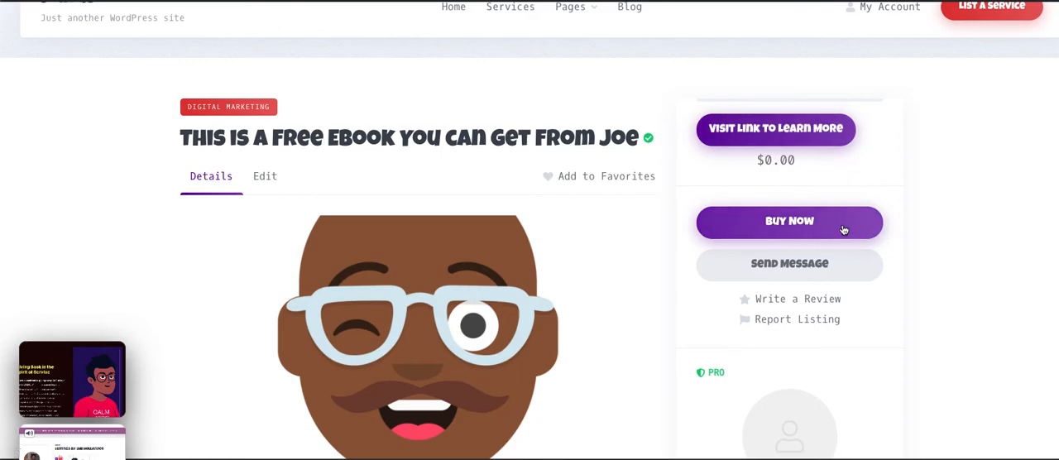
pyautogui.moveTo(929, 325)
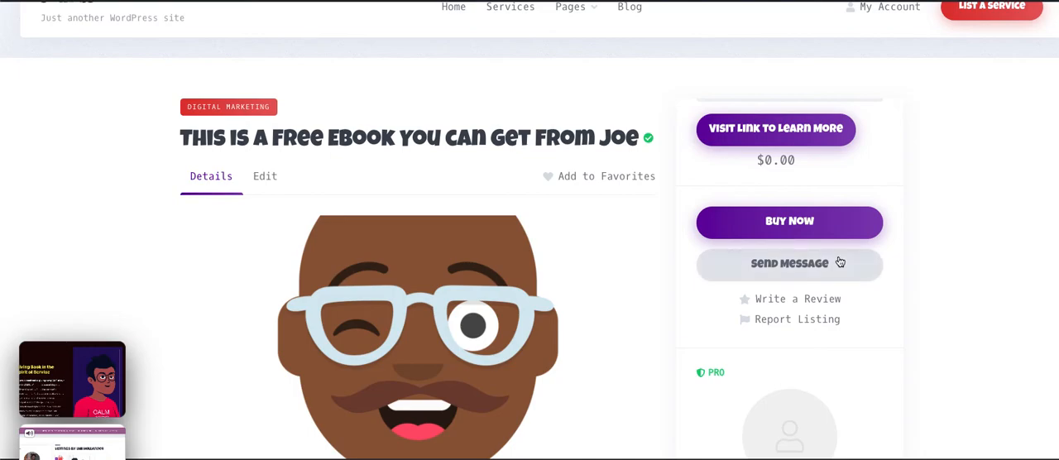
pyautogui.moveTo(934, 221)
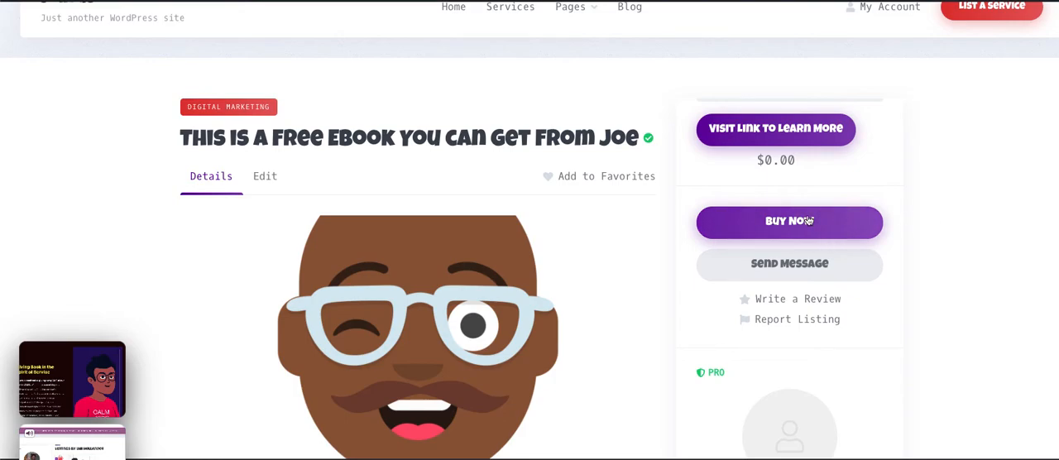
pyautogui.moveTo(835, 184)
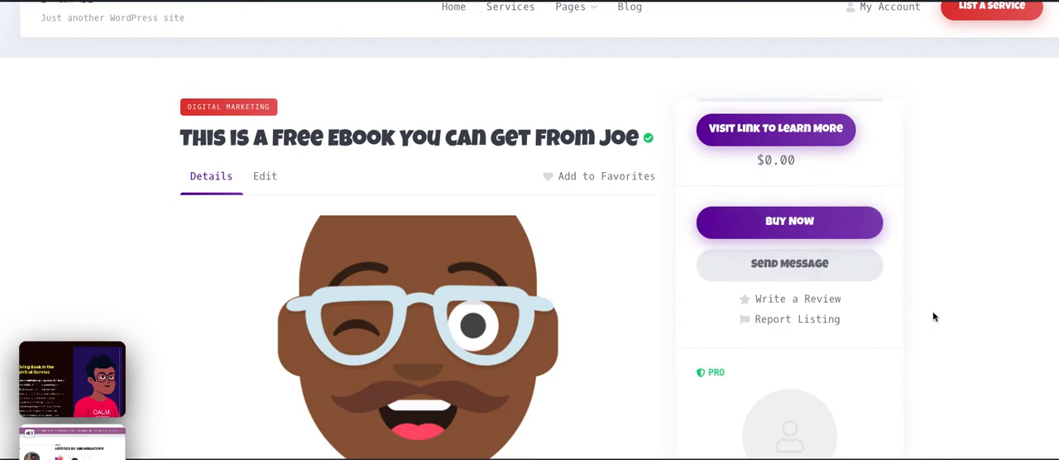
pyautogui.moveTo(907, 282)
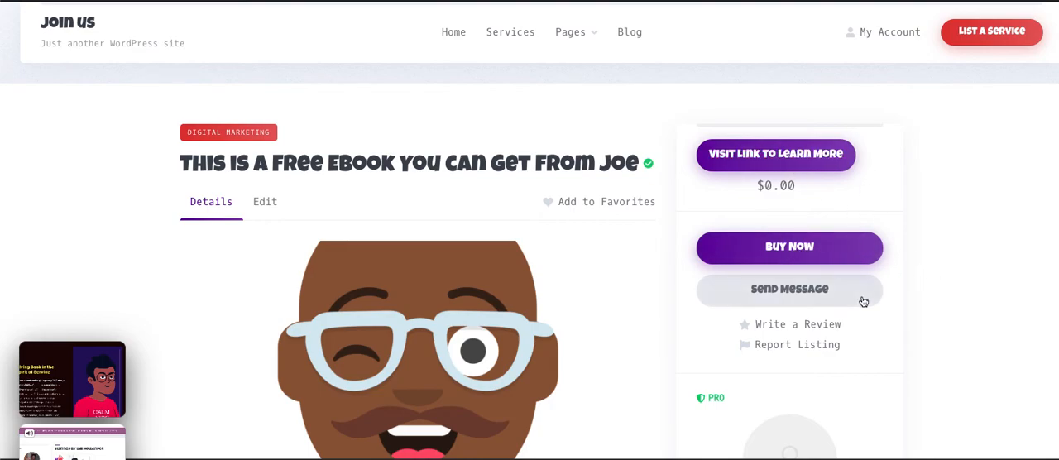
# Step: Scroll down the live ebook page to seller Ian's listings showing the $0.00 ebook
pyautogui.scroll(-3)
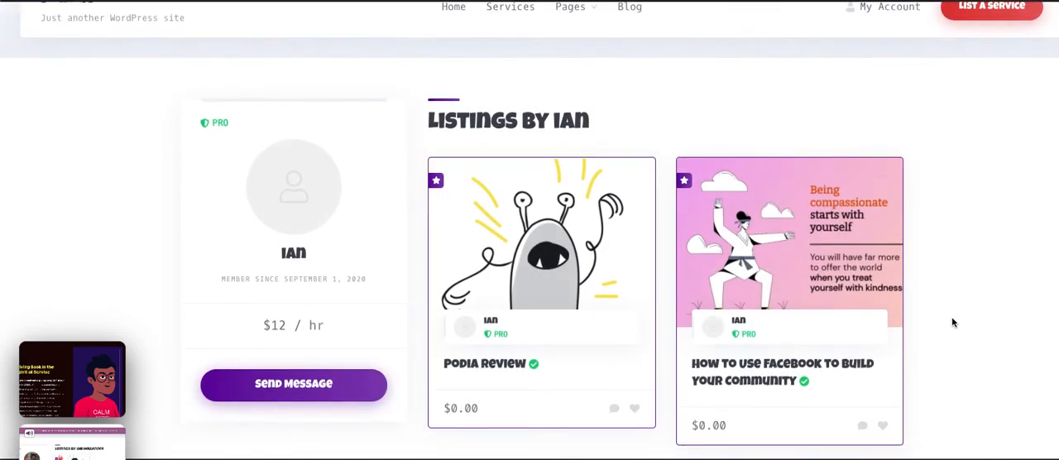
pyautogui.scroll(-3)
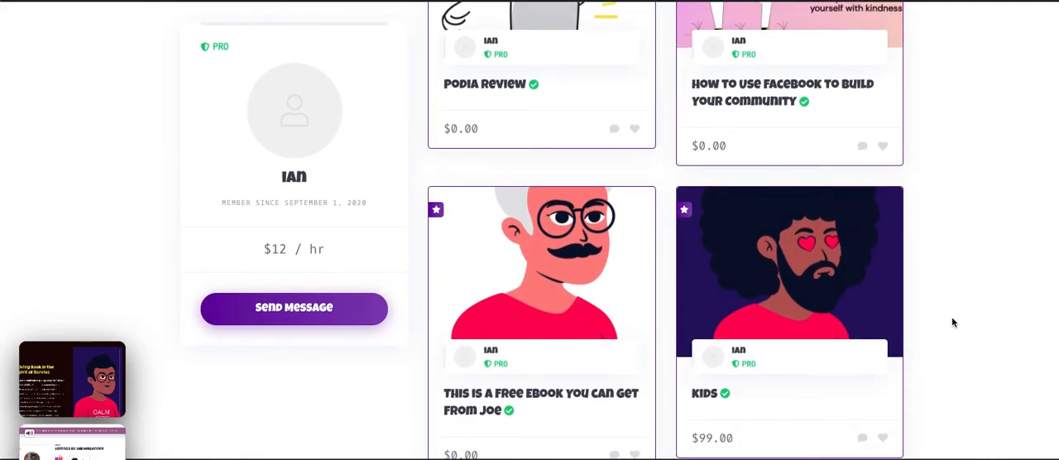
pyautogui.scroll(-3)
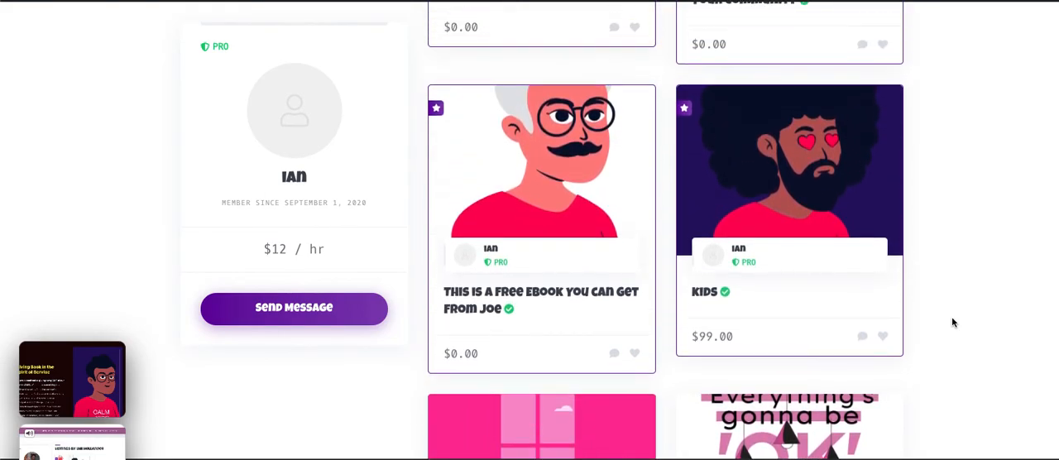
pyautogui.moveTo(578, 354)
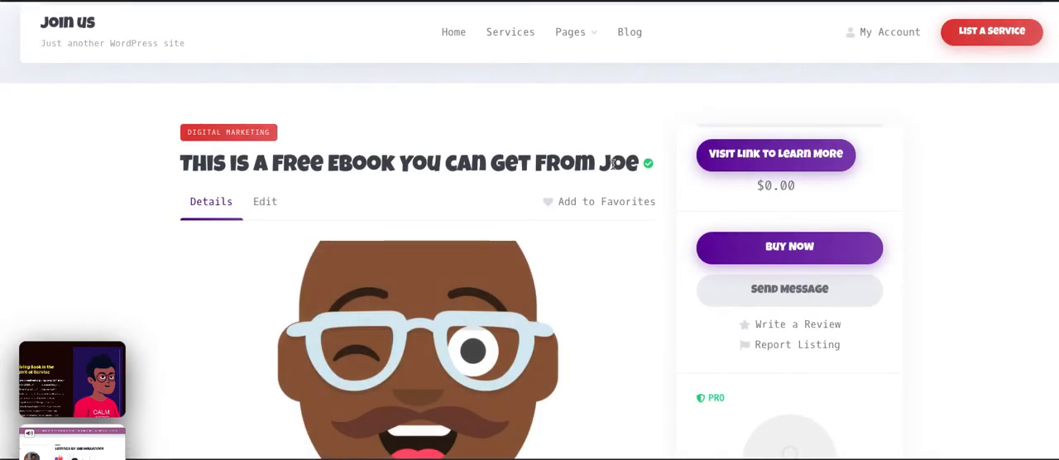
pyautogui.moveTo(595, 186)
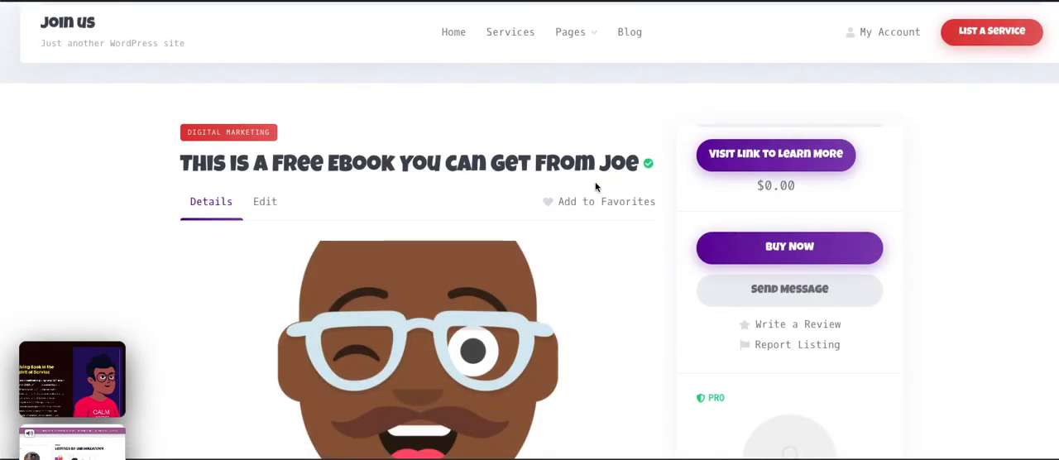
pyautogui.moveTo(616, 202)
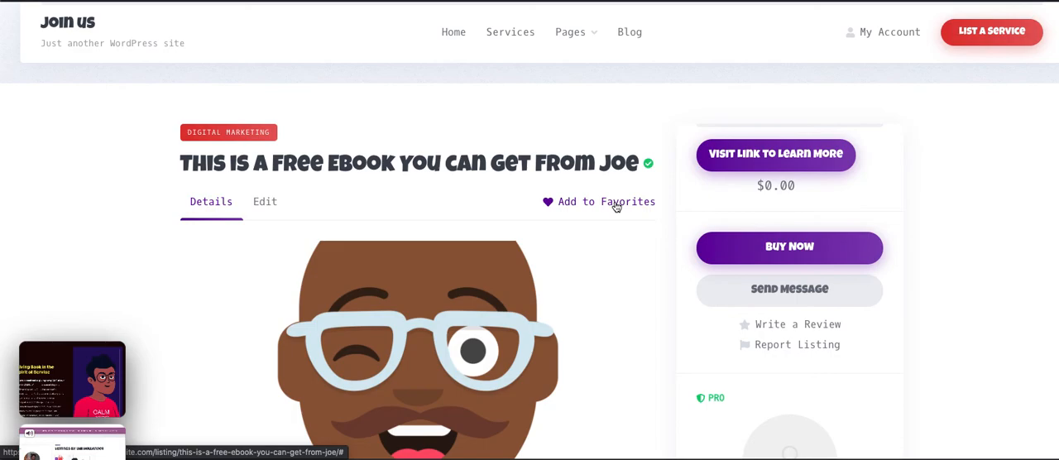
pyautogui.moveTo(950, 235)
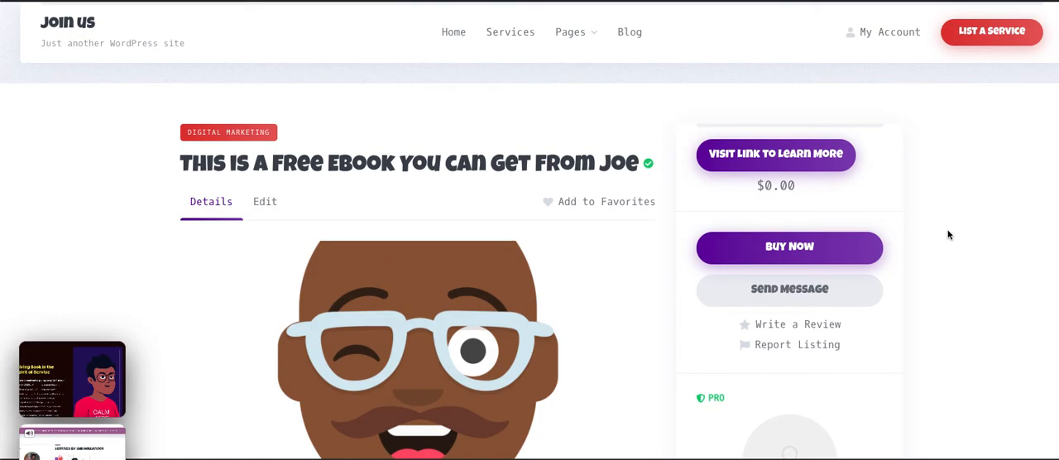
pyautogui.moveTo(867, 139)
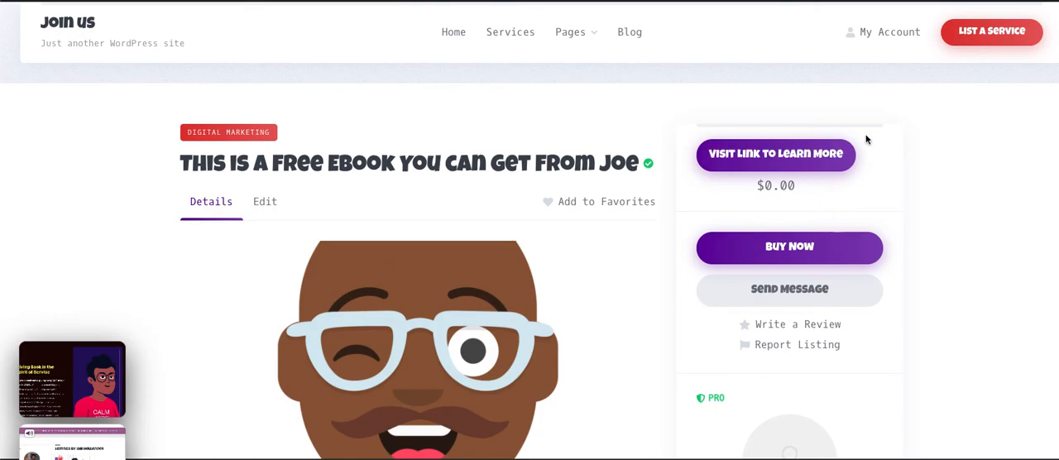
pyautogui.moveTo(963, 235)
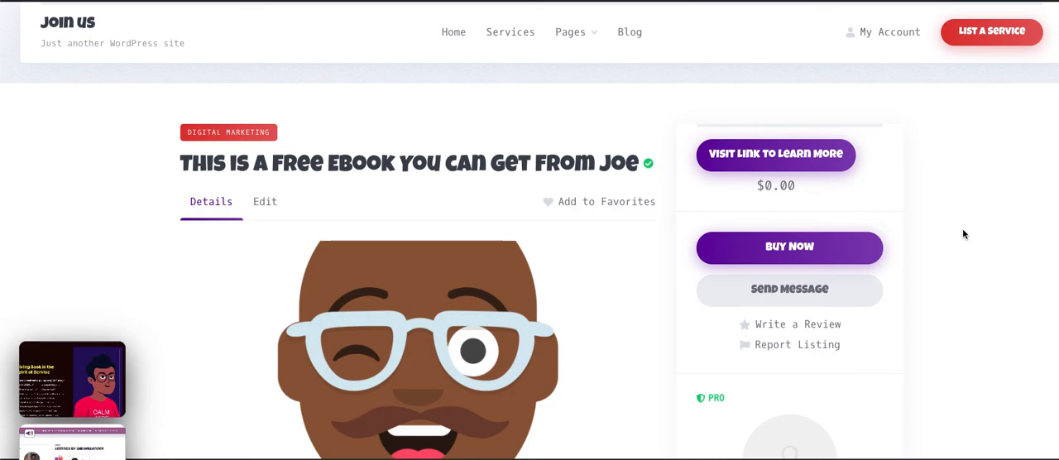
pyautogui.moveTo(542, 117)
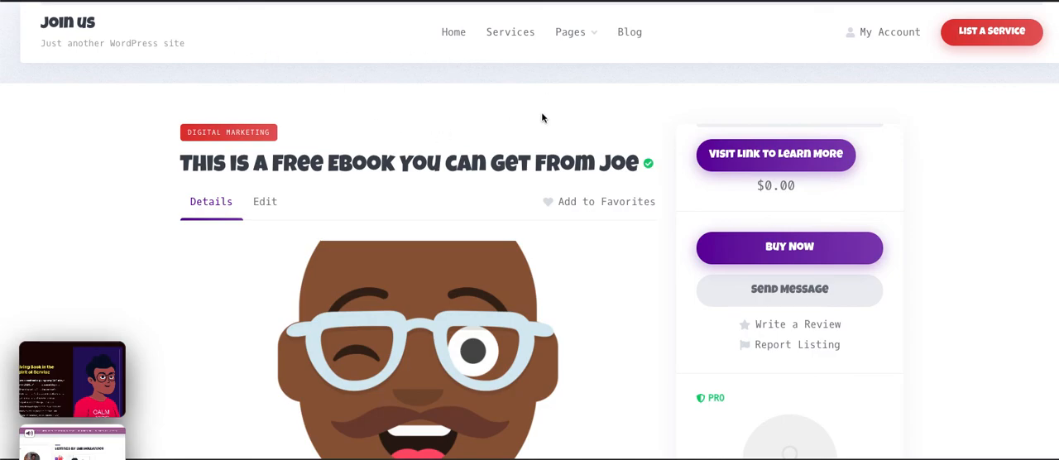
# Step: Bring up the Pages dropdown in the TaskHive top navigation
pyautogui.click(570, 31)
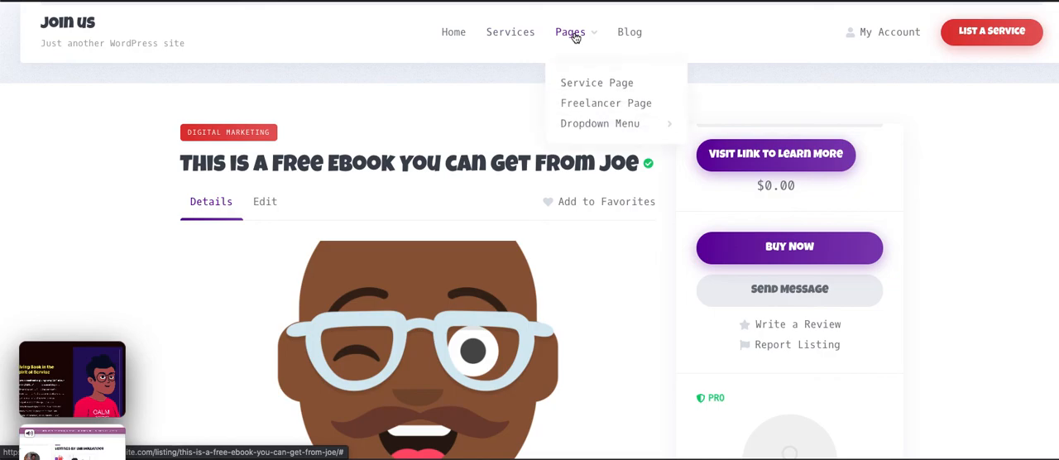
pyautogui.moveTo(592, 103)
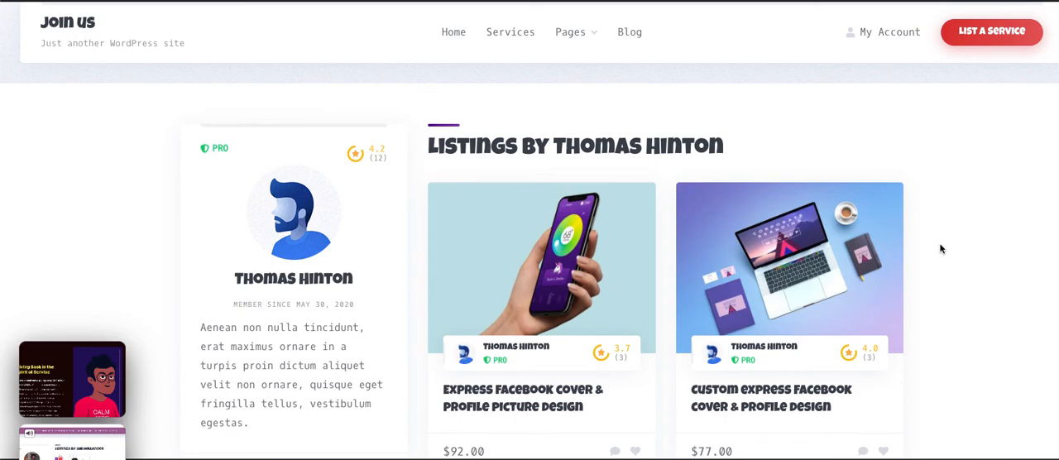
# Step: View the Custom Express Facebook Cover & Profile Design listing, then return to the TaskHive homepage
pyautogui.scroll(-3)
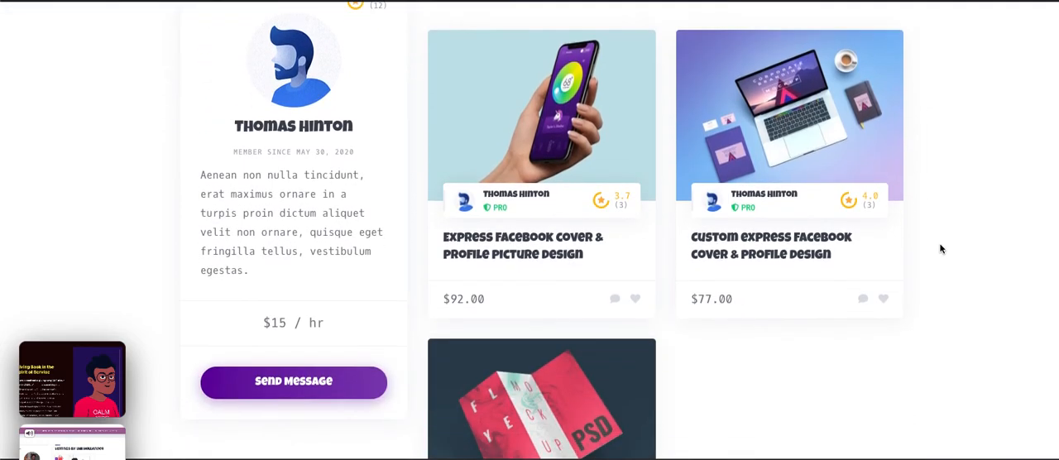
pyautogui.click(772, 245)
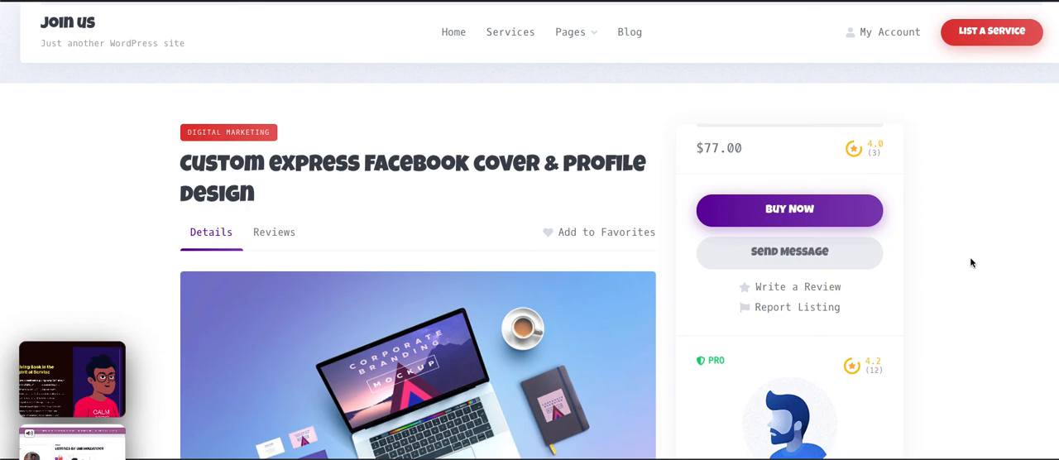
pyautogui.click(71, 23)
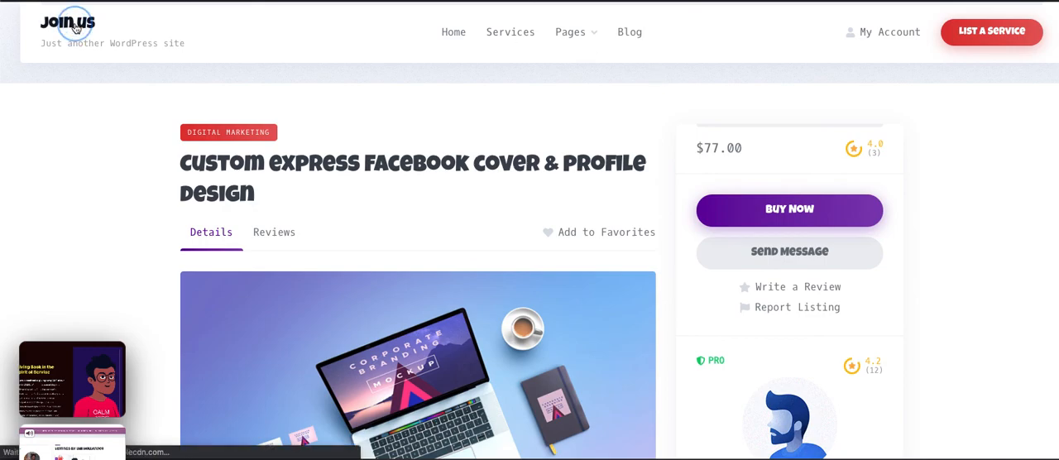
pyautogui.click(66, 24)
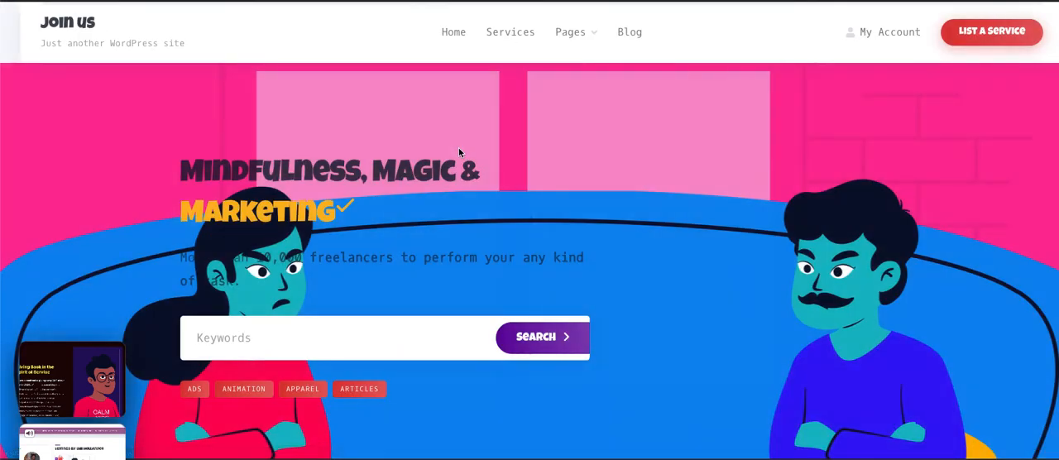
# Step: Scroll the home page down to the Featured Services section with the Facebook Posts & Articles card
pyautogui.scroll(-3)
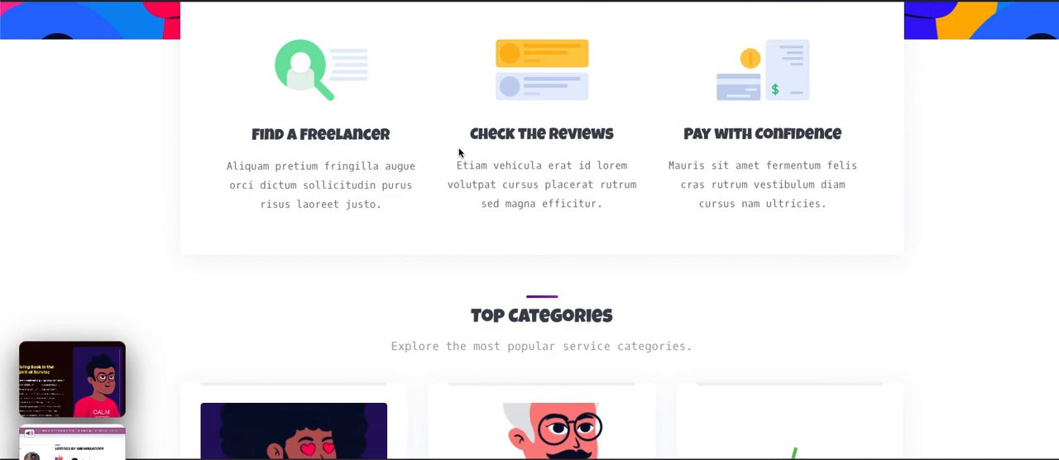
pyautogui.scroll(-3)
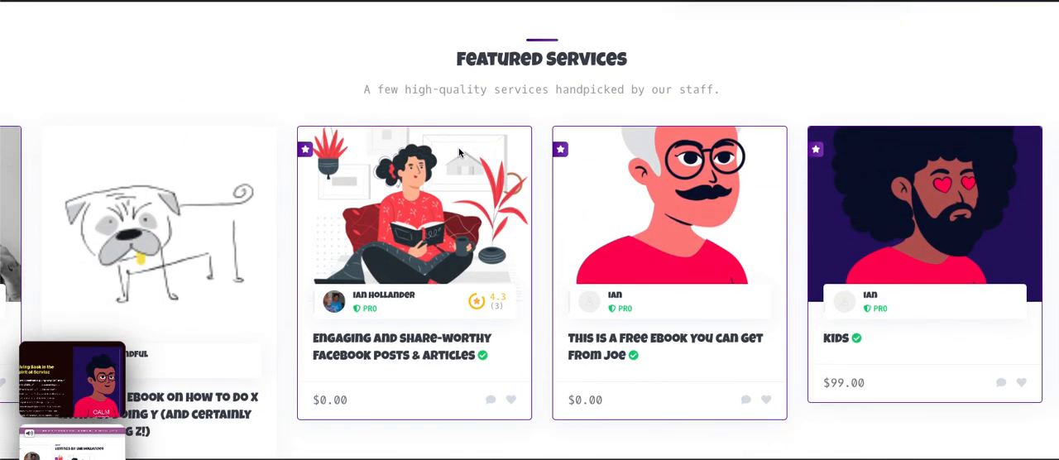
pyautogui.scroll(-3)
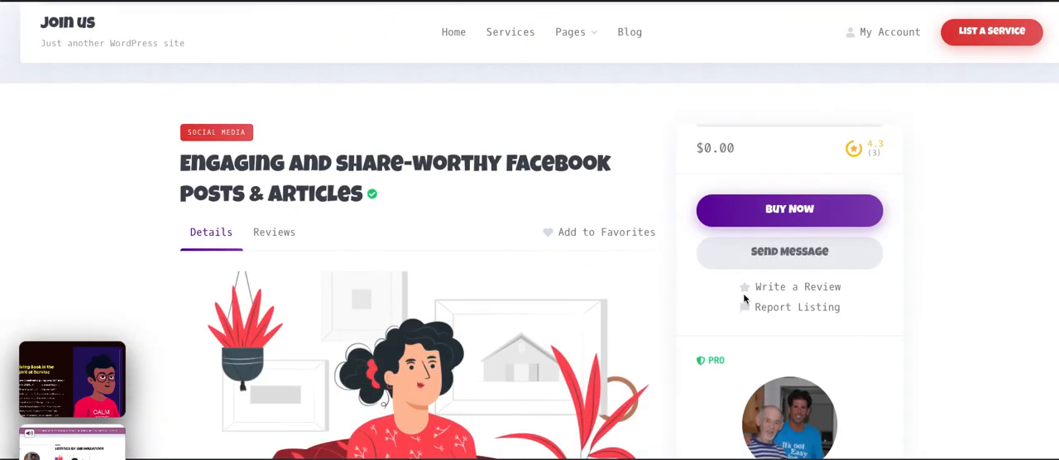
pyautogui.scroll(-3)
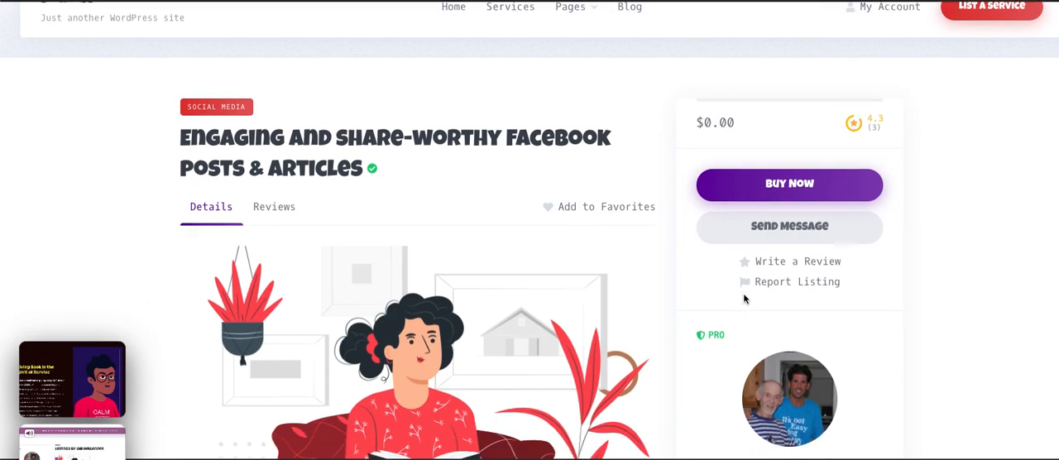
pyautogui.scroll(-3)
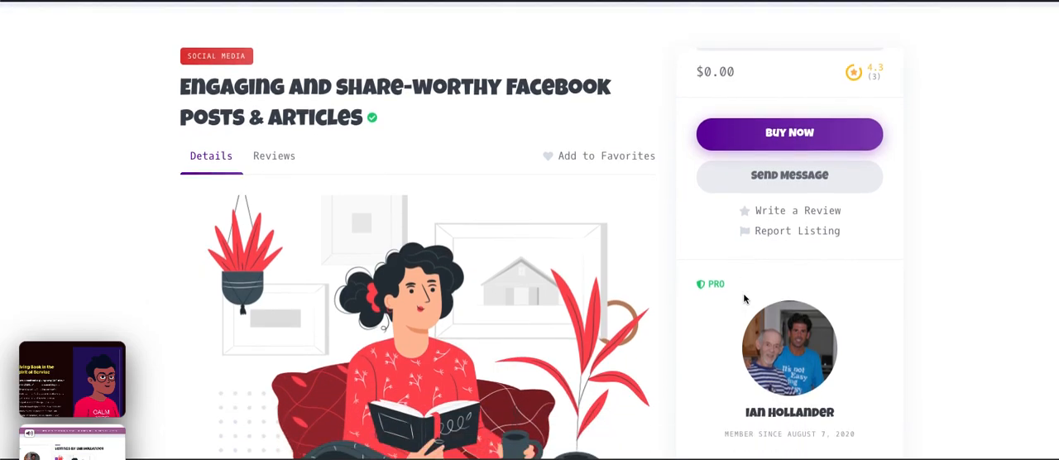
pyautogui.scroll(-3)
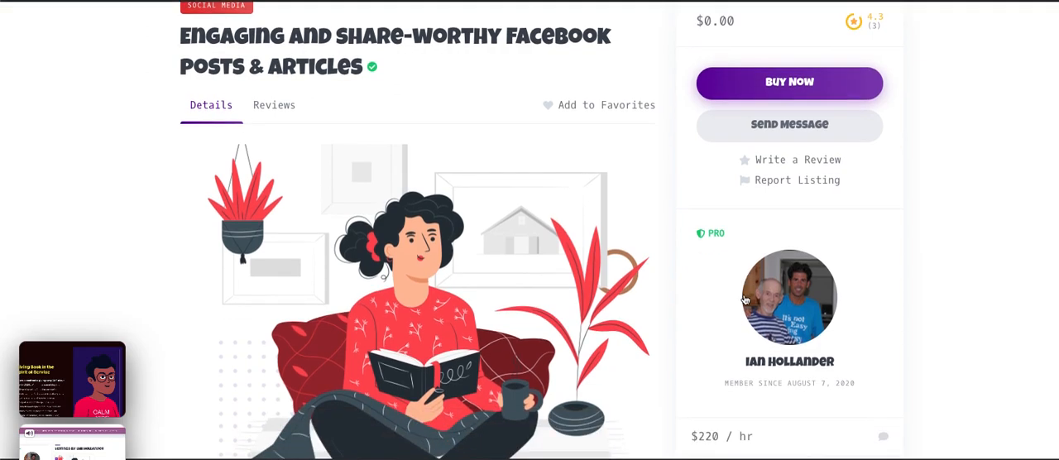
pyautogui.scroll(-3)
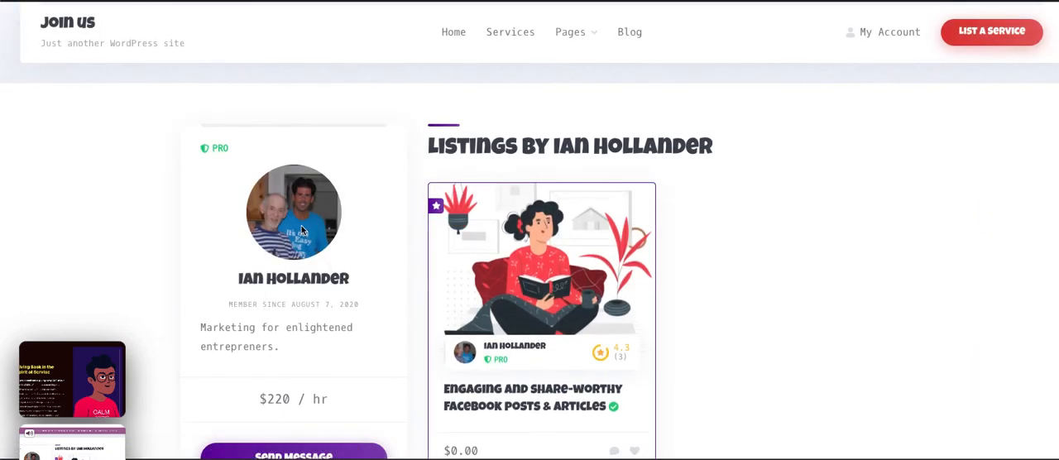
pyautogui.moveTo(327, 238)
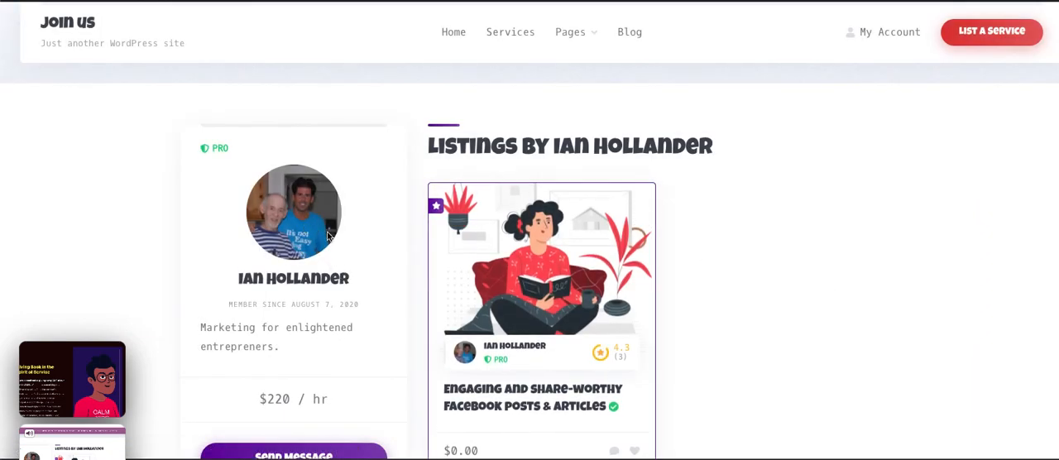
pyautogui.moveTo(278, 228)
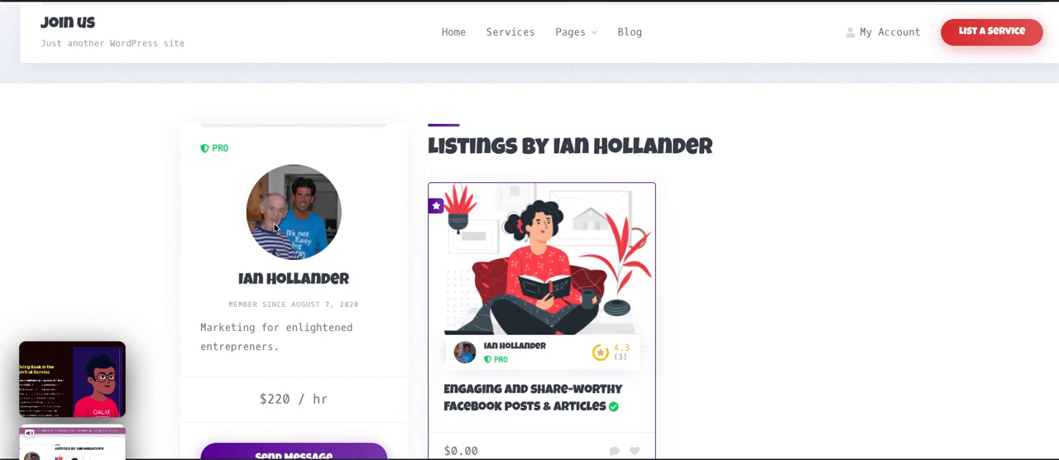
pyautogui.moveTo(98, 85)
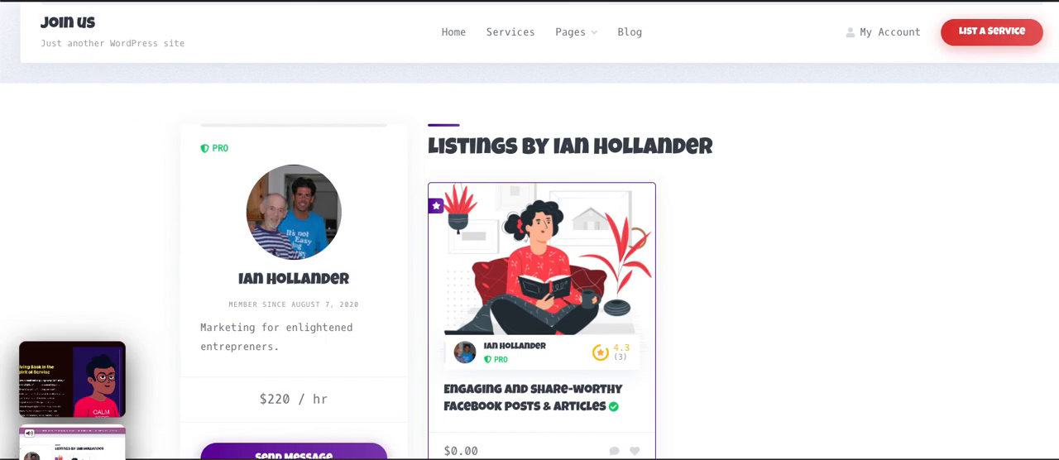
pyautogui.moveTo(748, 248)
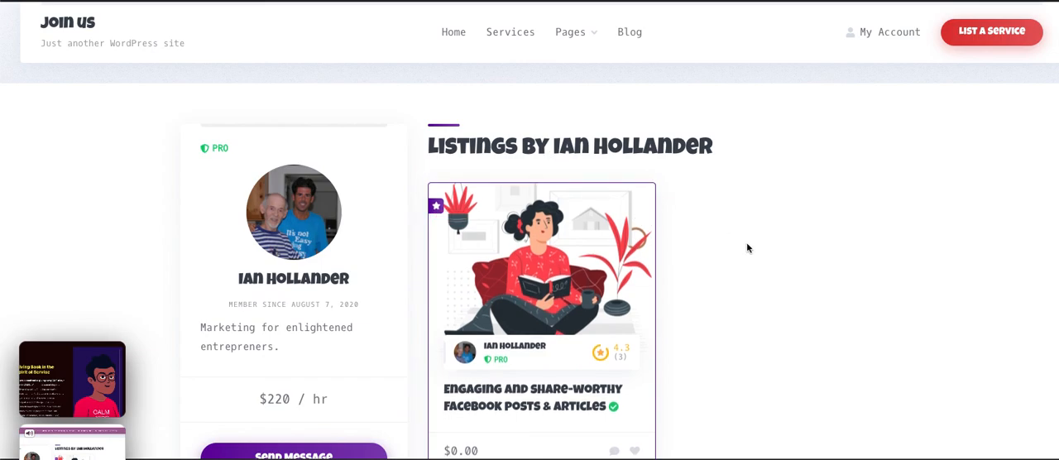
pyautogui.scroll(-3)
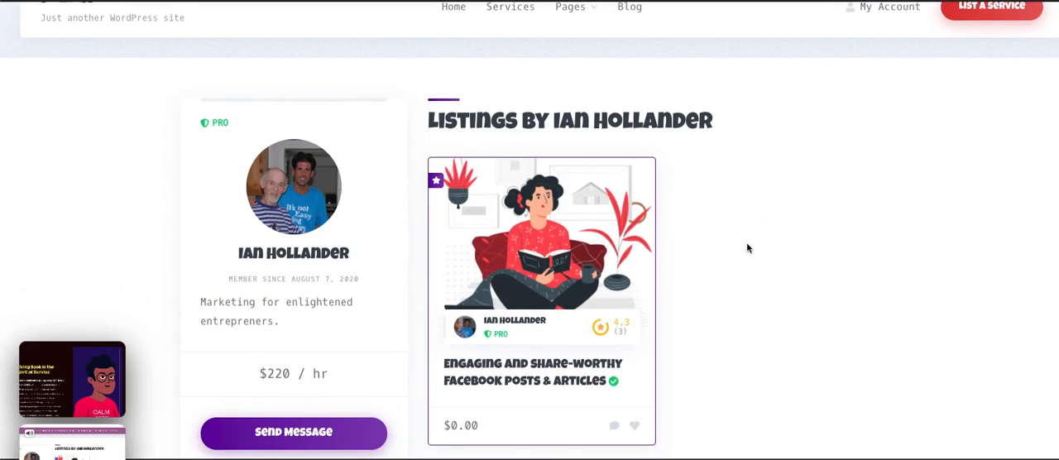
pyautogui.scroll(-3)
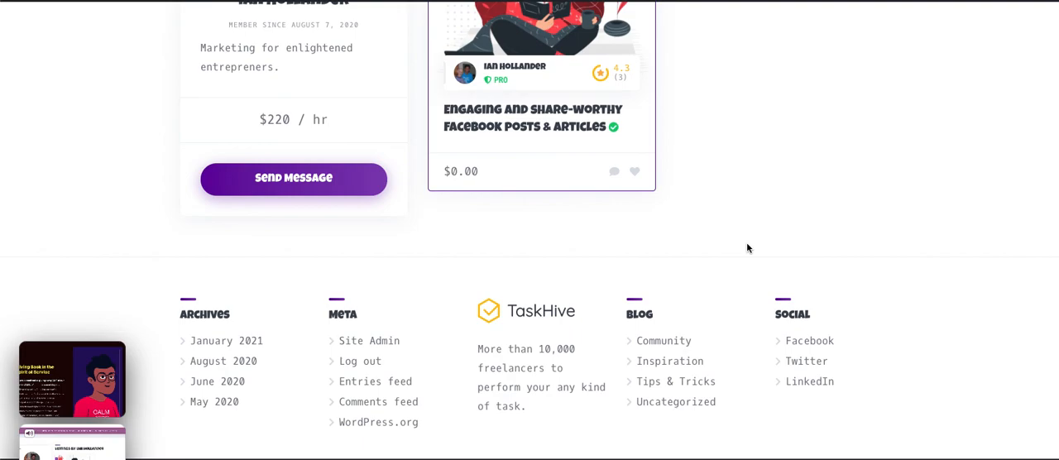
pyautogui.scroll(3)
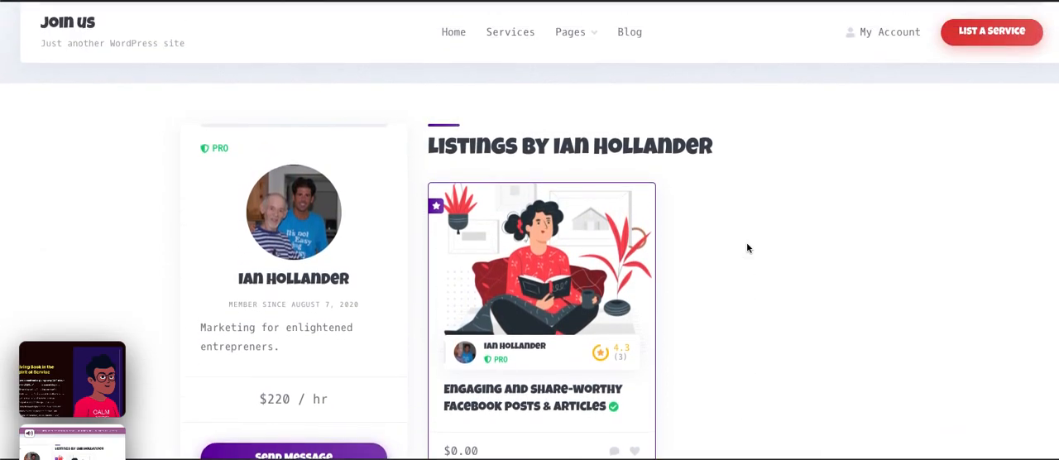